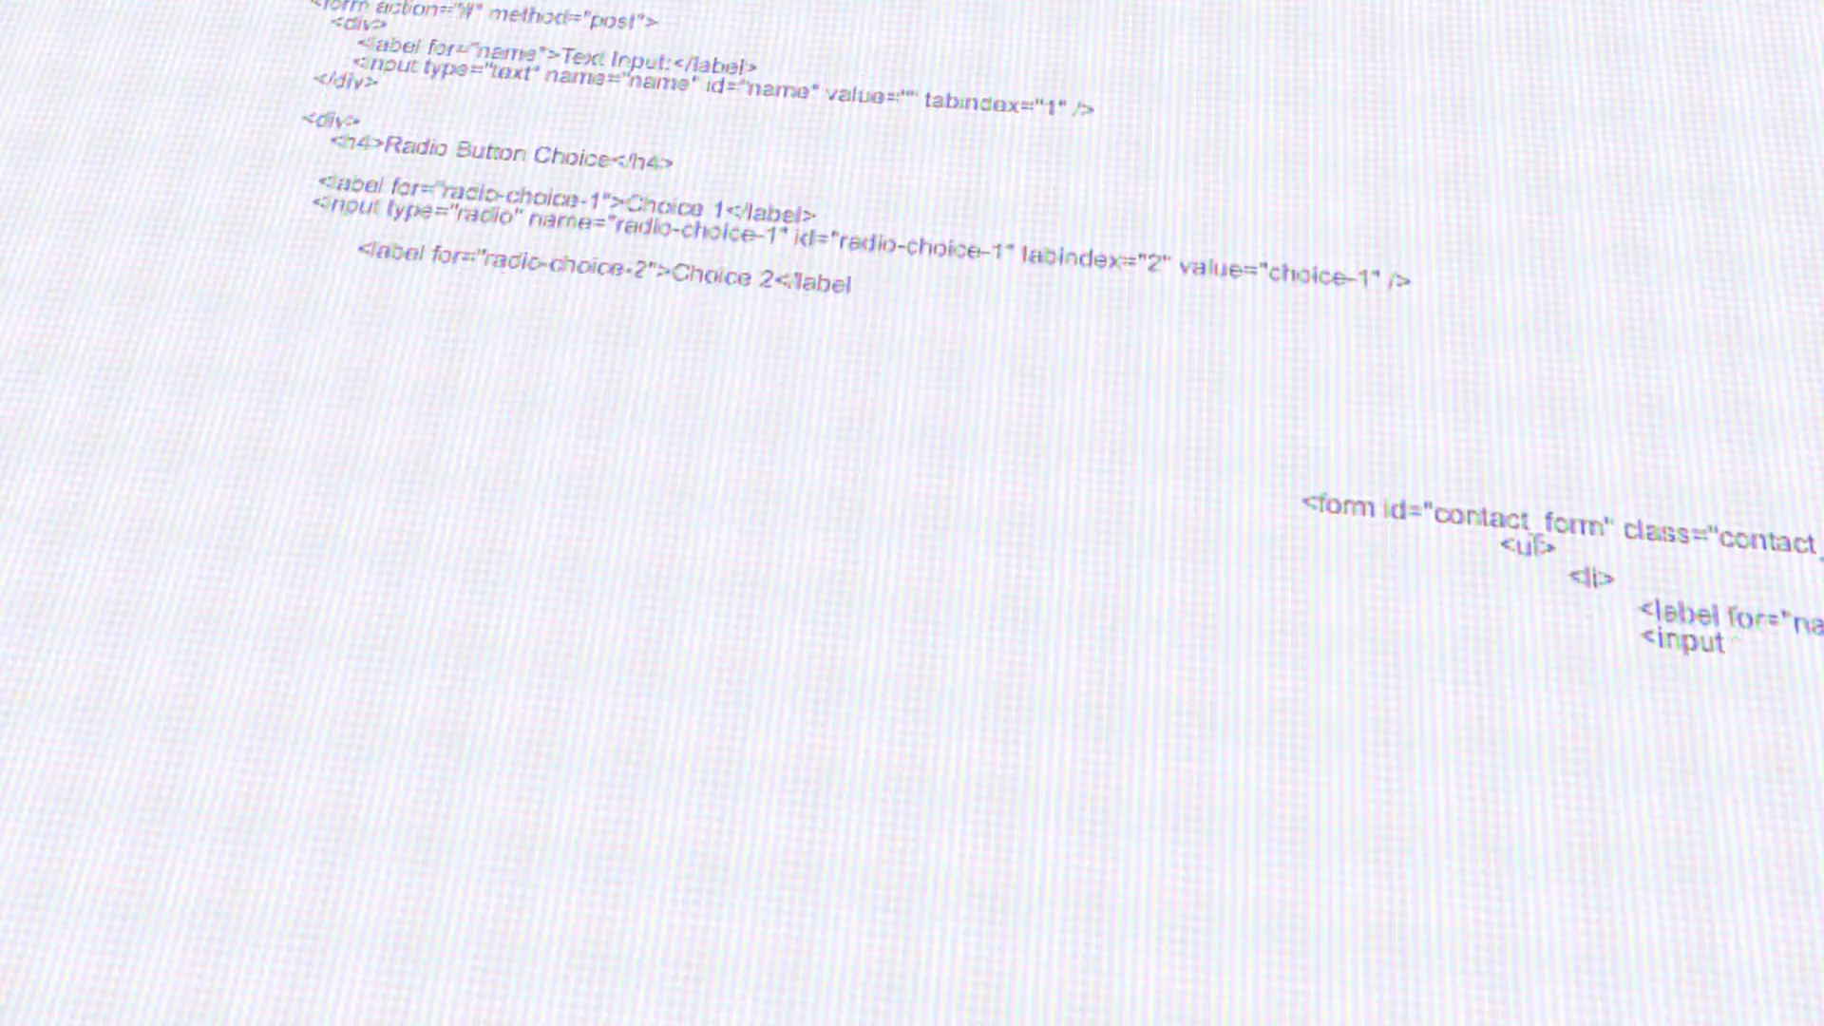
Step: Let the intro finish until a new browser tab with the Google start page appears
scroll(up, 3)
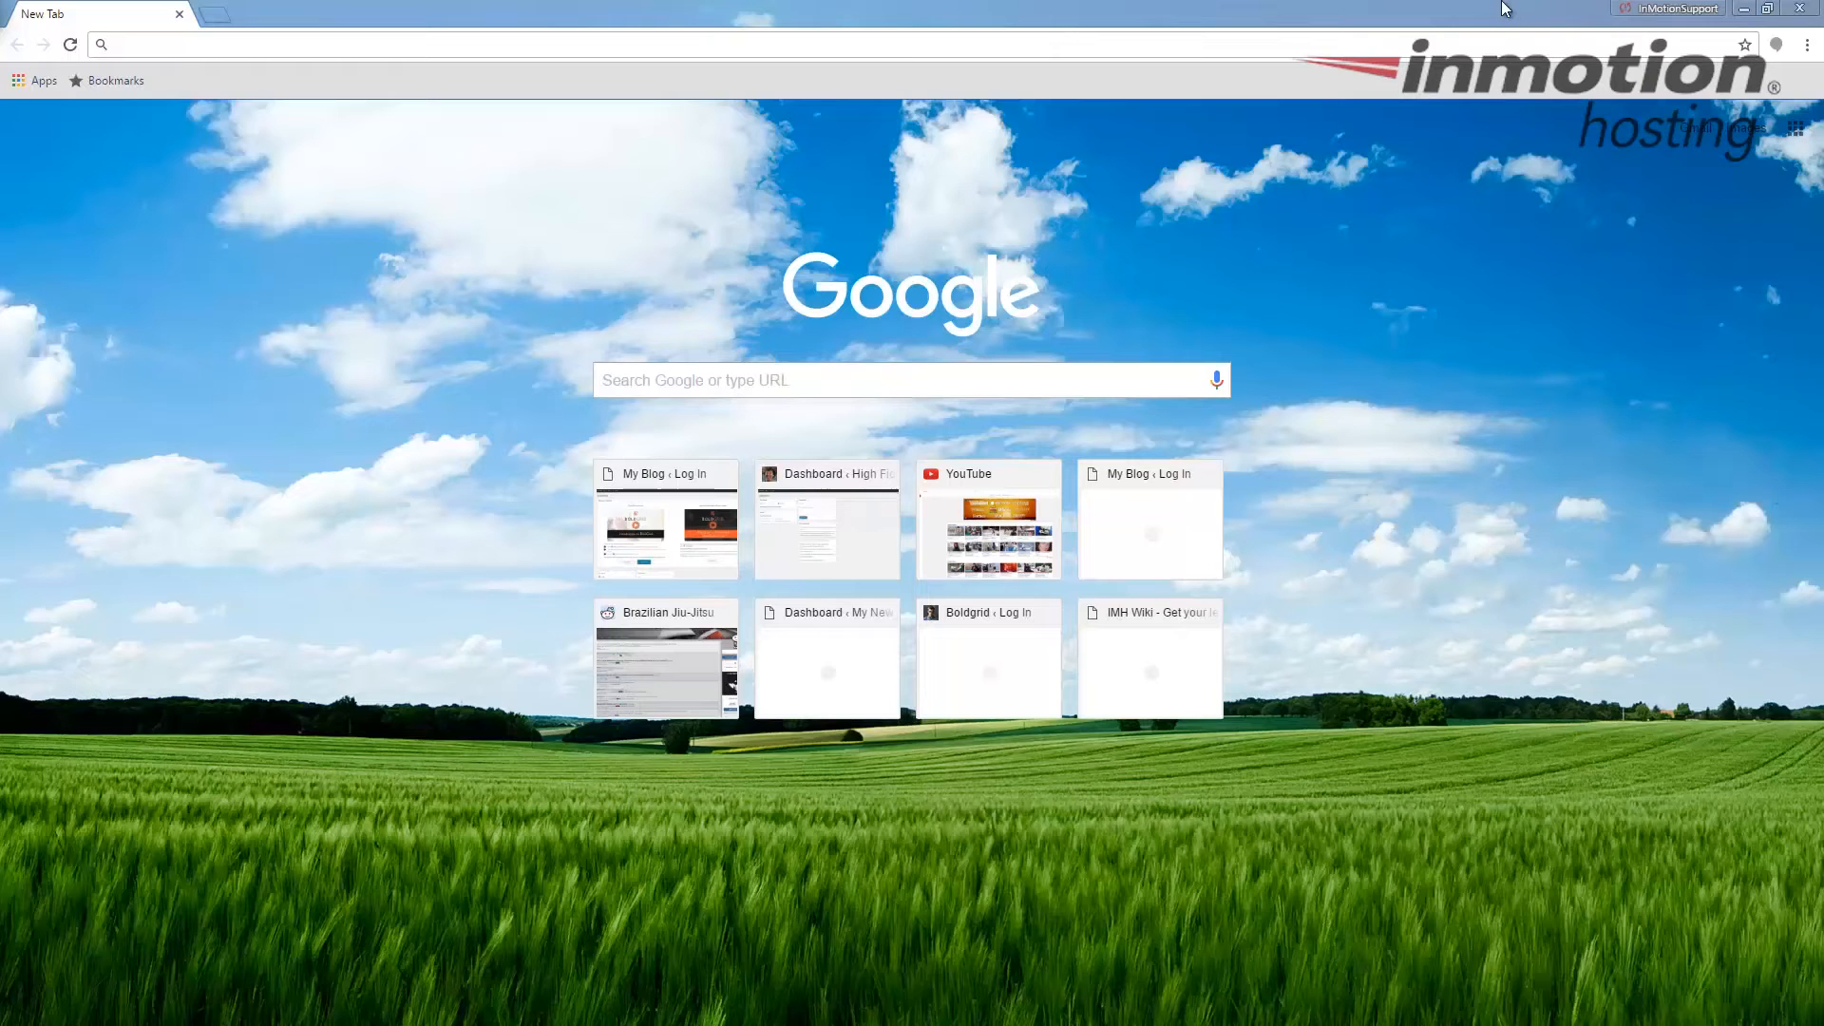
mouse_move(1445, 34)
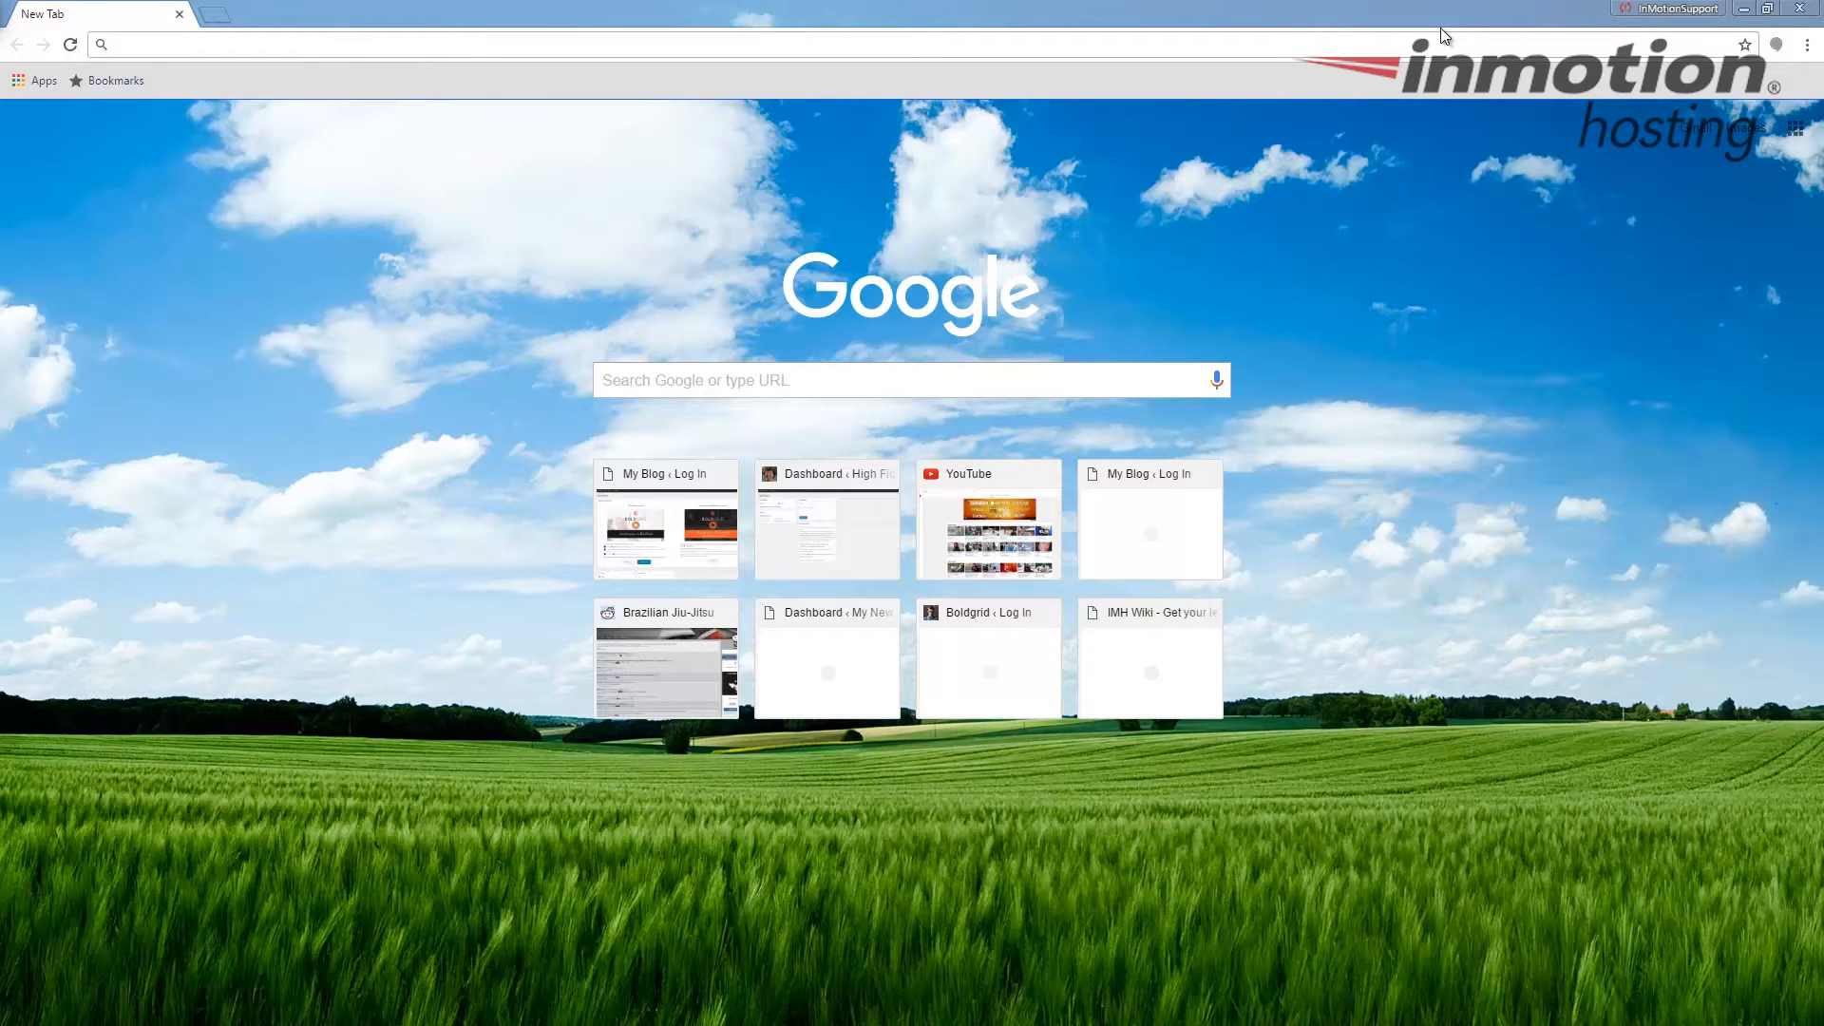
mouse_move(1439, 21)
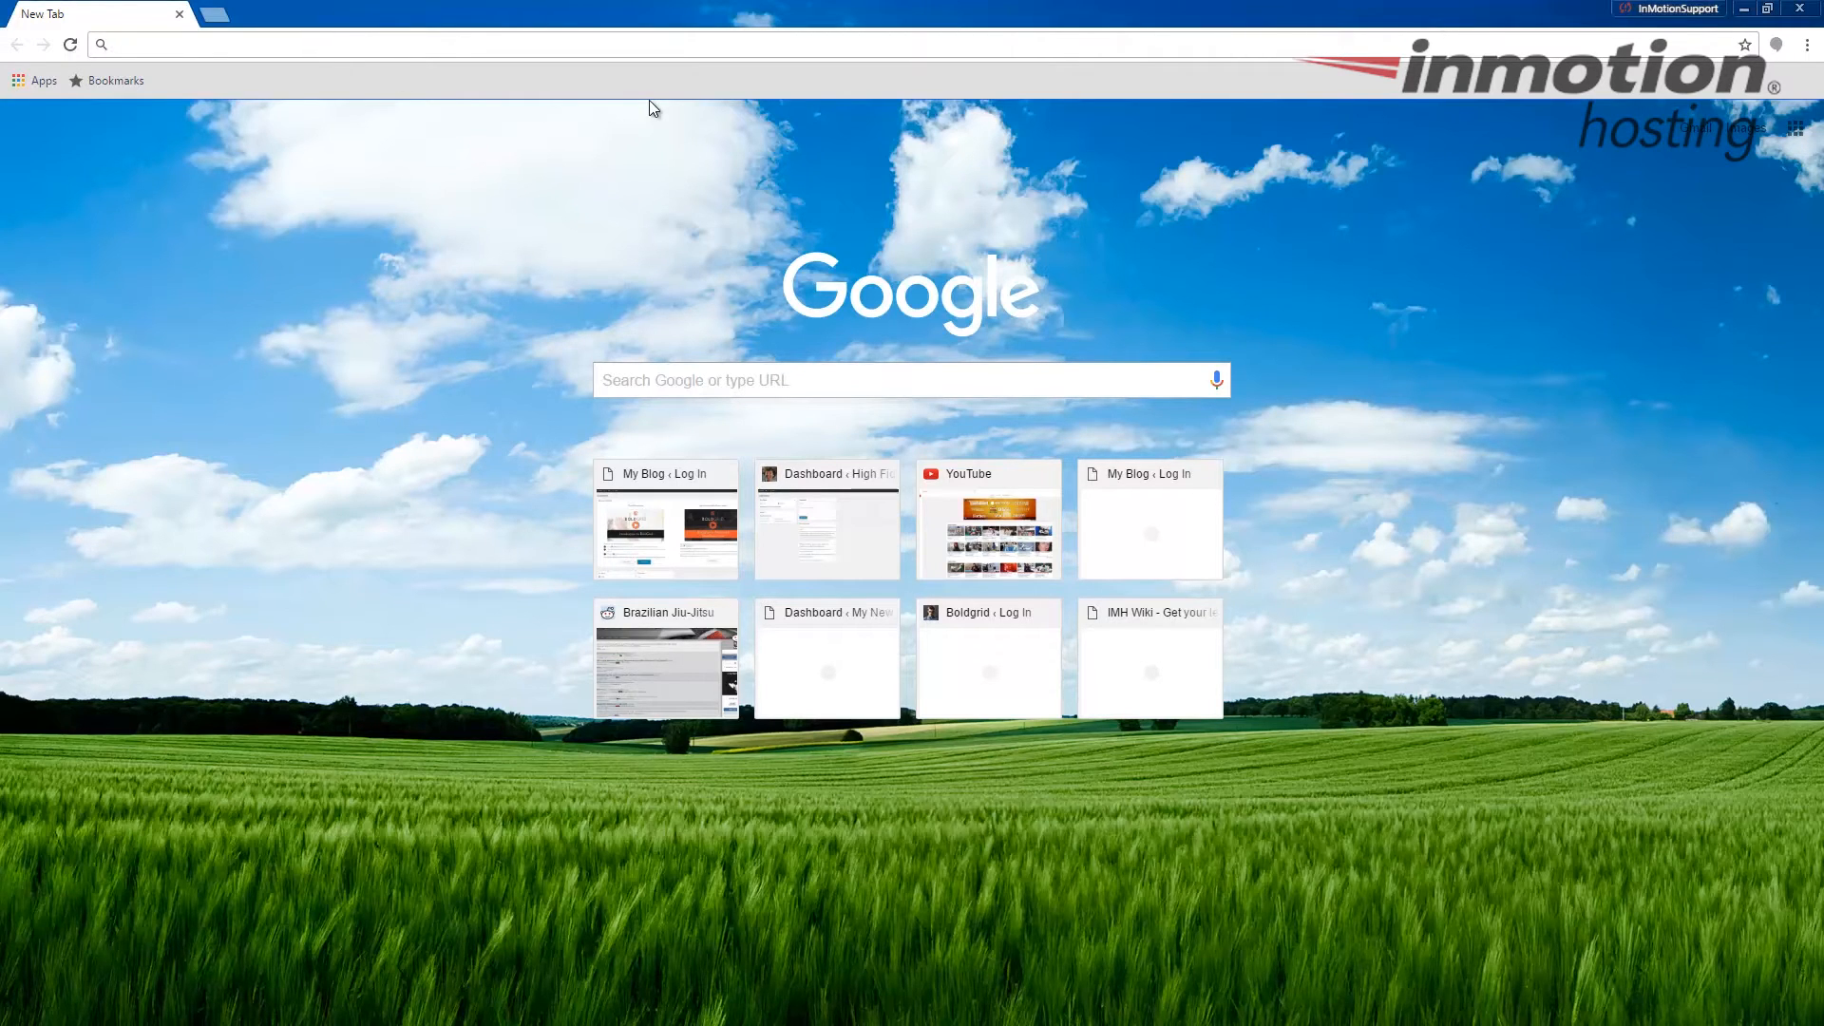
Step: Go to example.com/webmail to reach the hosting account's Webmail Login page
text(example.com/webmail)
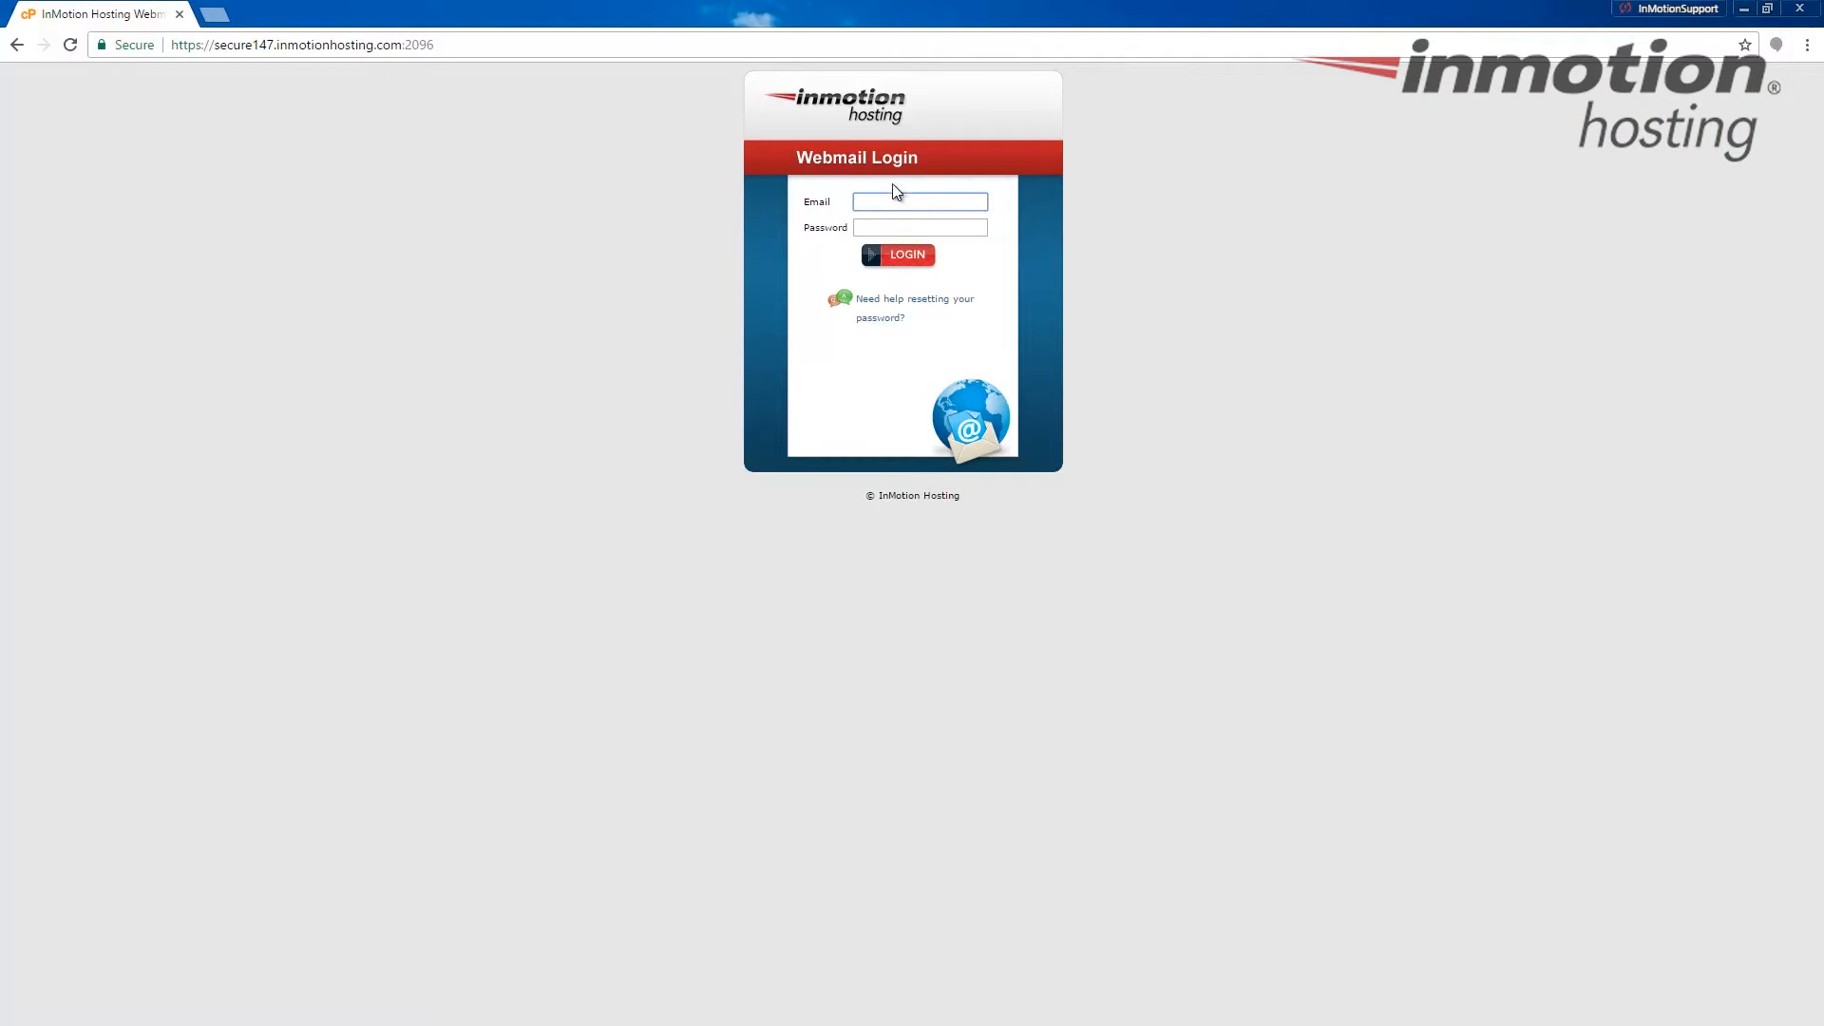
mouse_move(485, 66)
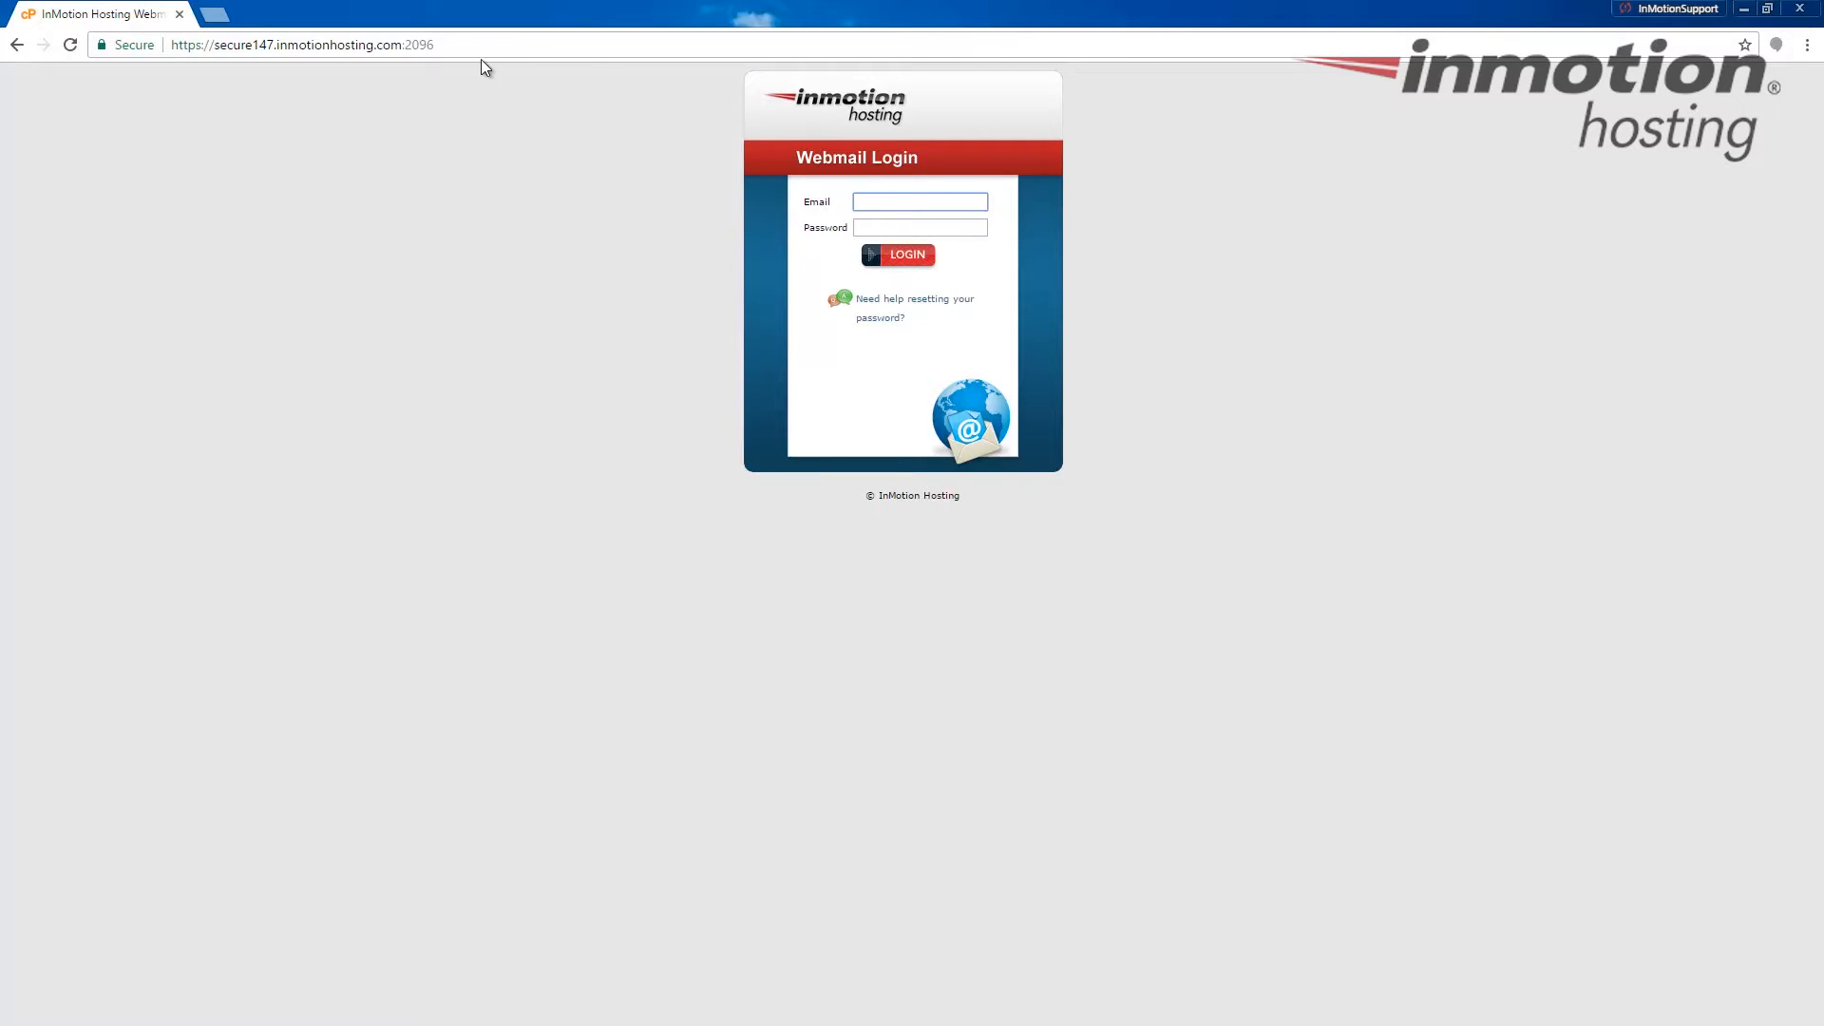
Step: Select the secure login page address and begin replacing it with a webmail address
click(302, 43)
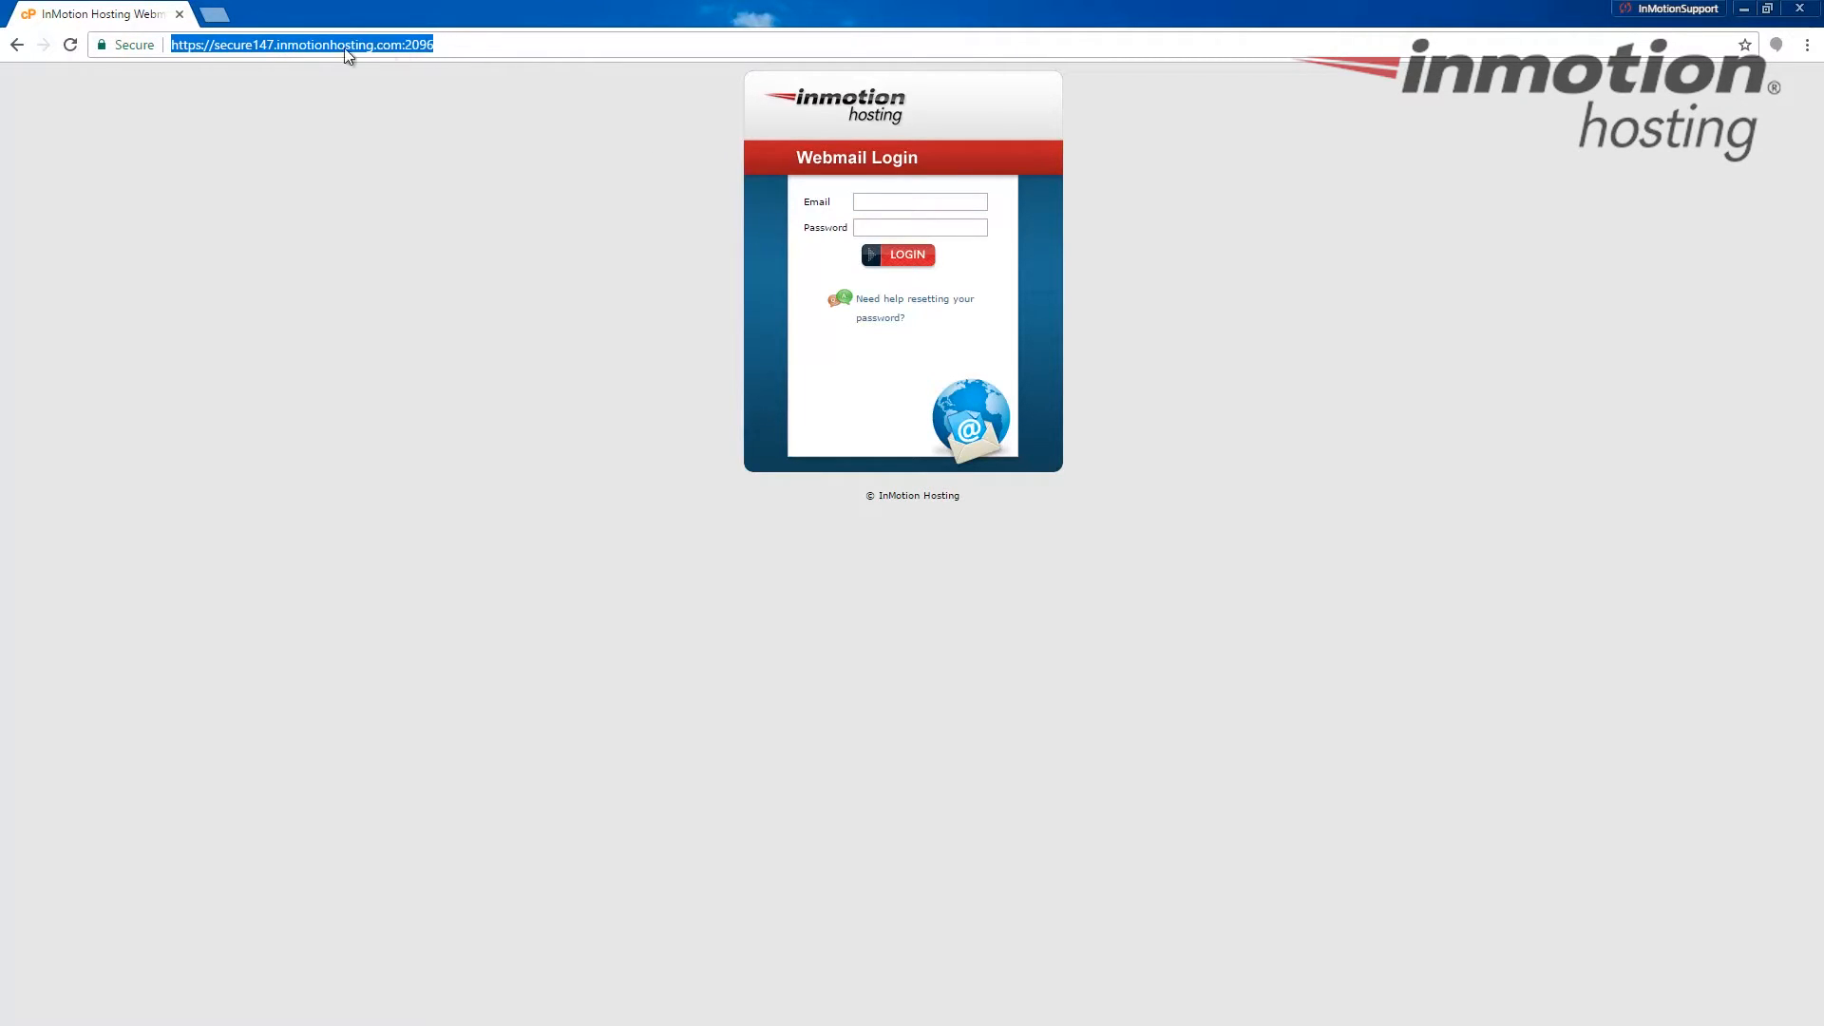
mouse_move(356, 368)
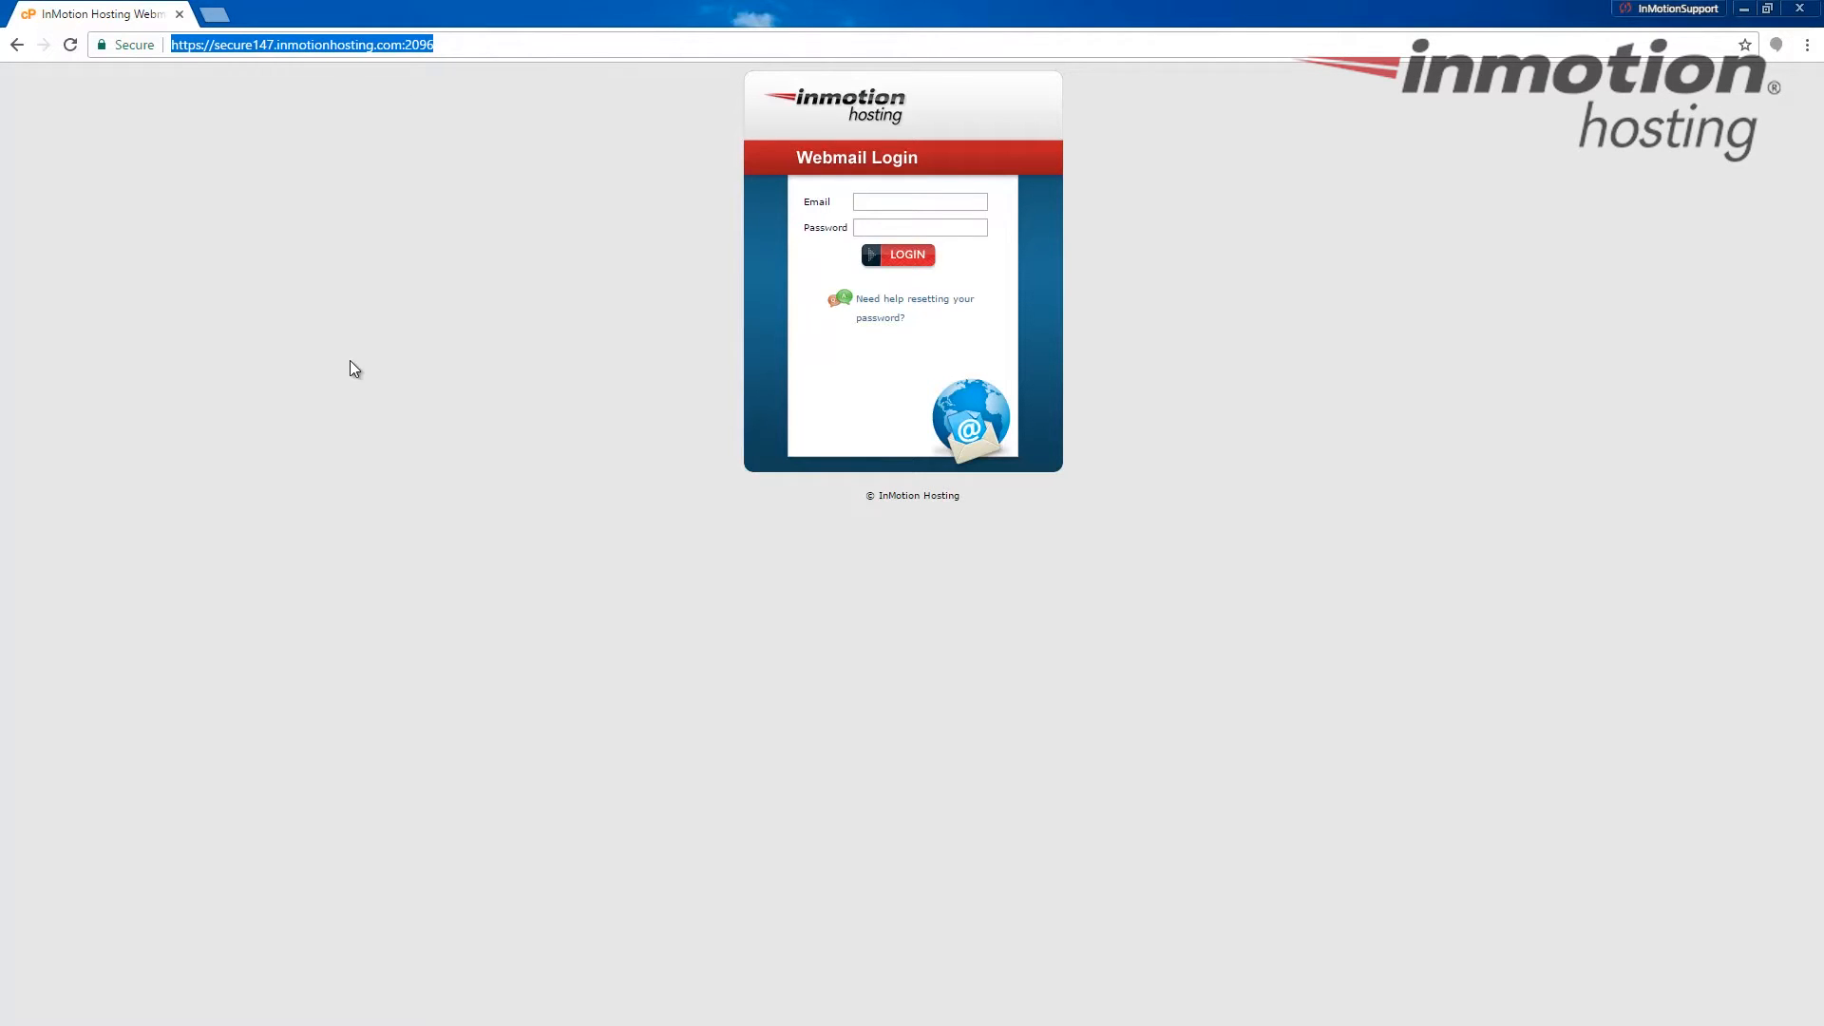
mouse_move(321, 67)
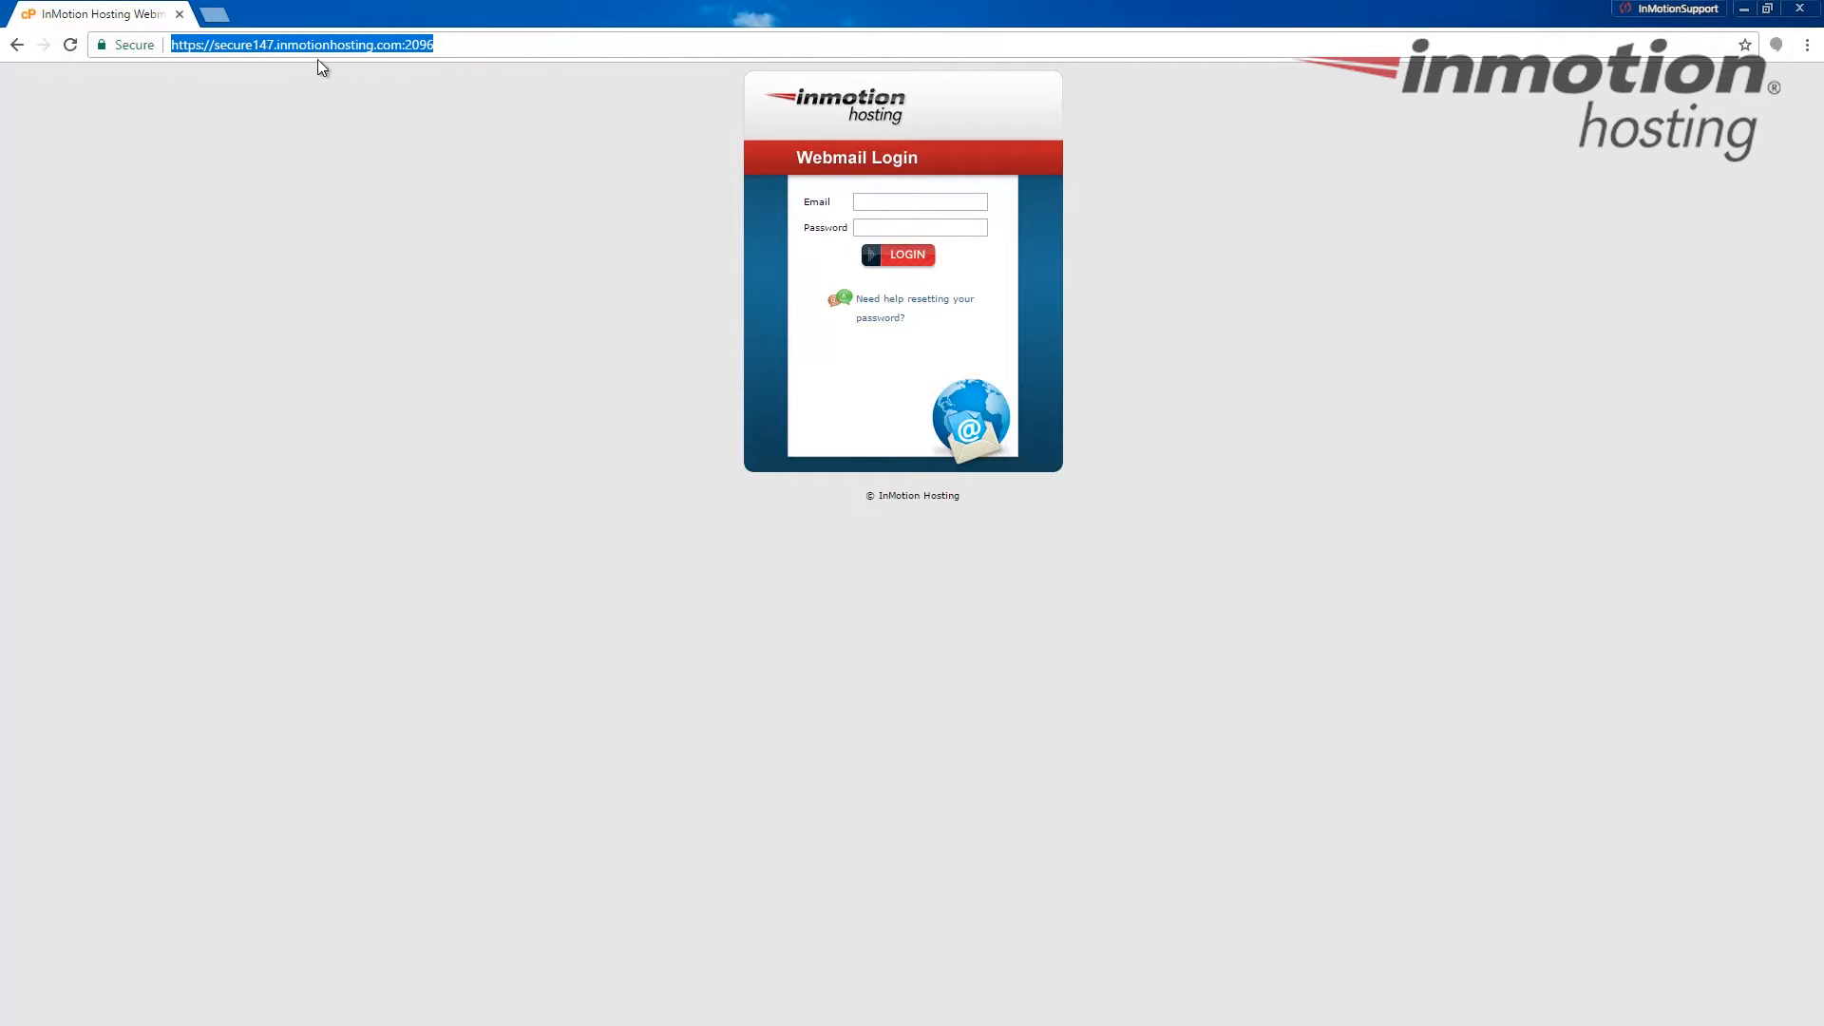
mouse_move(473, 210)
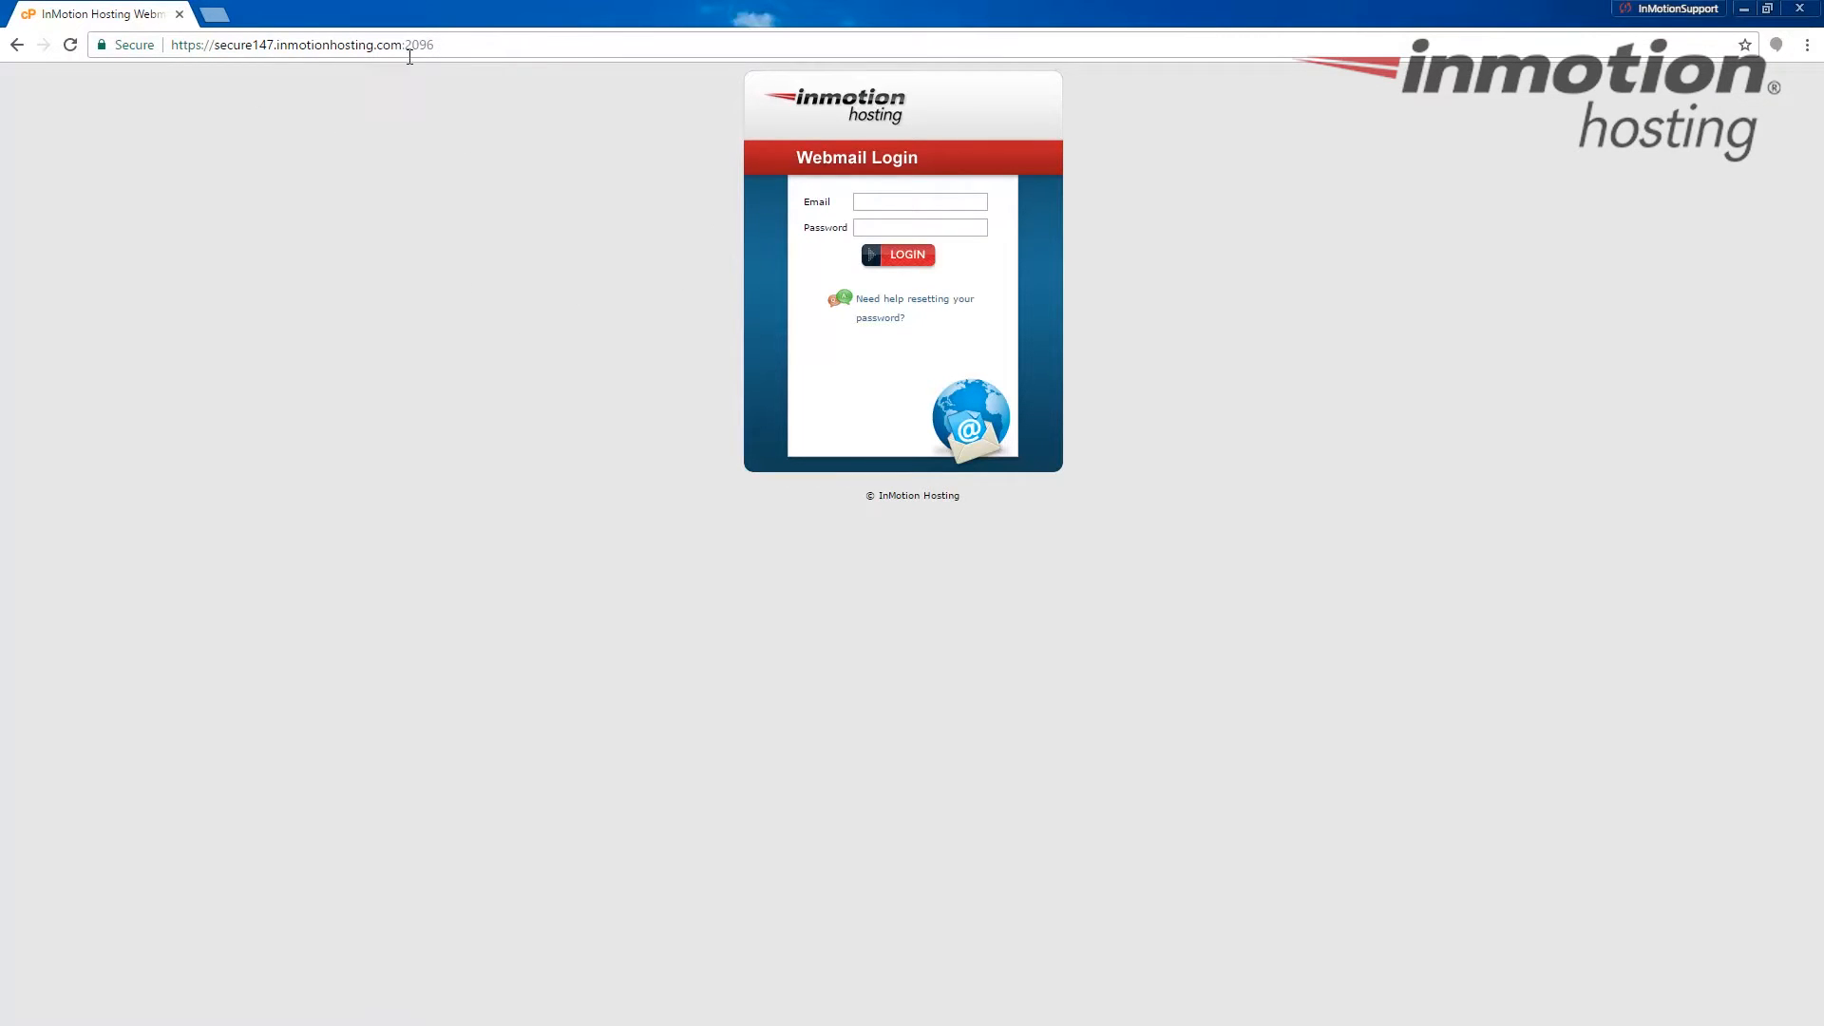
click(300, 44)
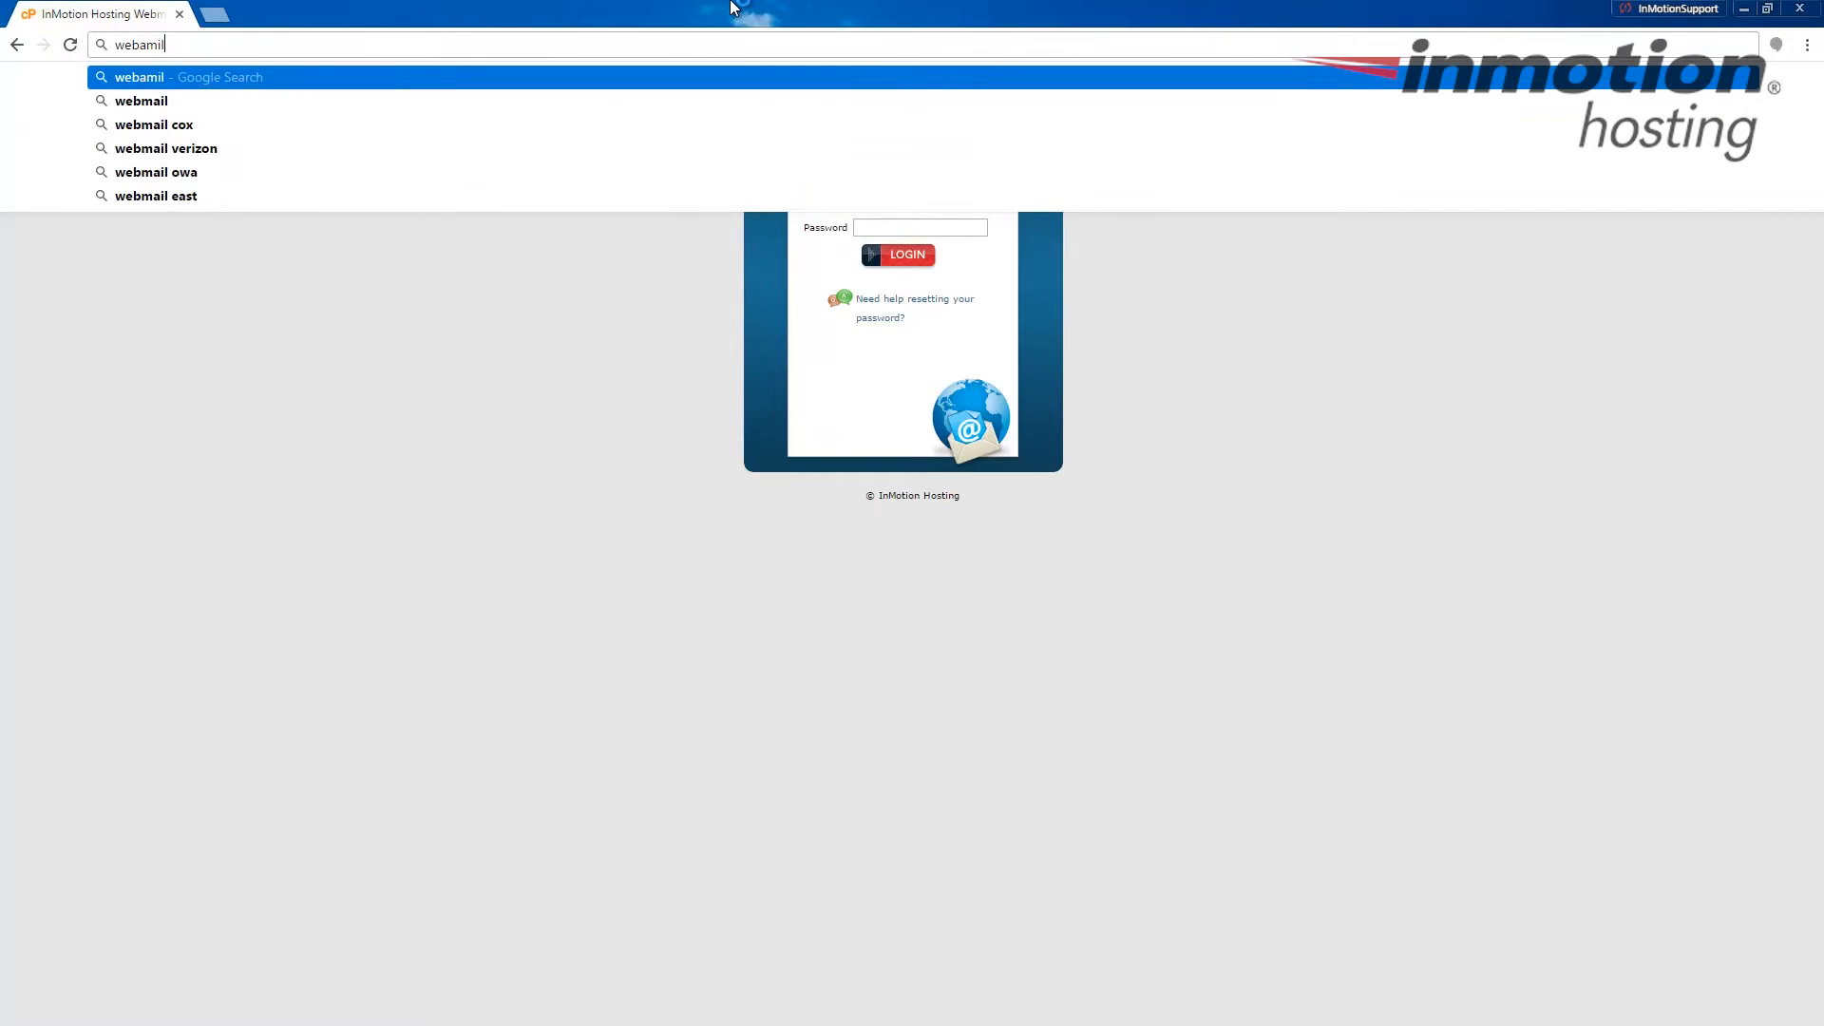
Step: Load the cPanel Webmail Login page from webmail.example.com
key(Backspace)
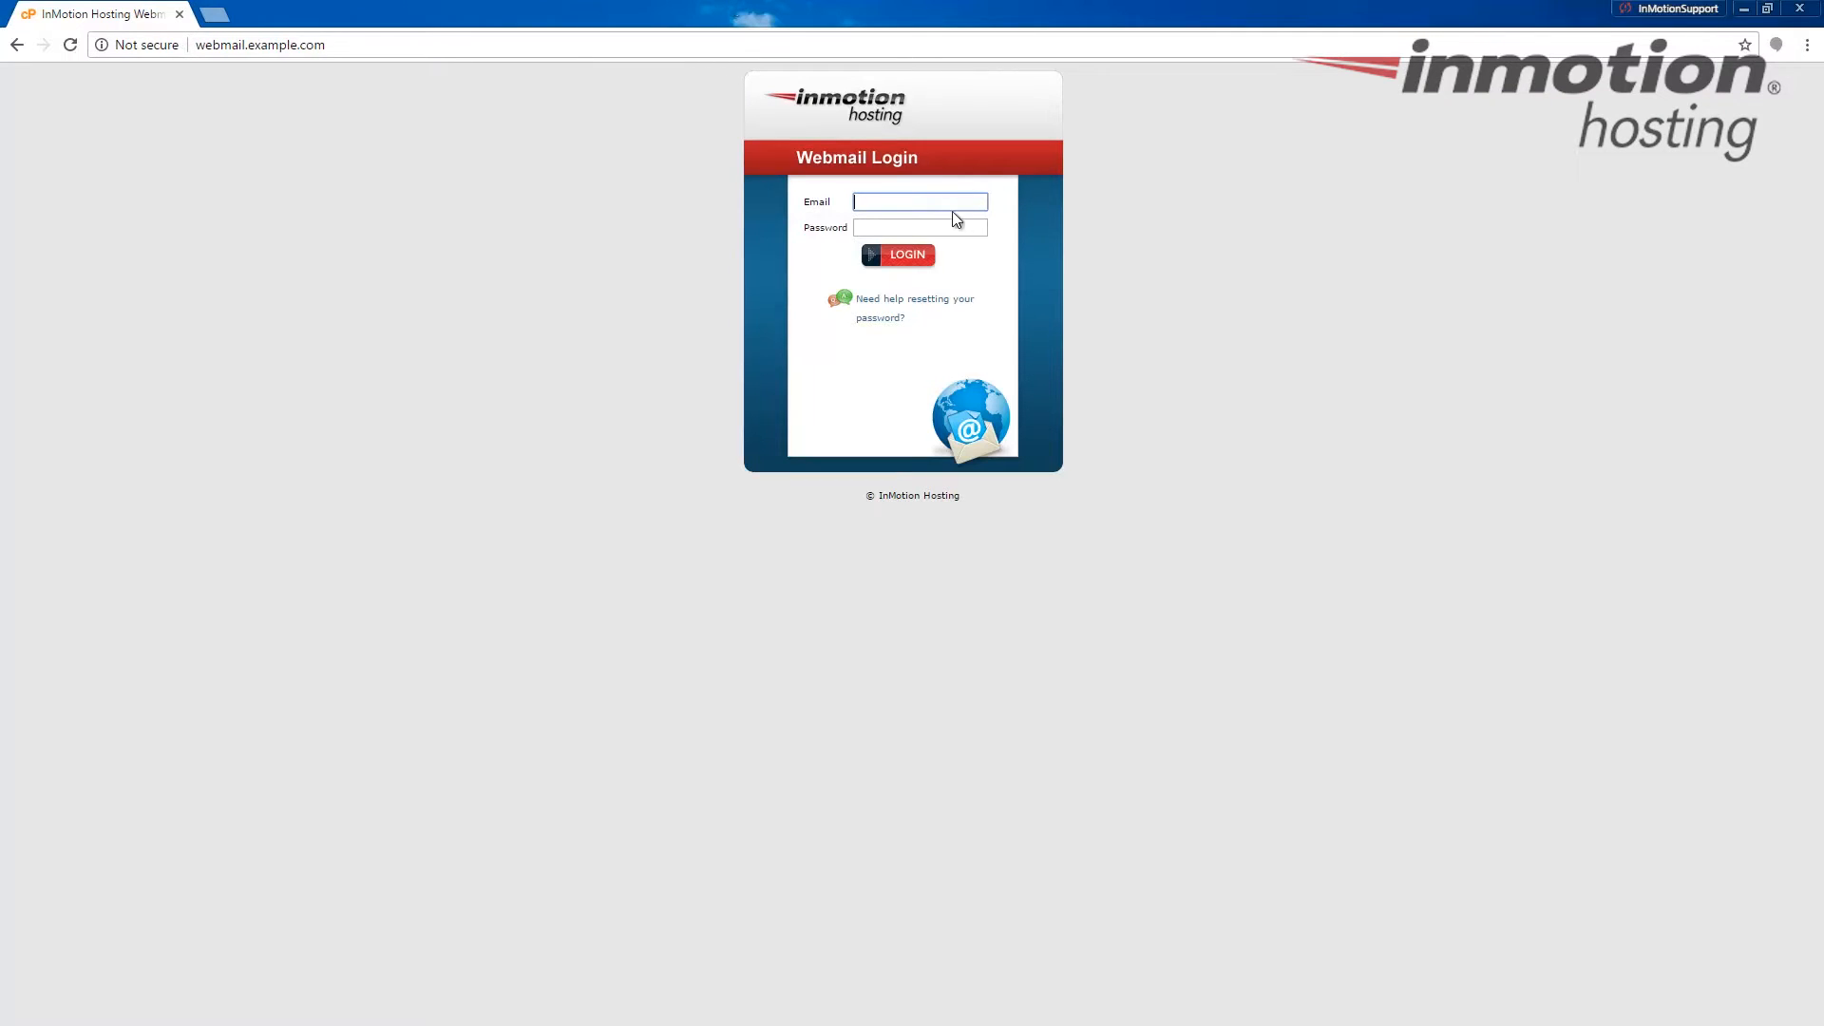
mouse_move(931, 171)
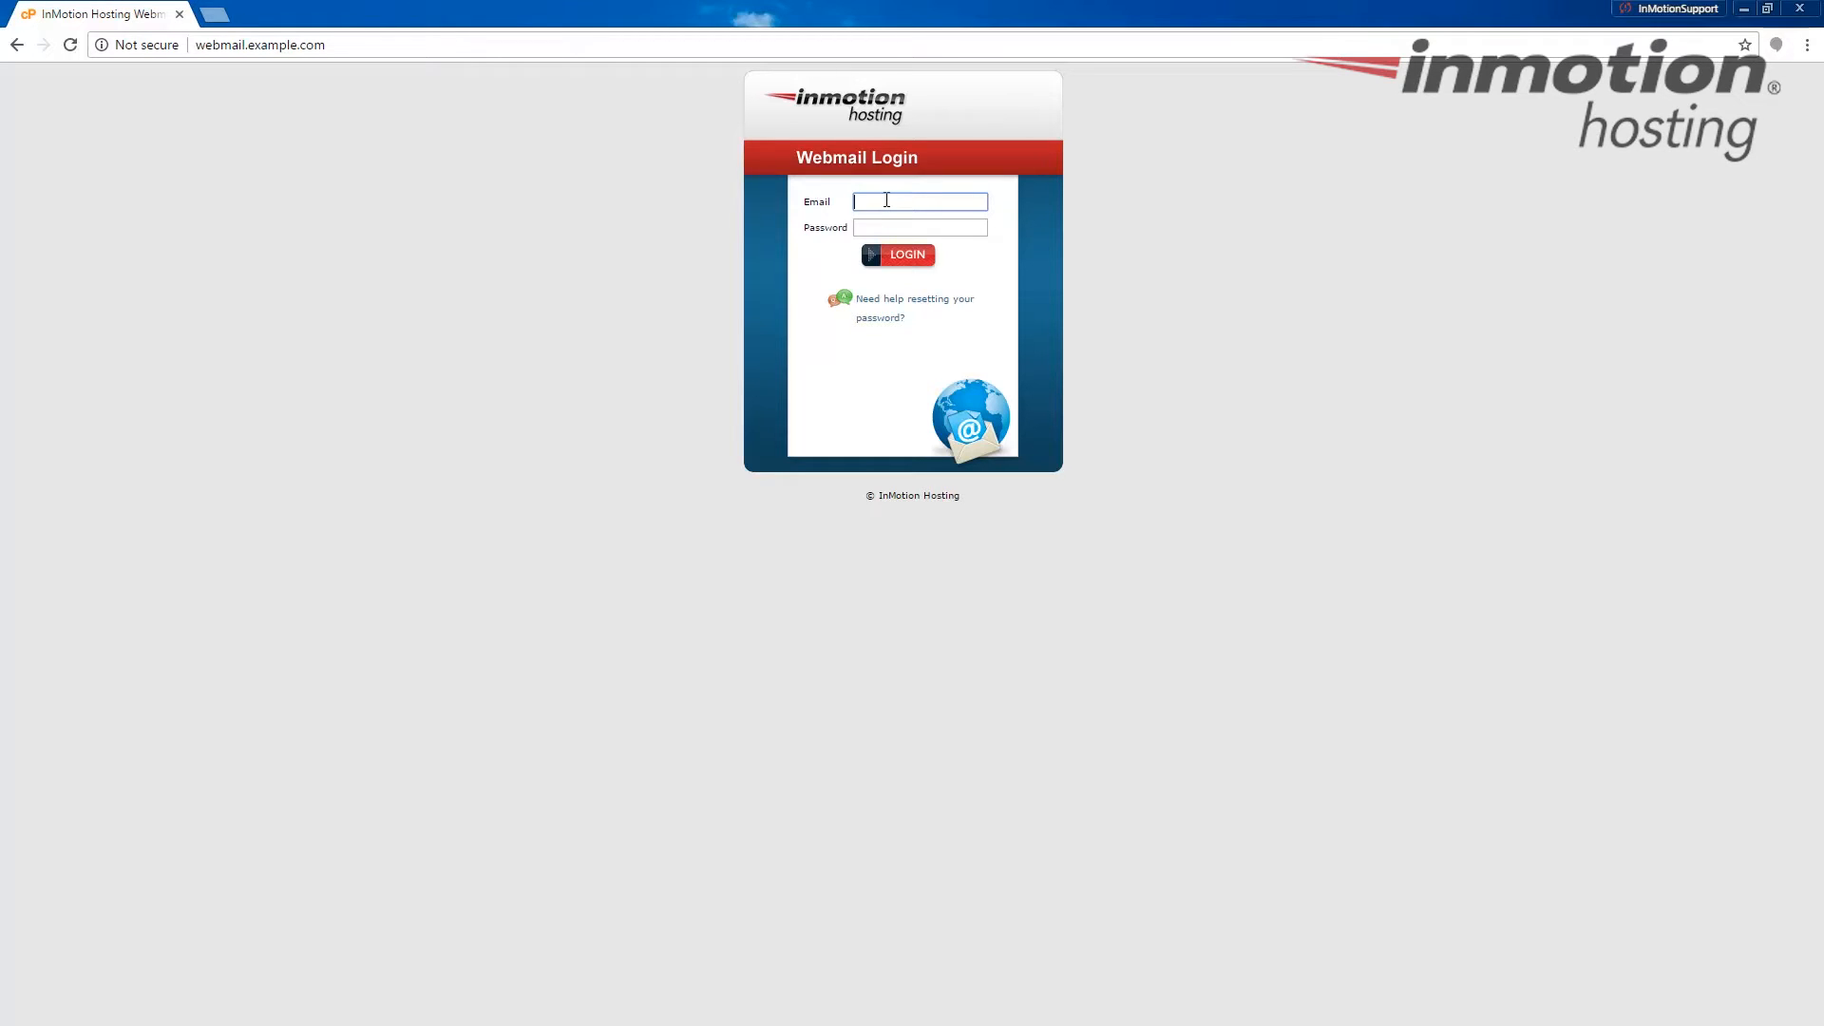
Step: Log in with the email address and password to reach the mail client choice page
text(jp@example.)
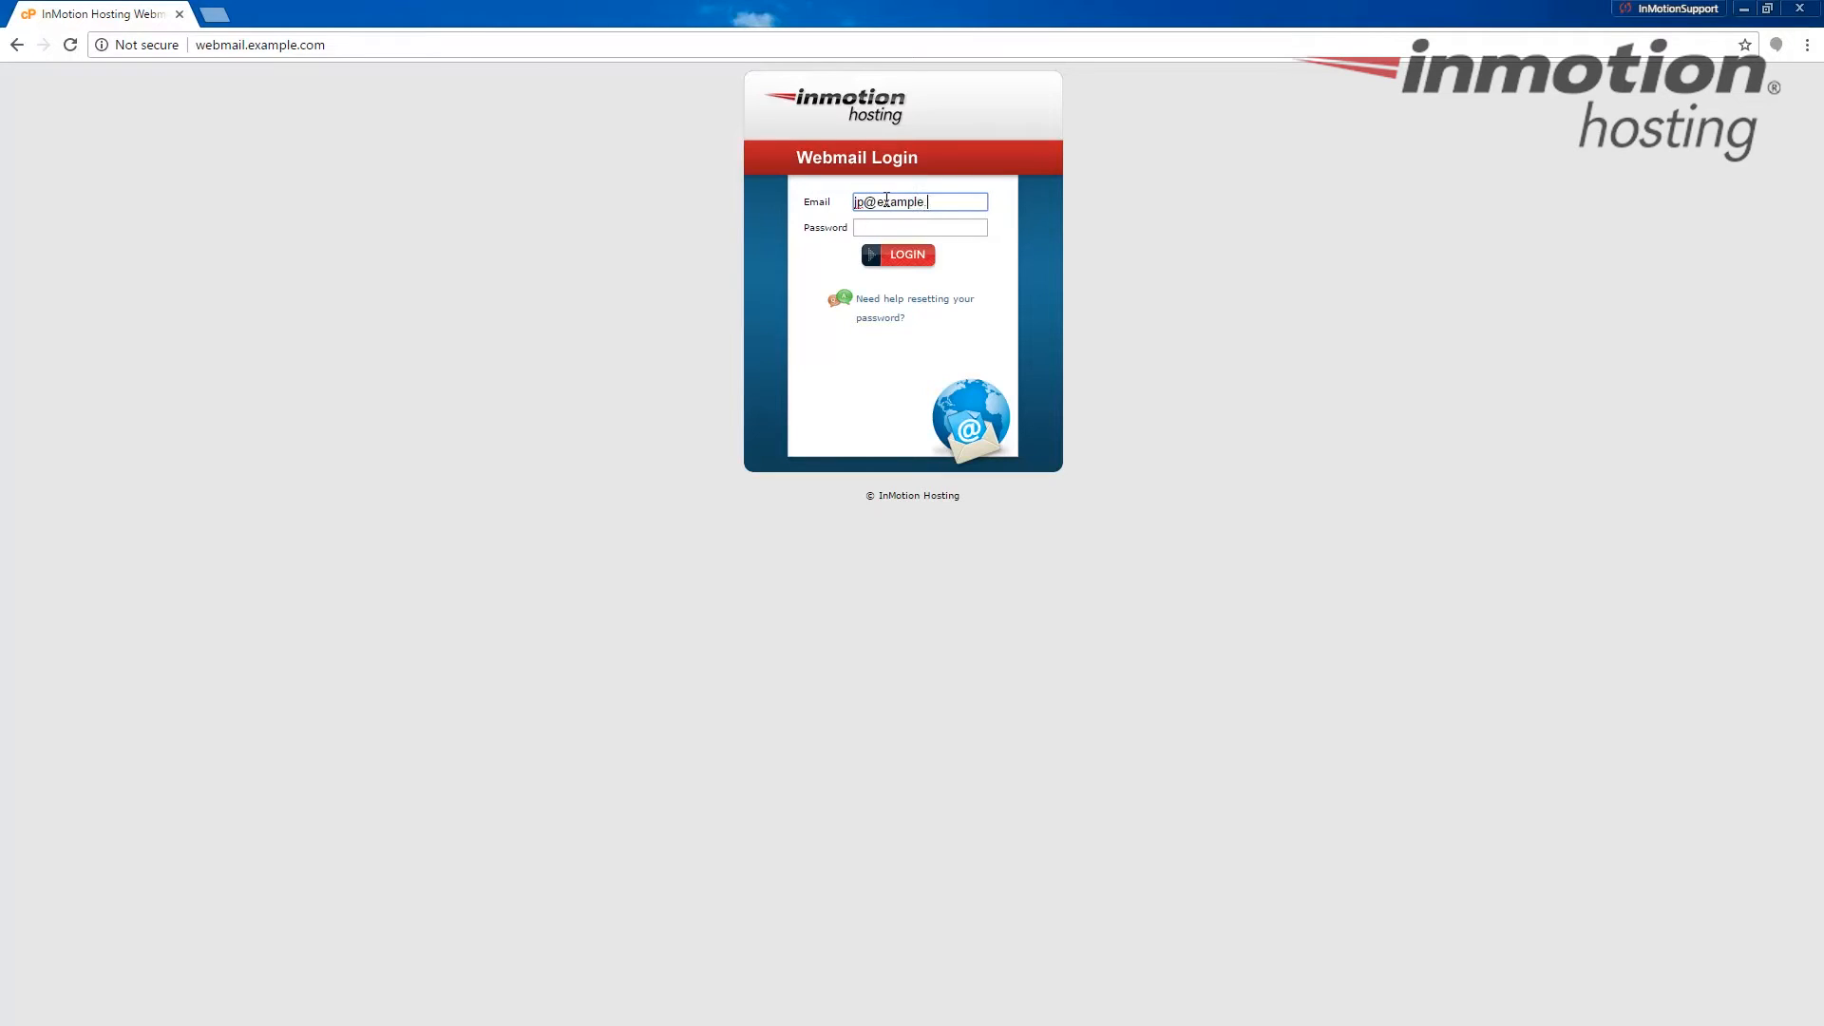
text(com)
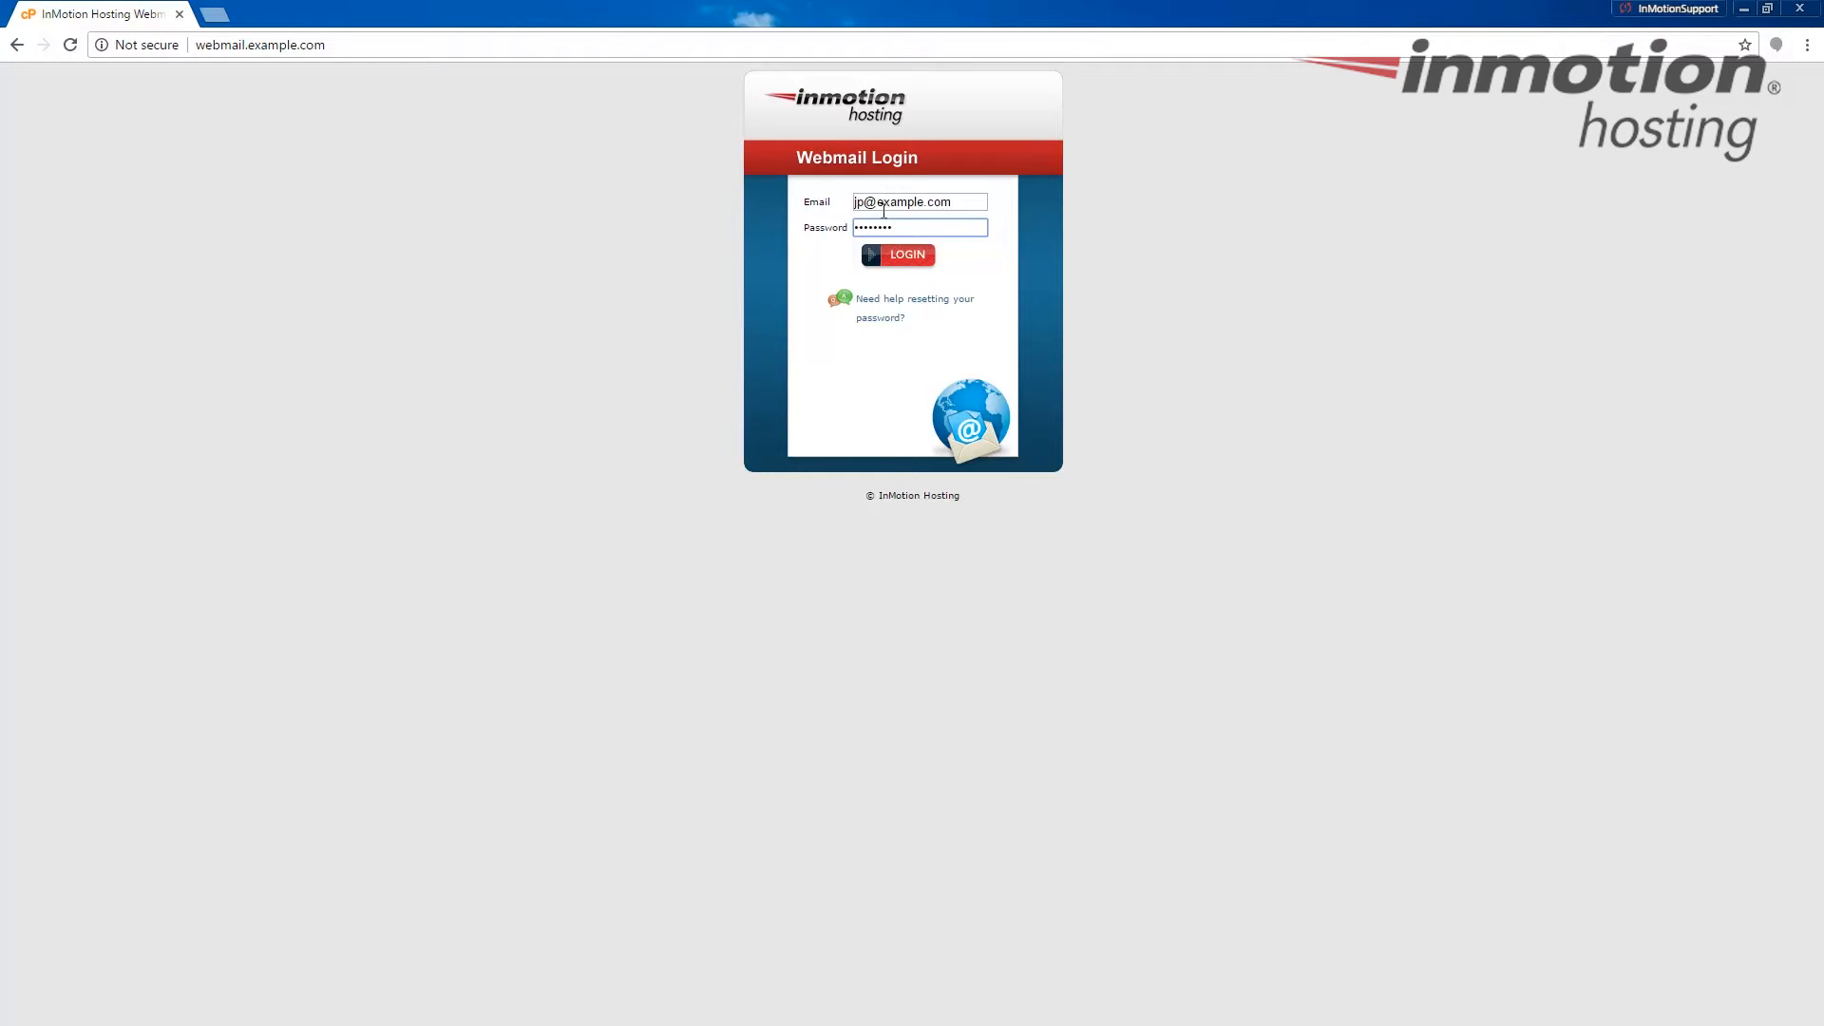
click(896, 254)
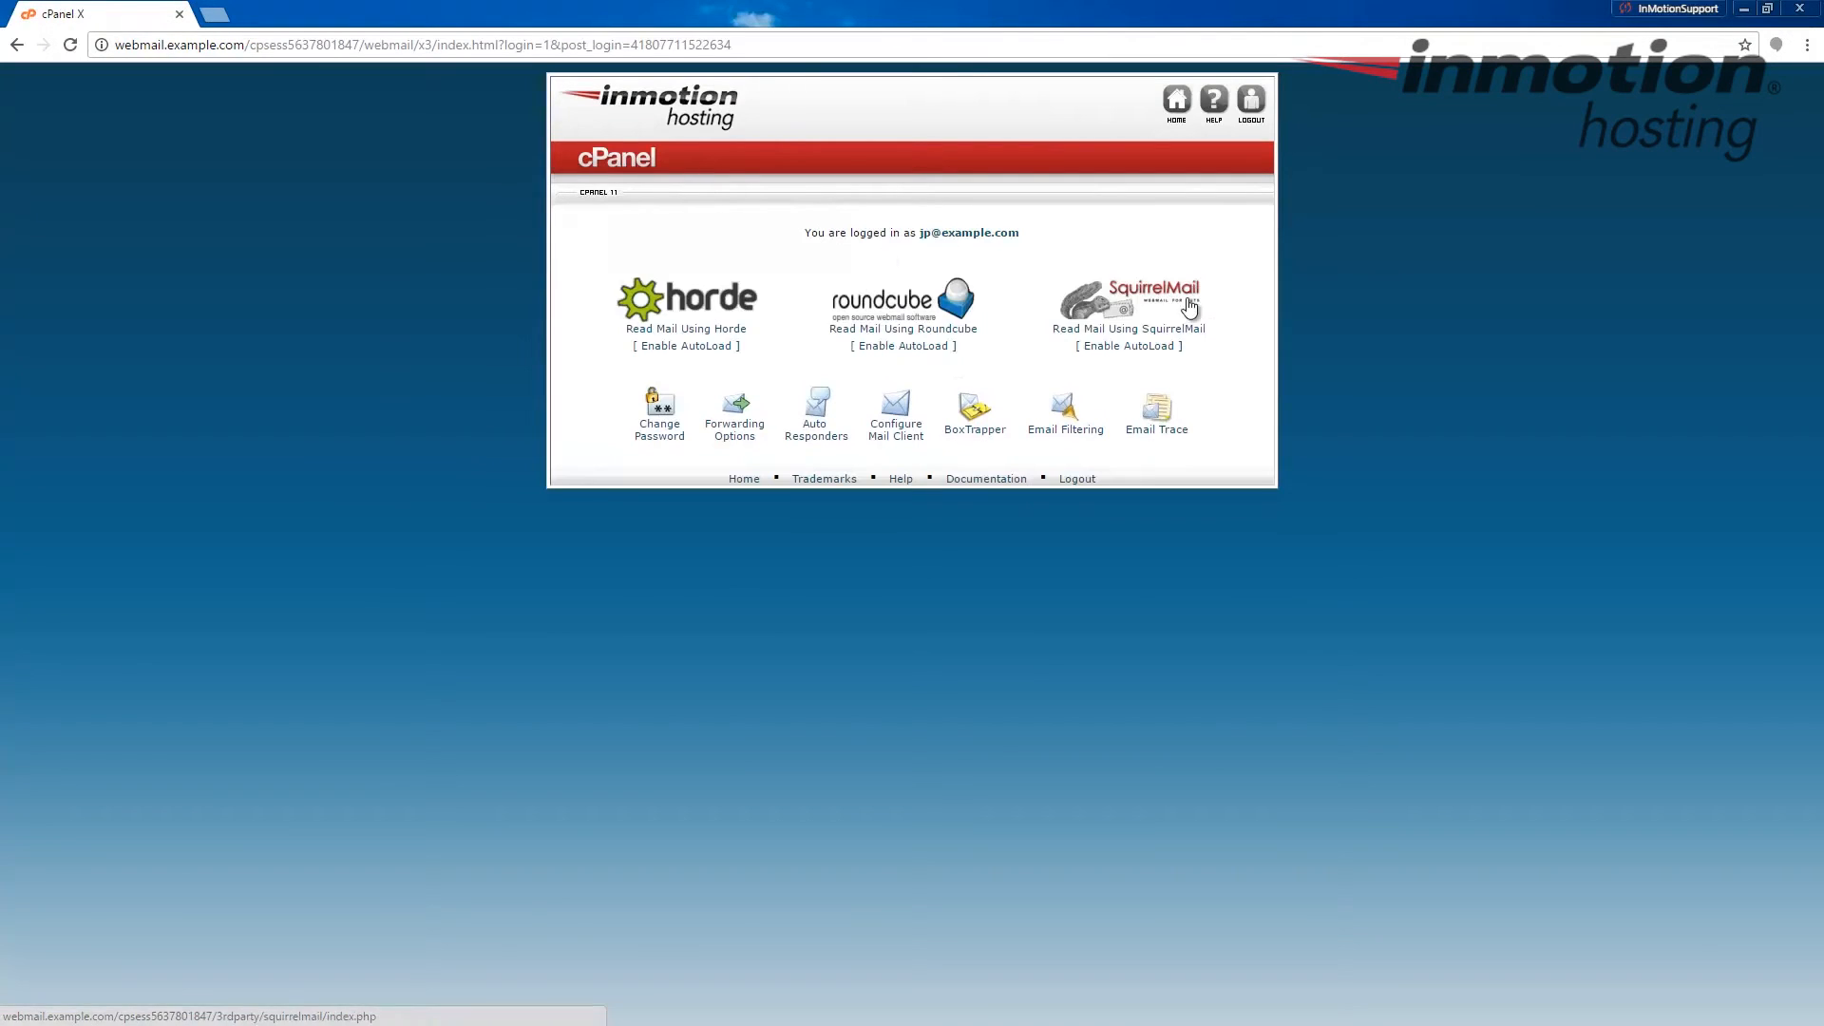
mouse_move(1330, 254)
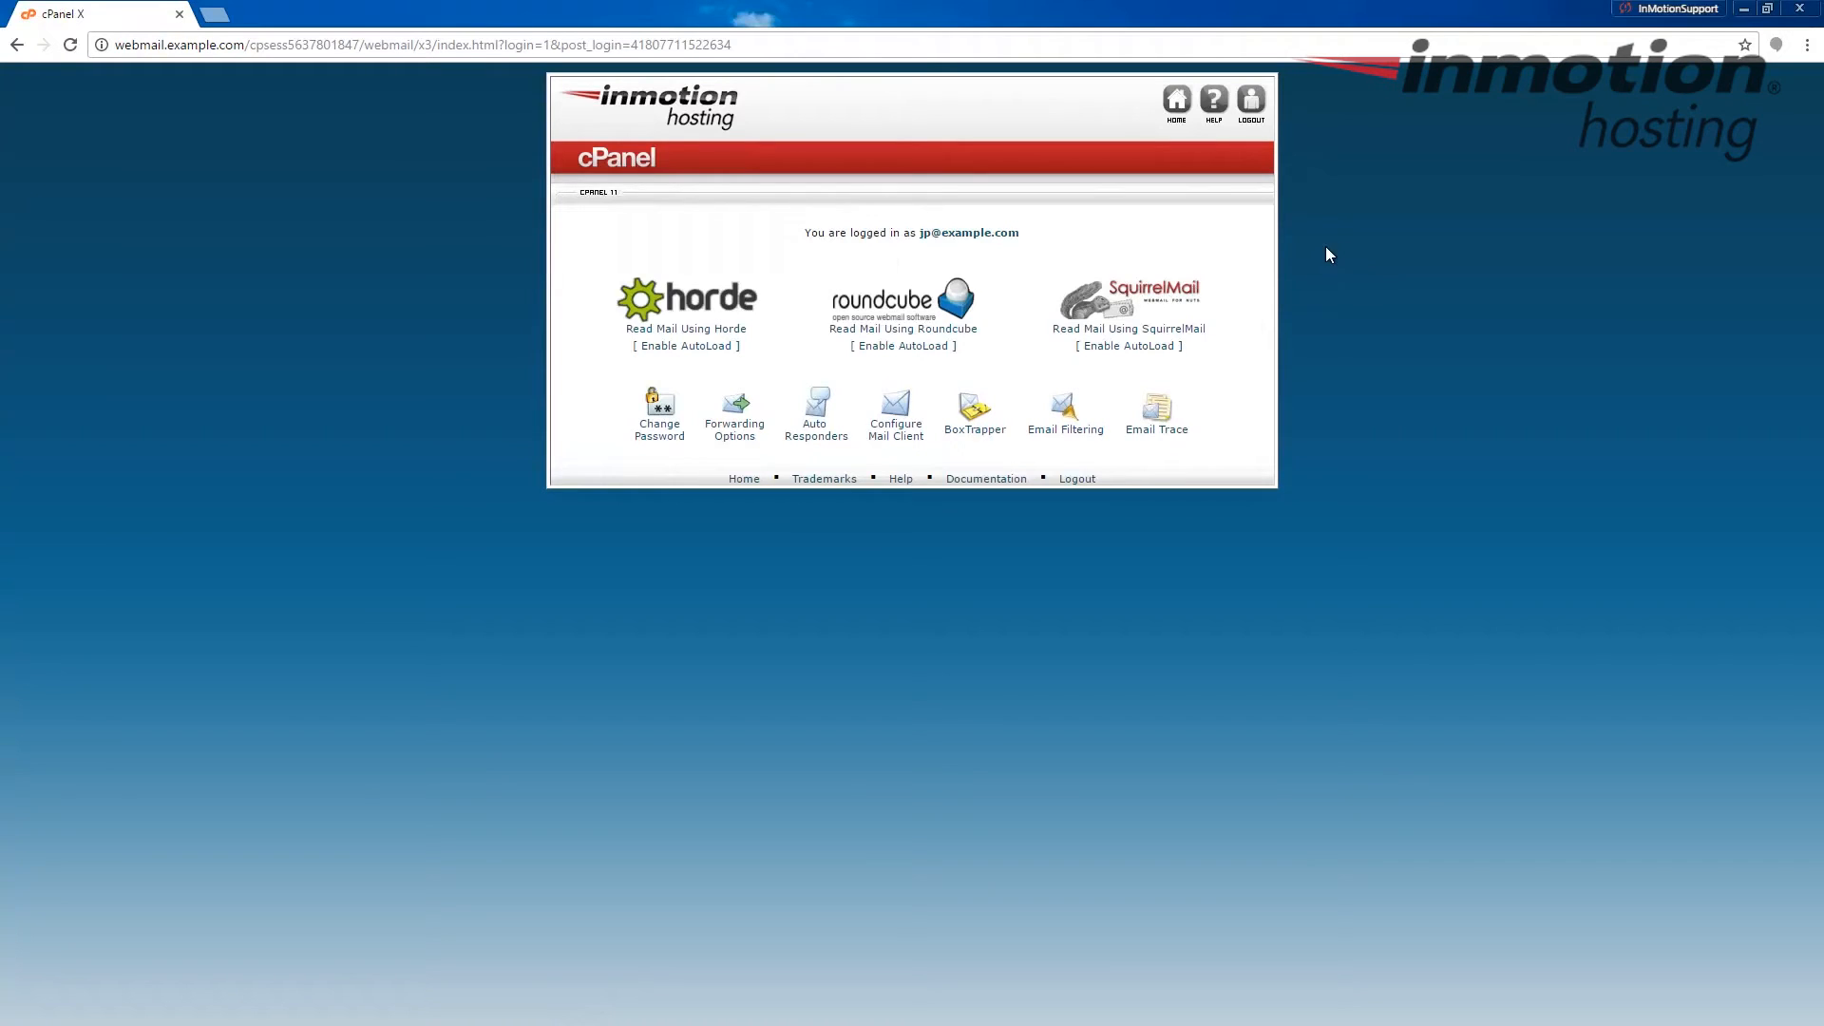
mouse_move(595, 217)
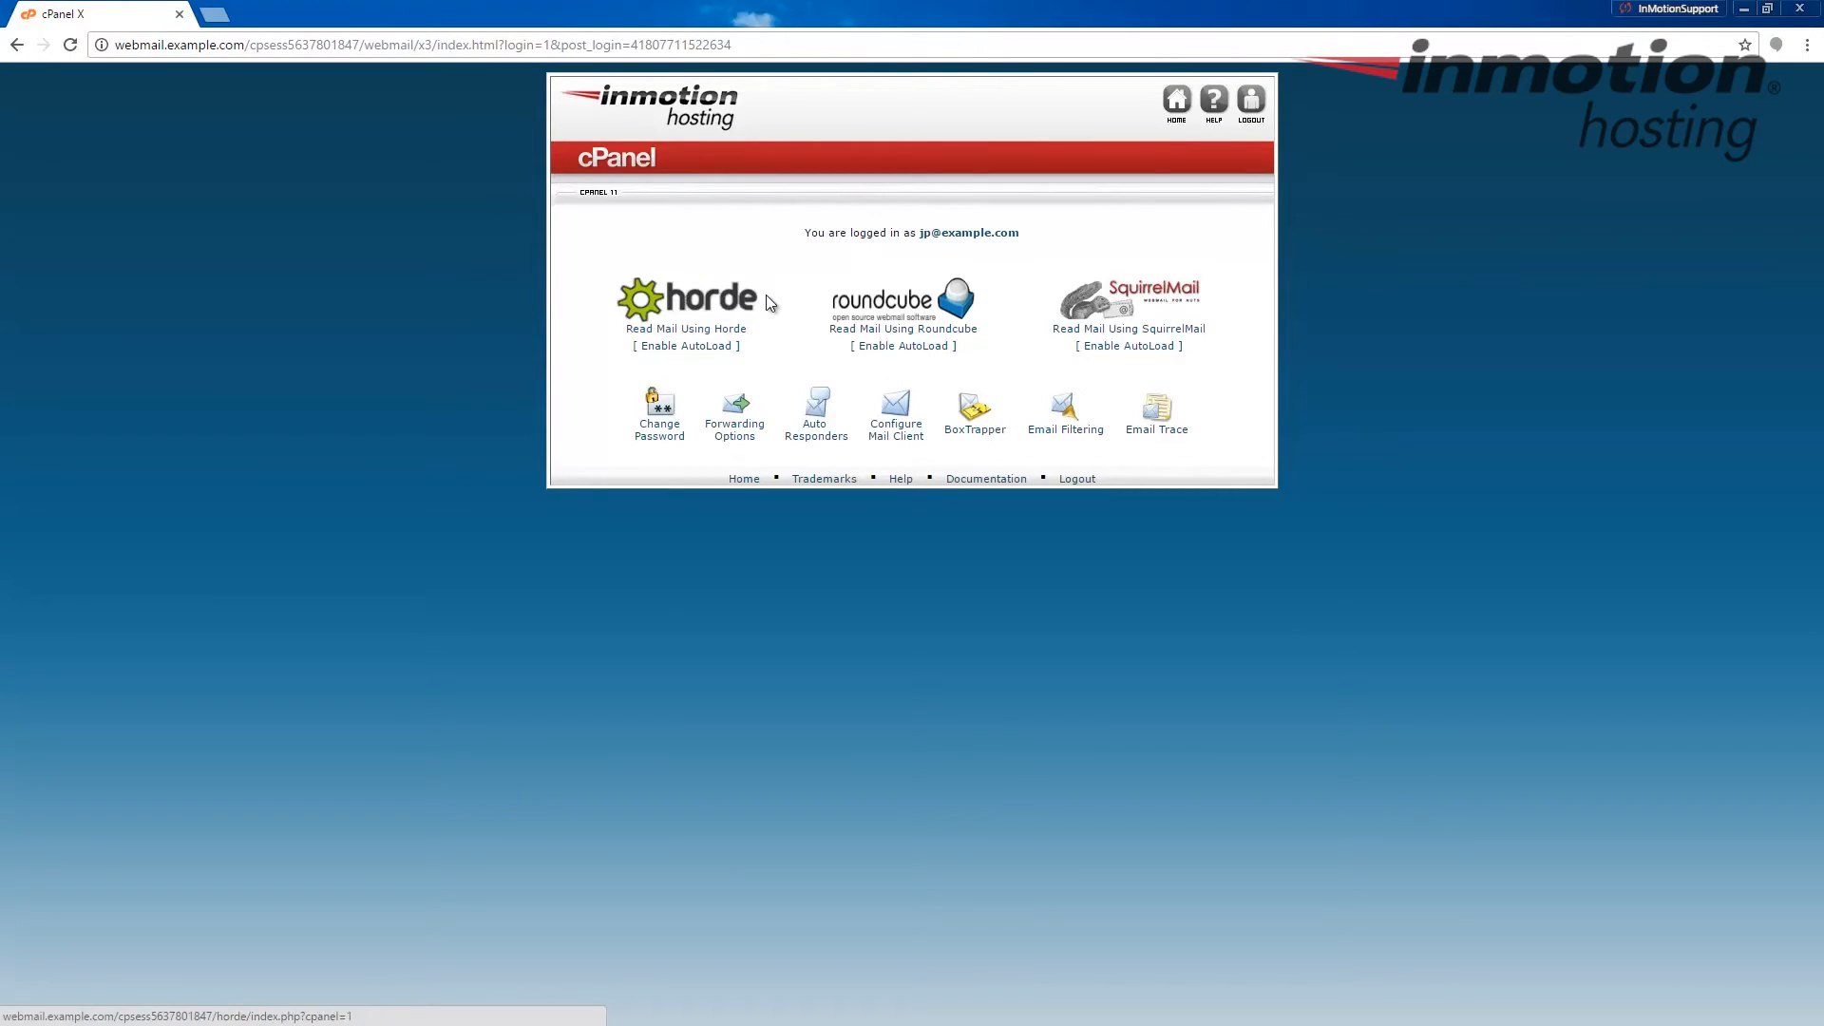
mouse_move(670, 318)
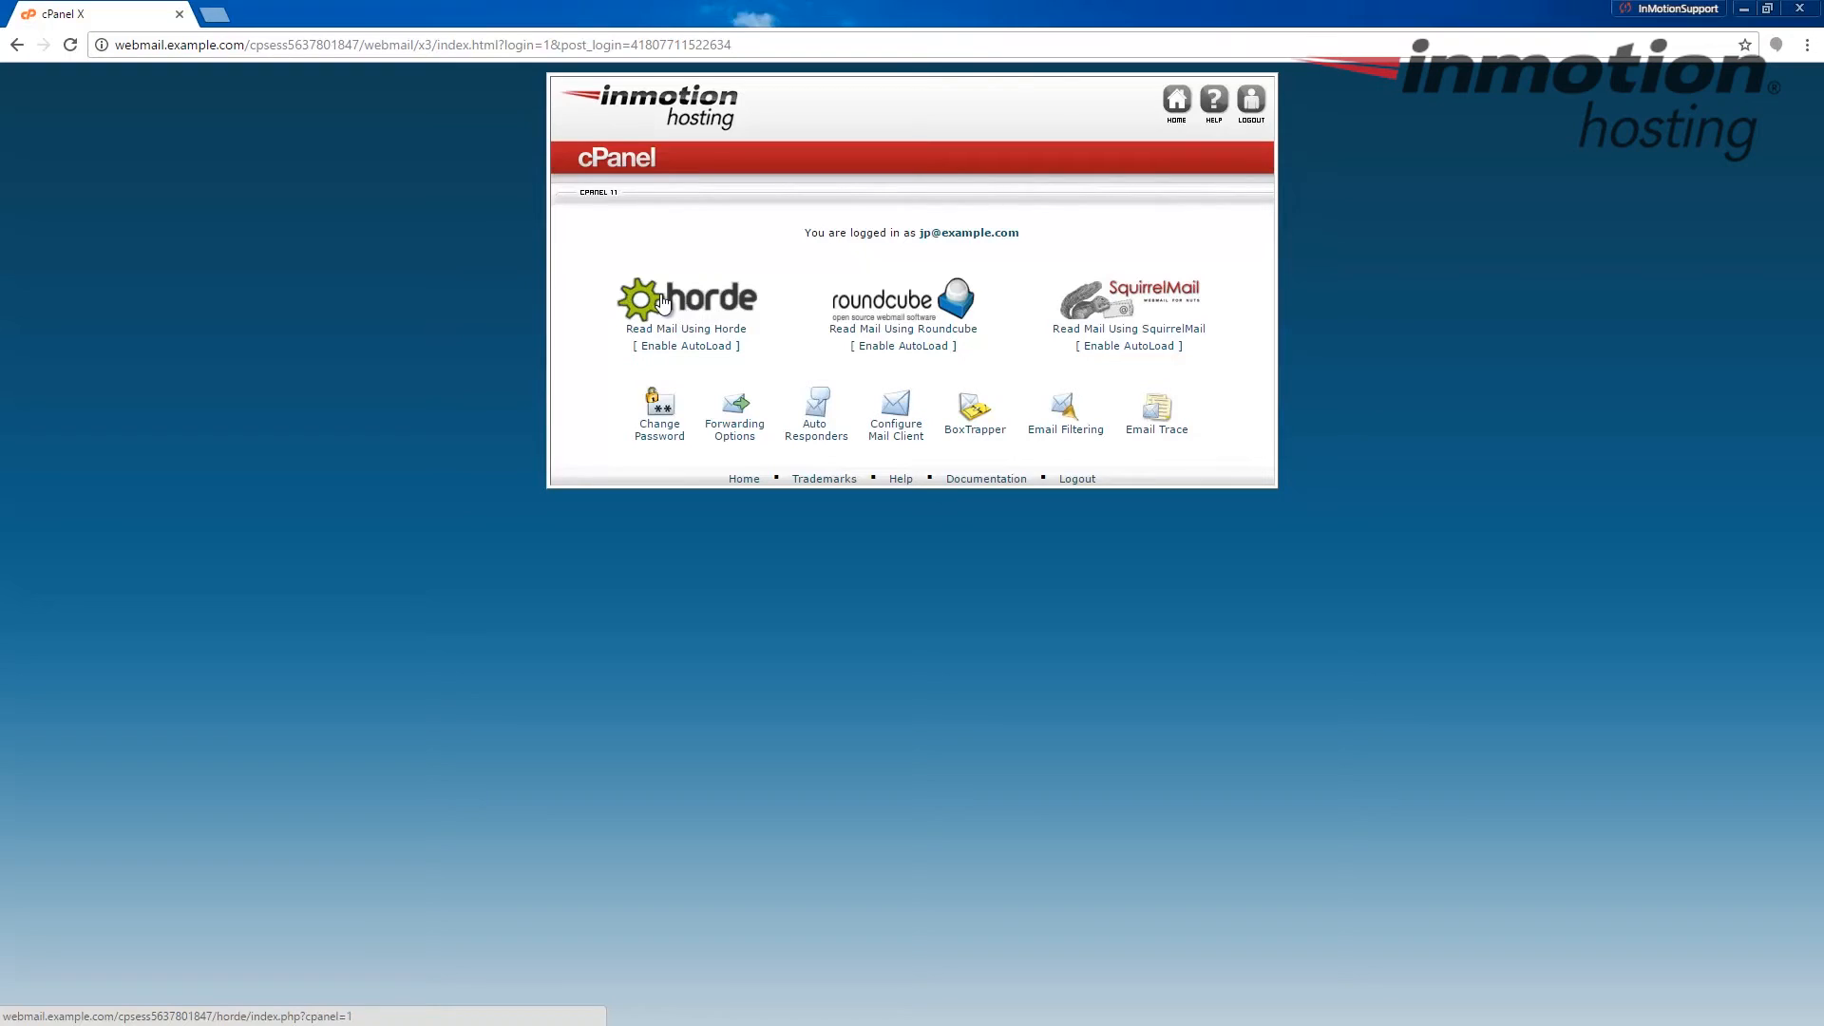
mouse_move(688, 301)
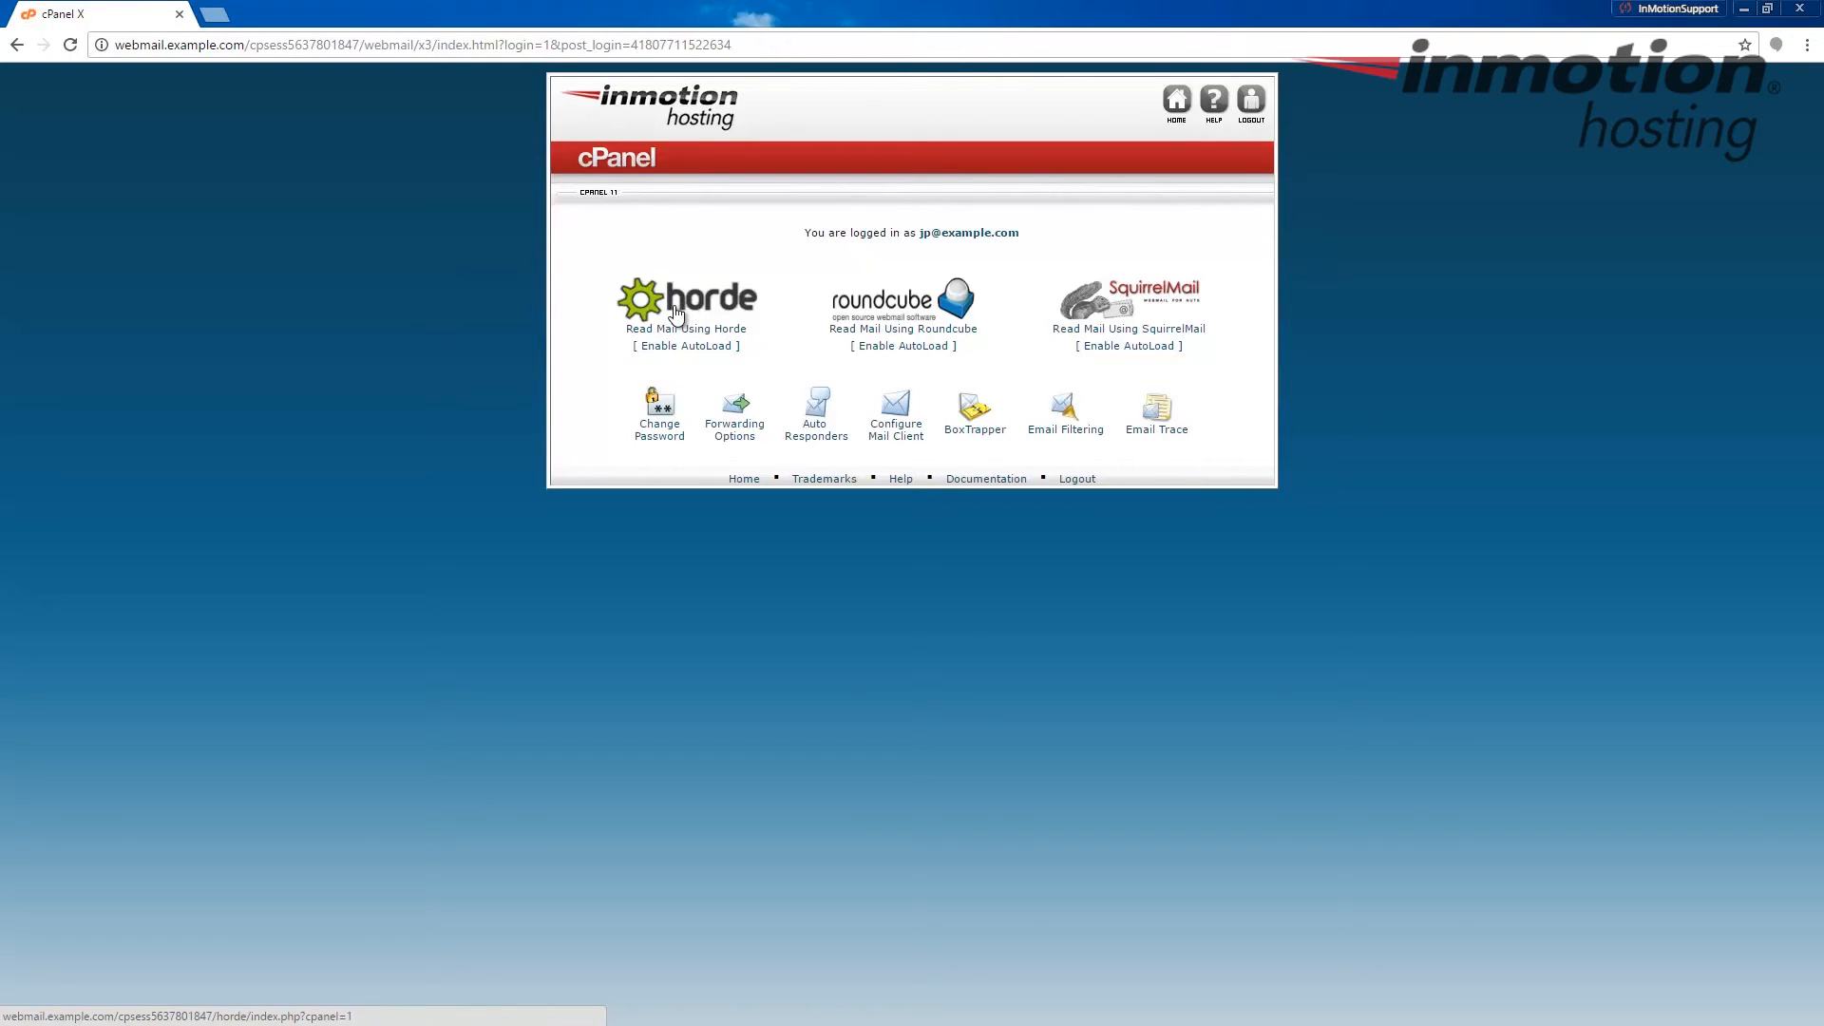
mouse_move(686, 346)
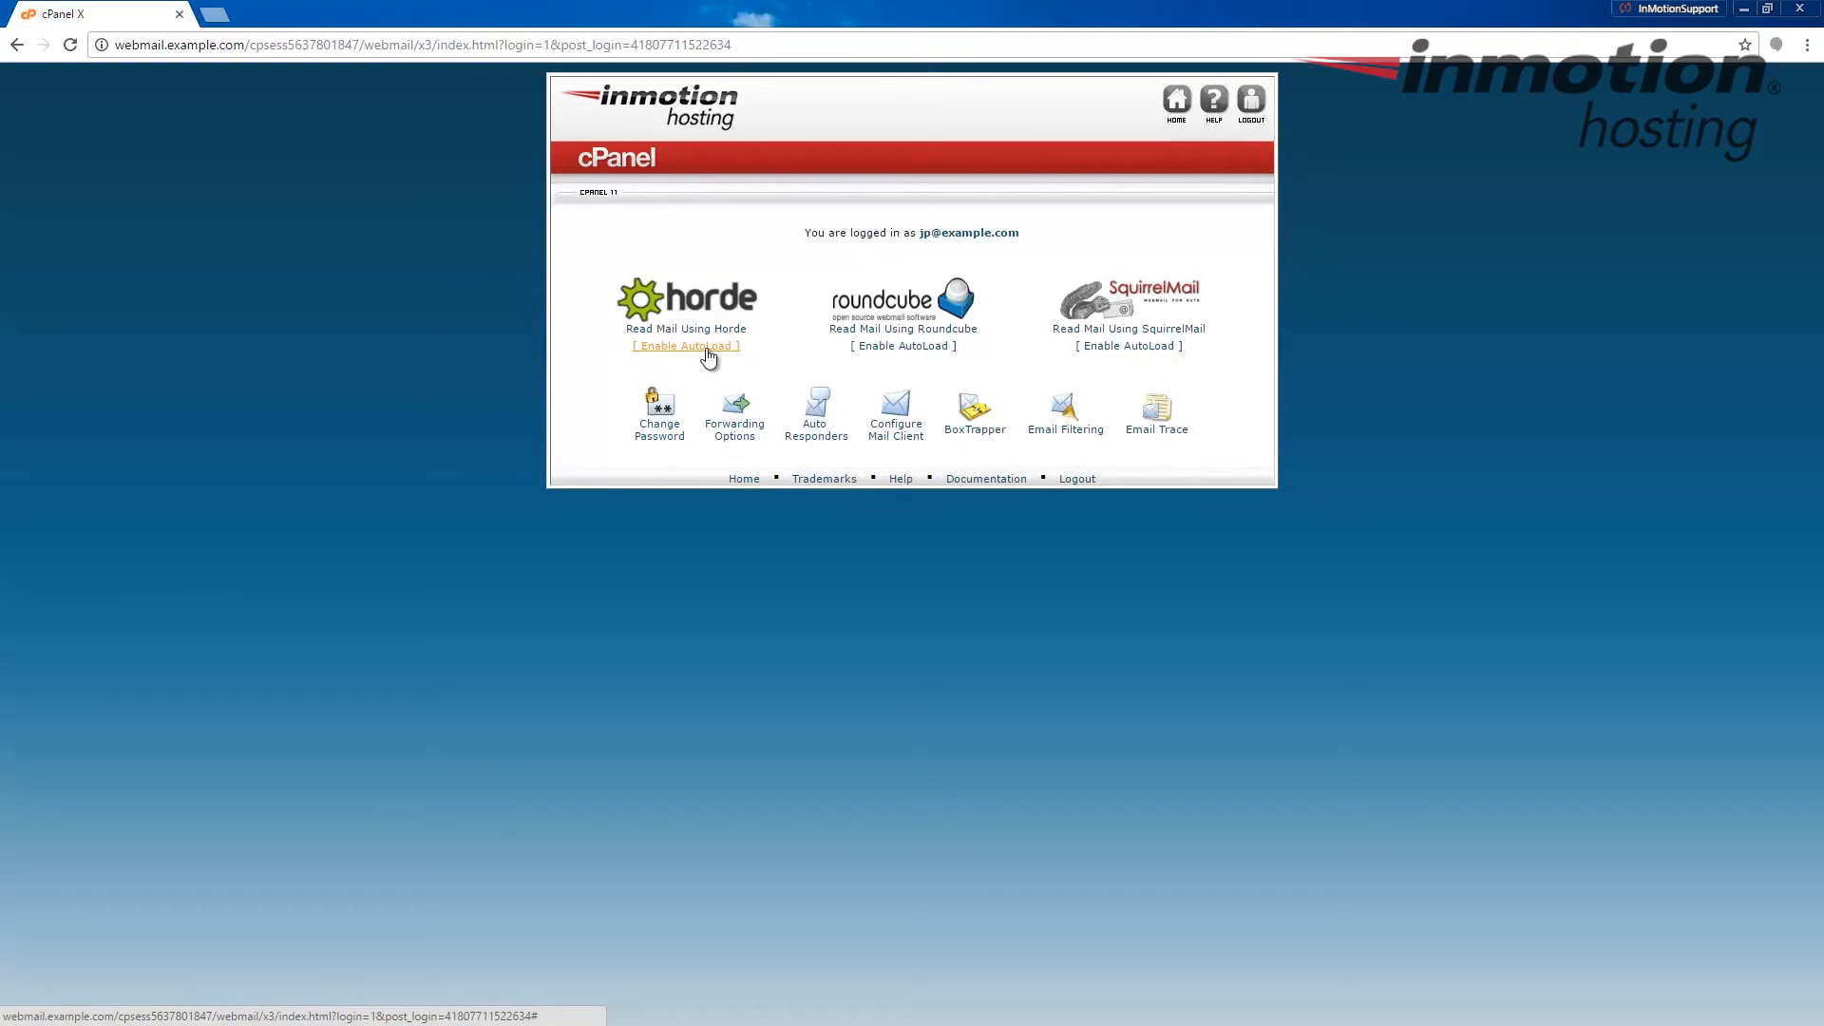
mouse_move(718, 358)
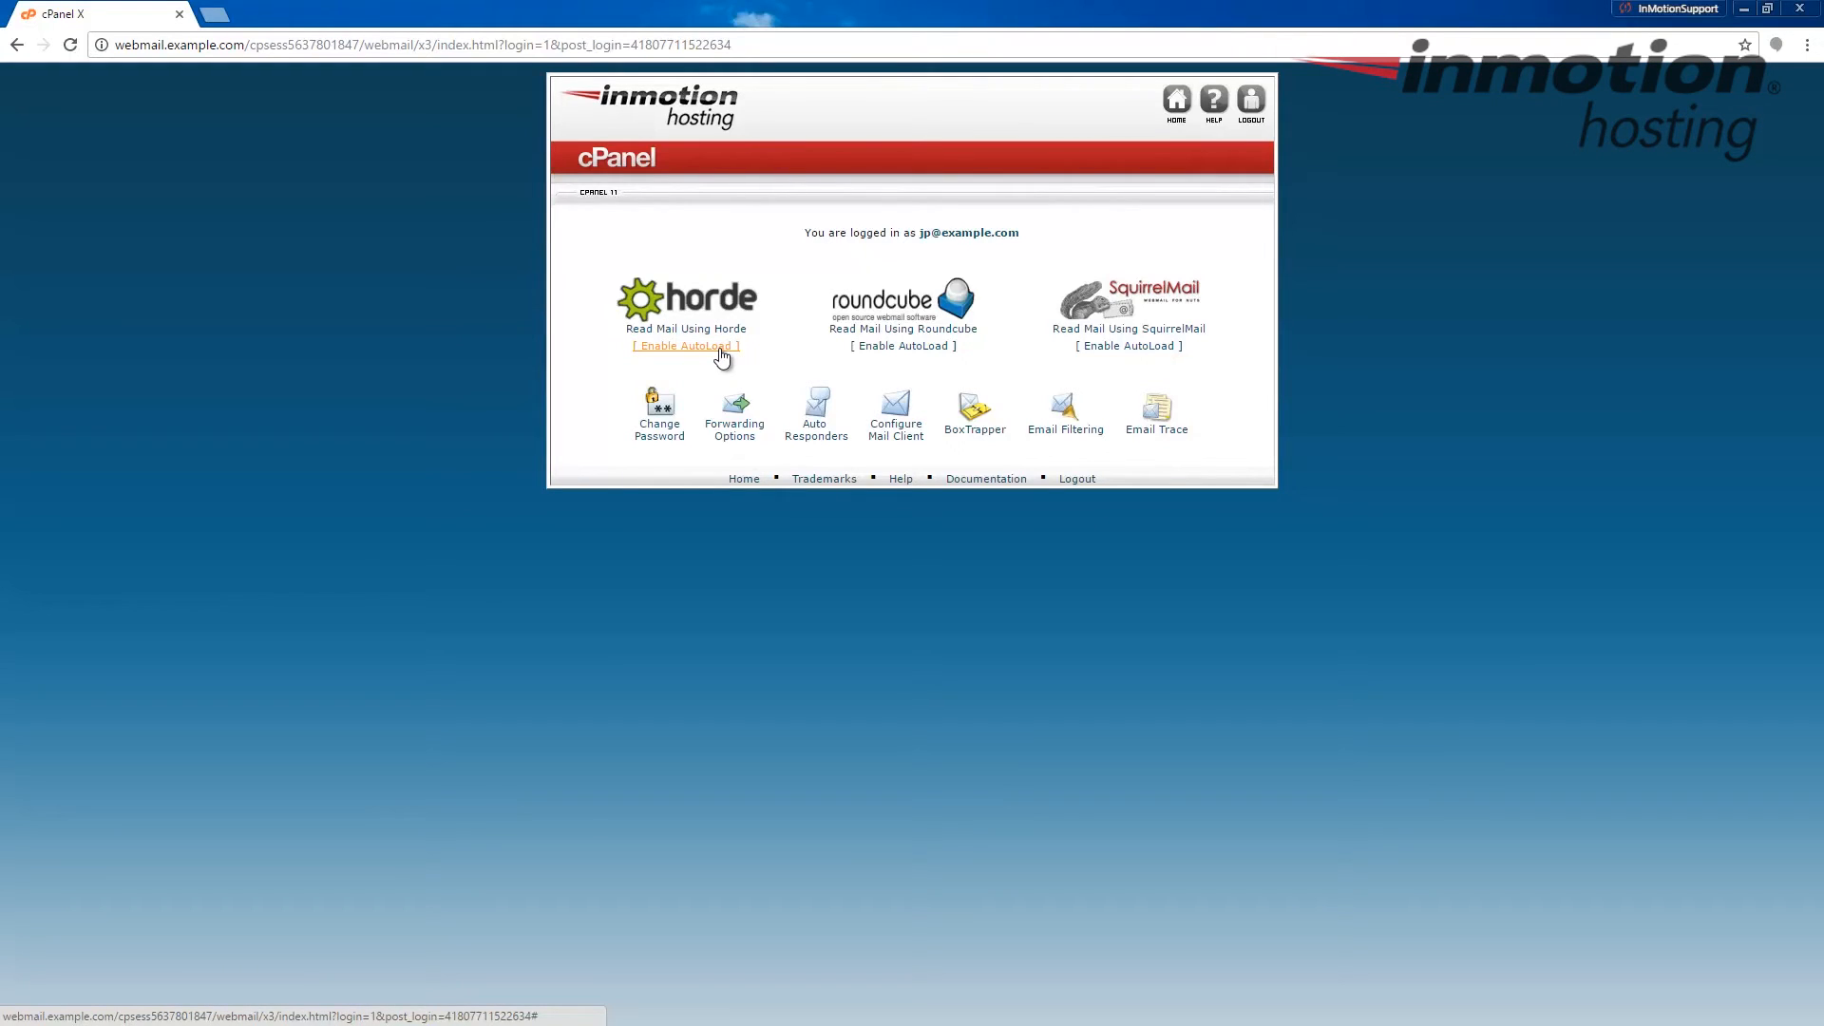
mouse_move(705, 312)
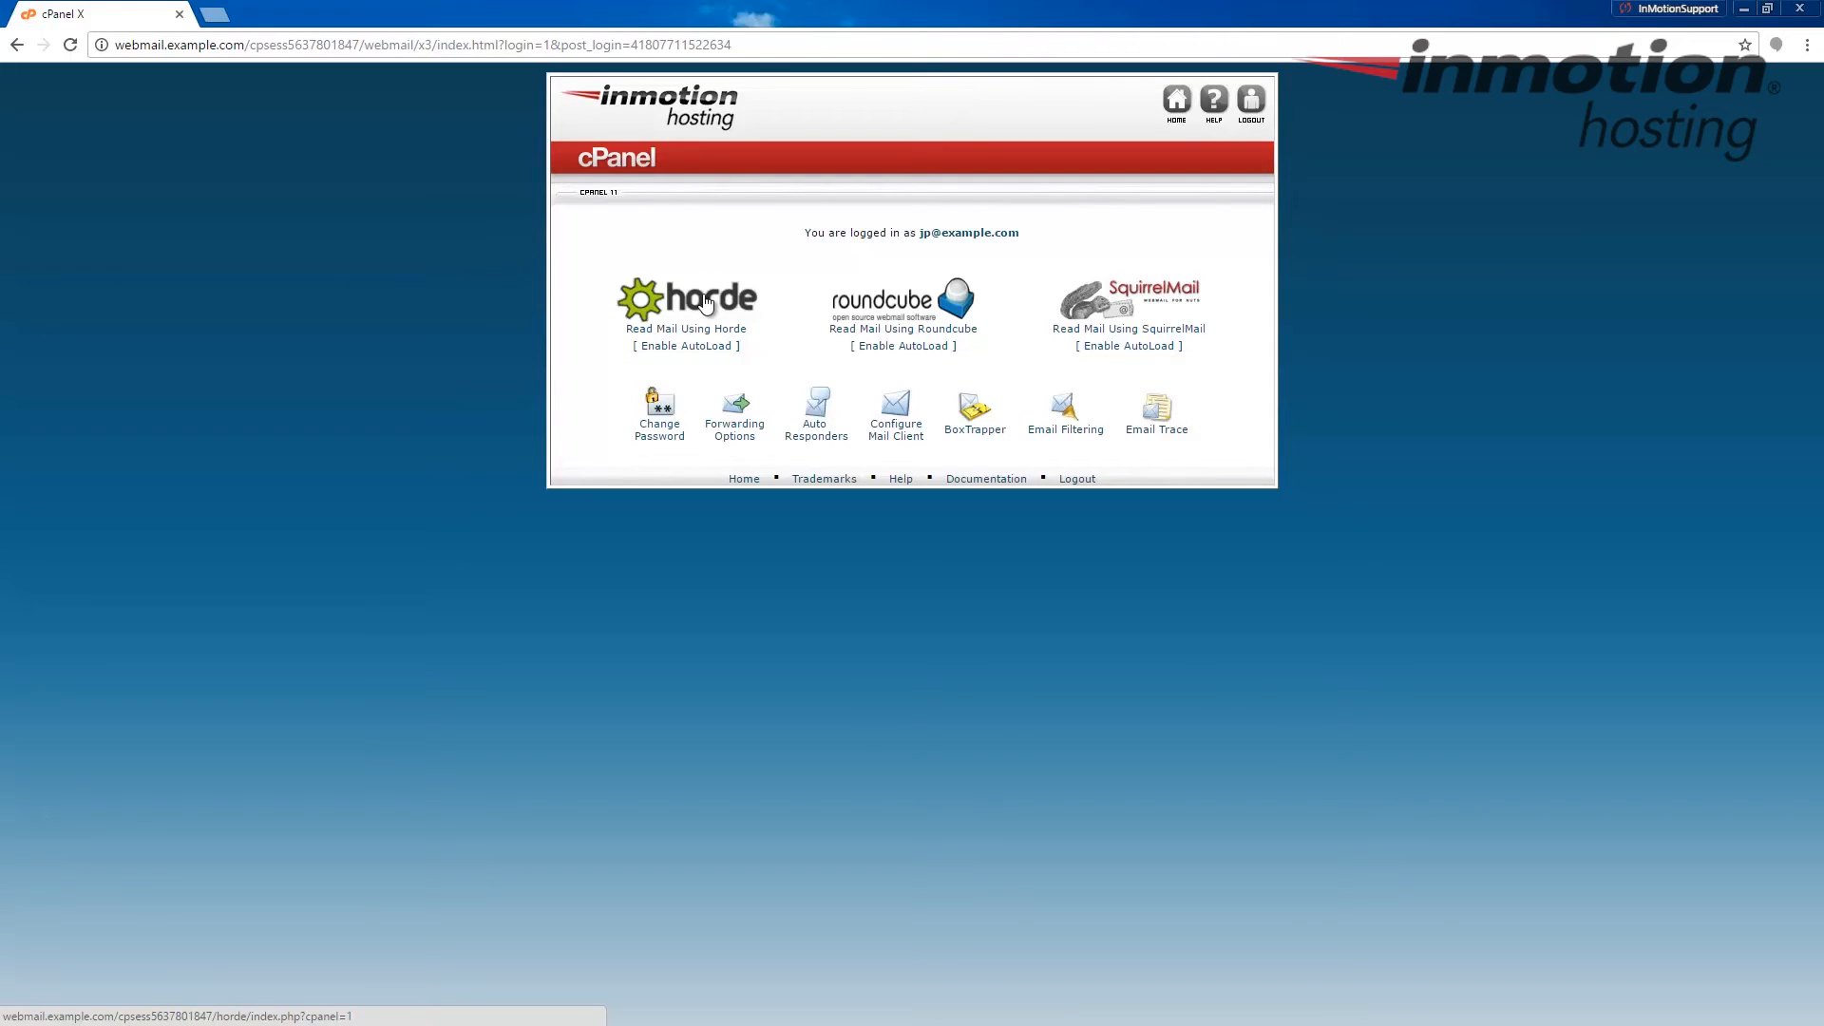
Step: Choose Horde under 'Read Mail Using Horde' for the logged-in account
click(686, 296)
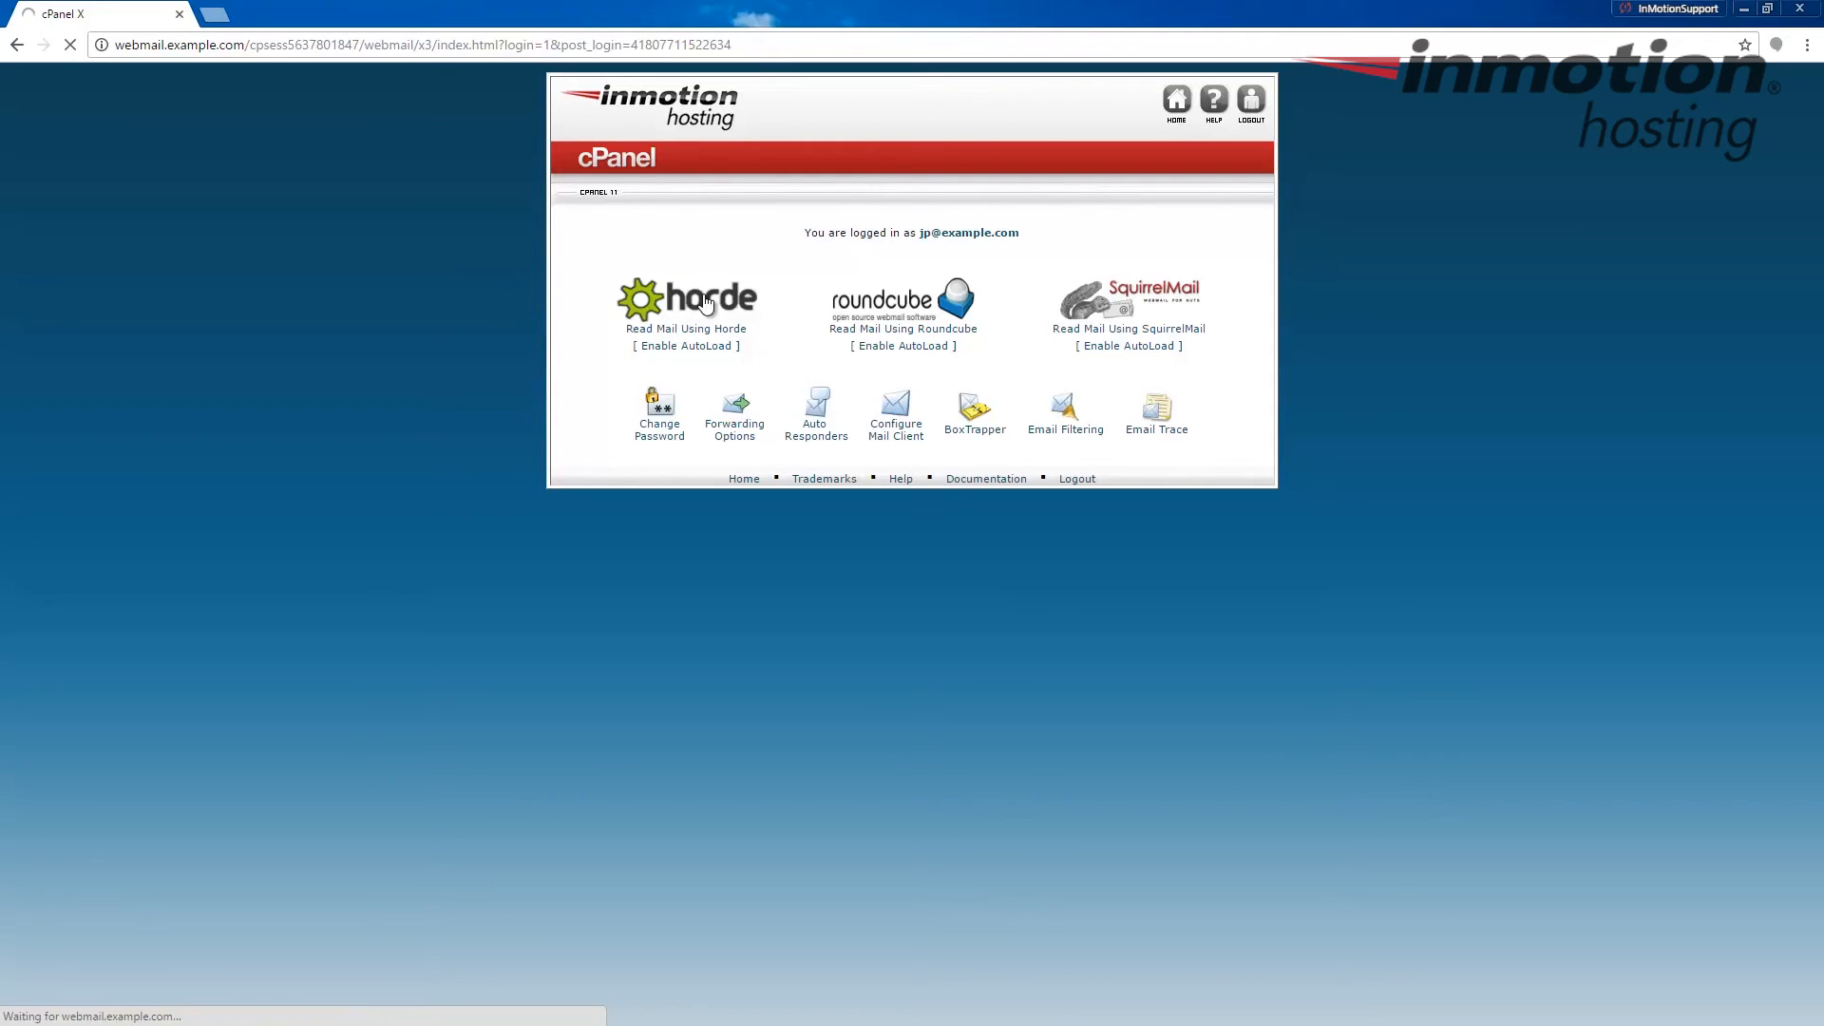
Step: Load the Horde Inbox, which shows no messages, with Drafts, Sent, Junk and Trash folders listed
click(686, 297)
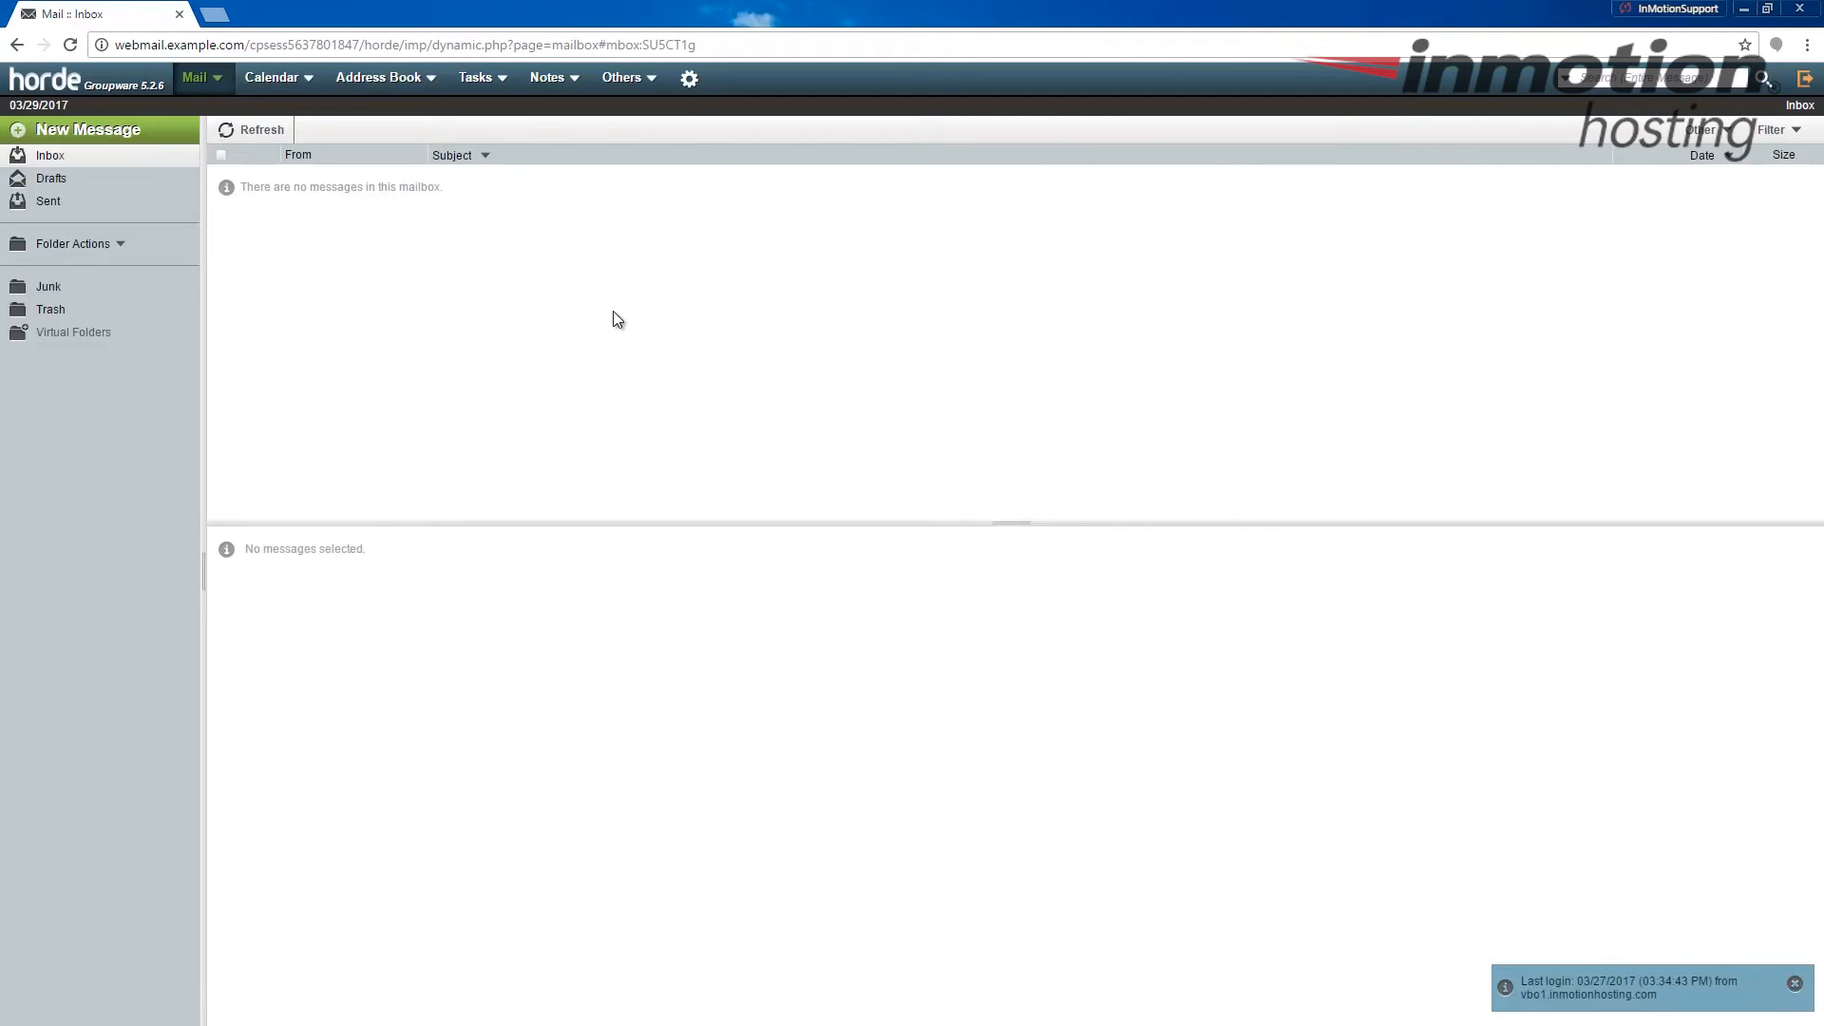
mouse_move(262, 205)
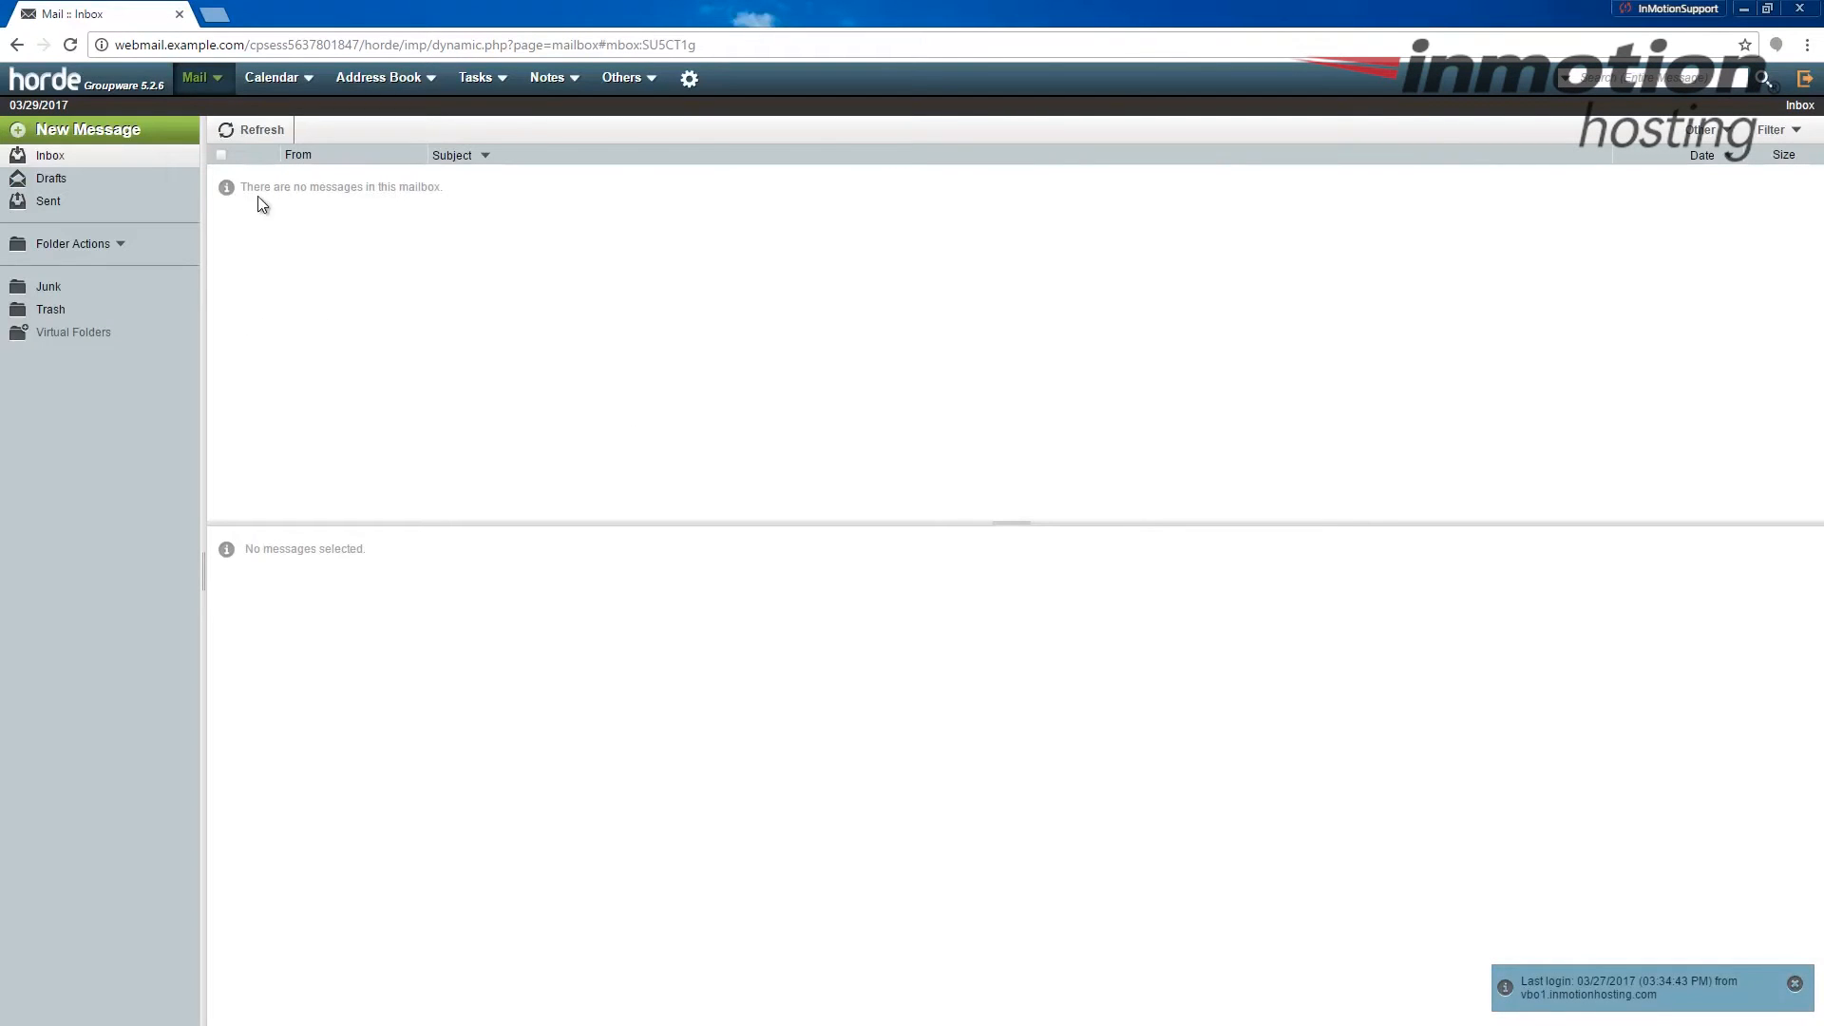
mouse_move(221, 232)
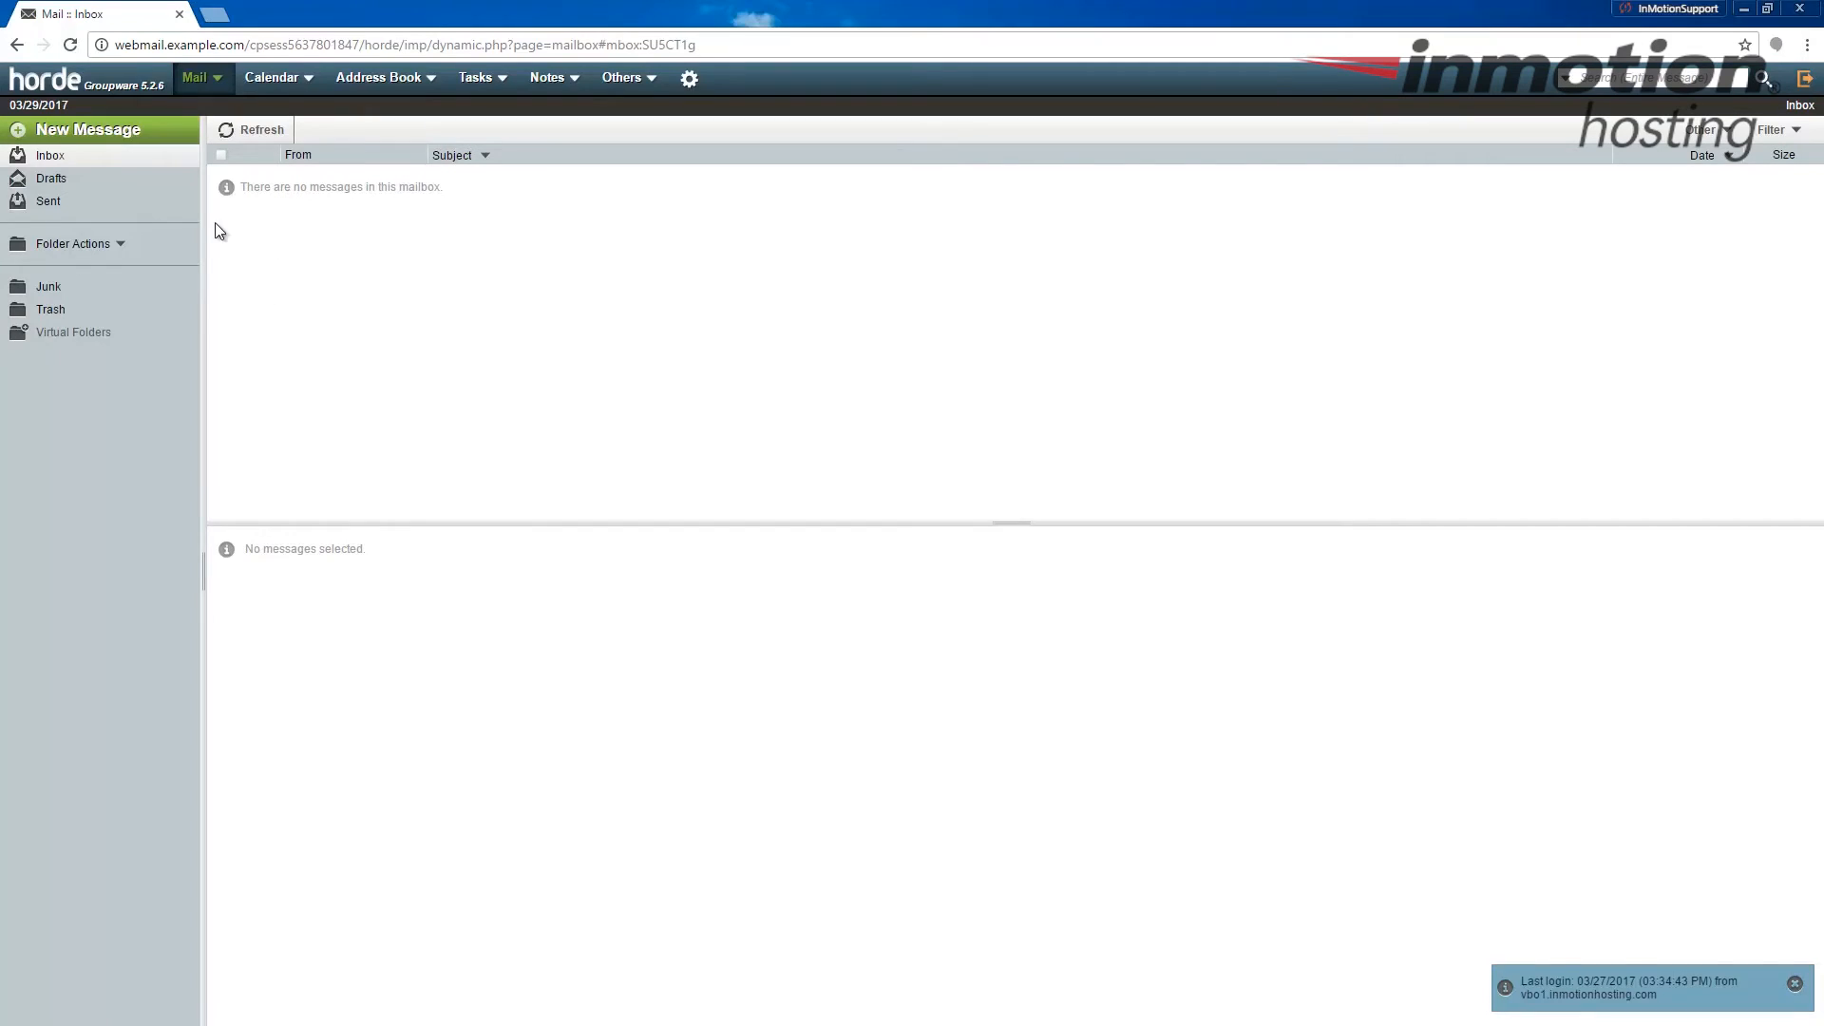
mouse_move(323, 184)
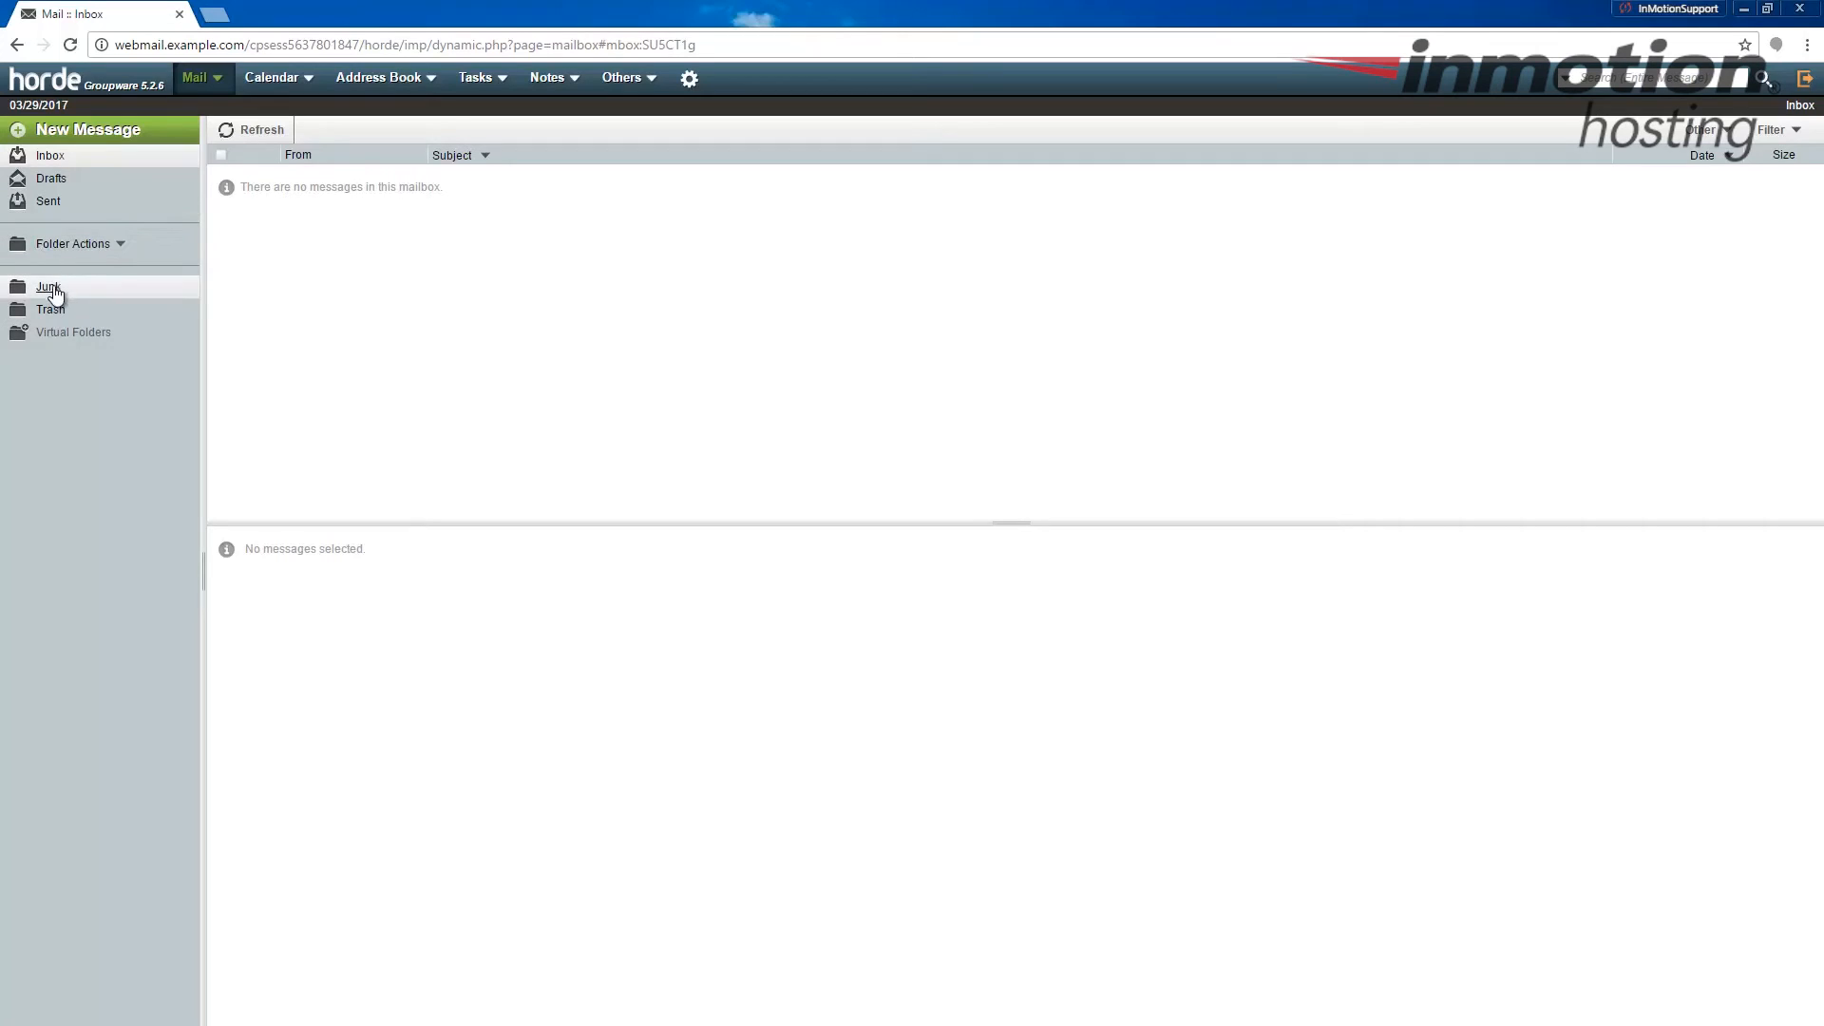
mouse_move(43, 221)
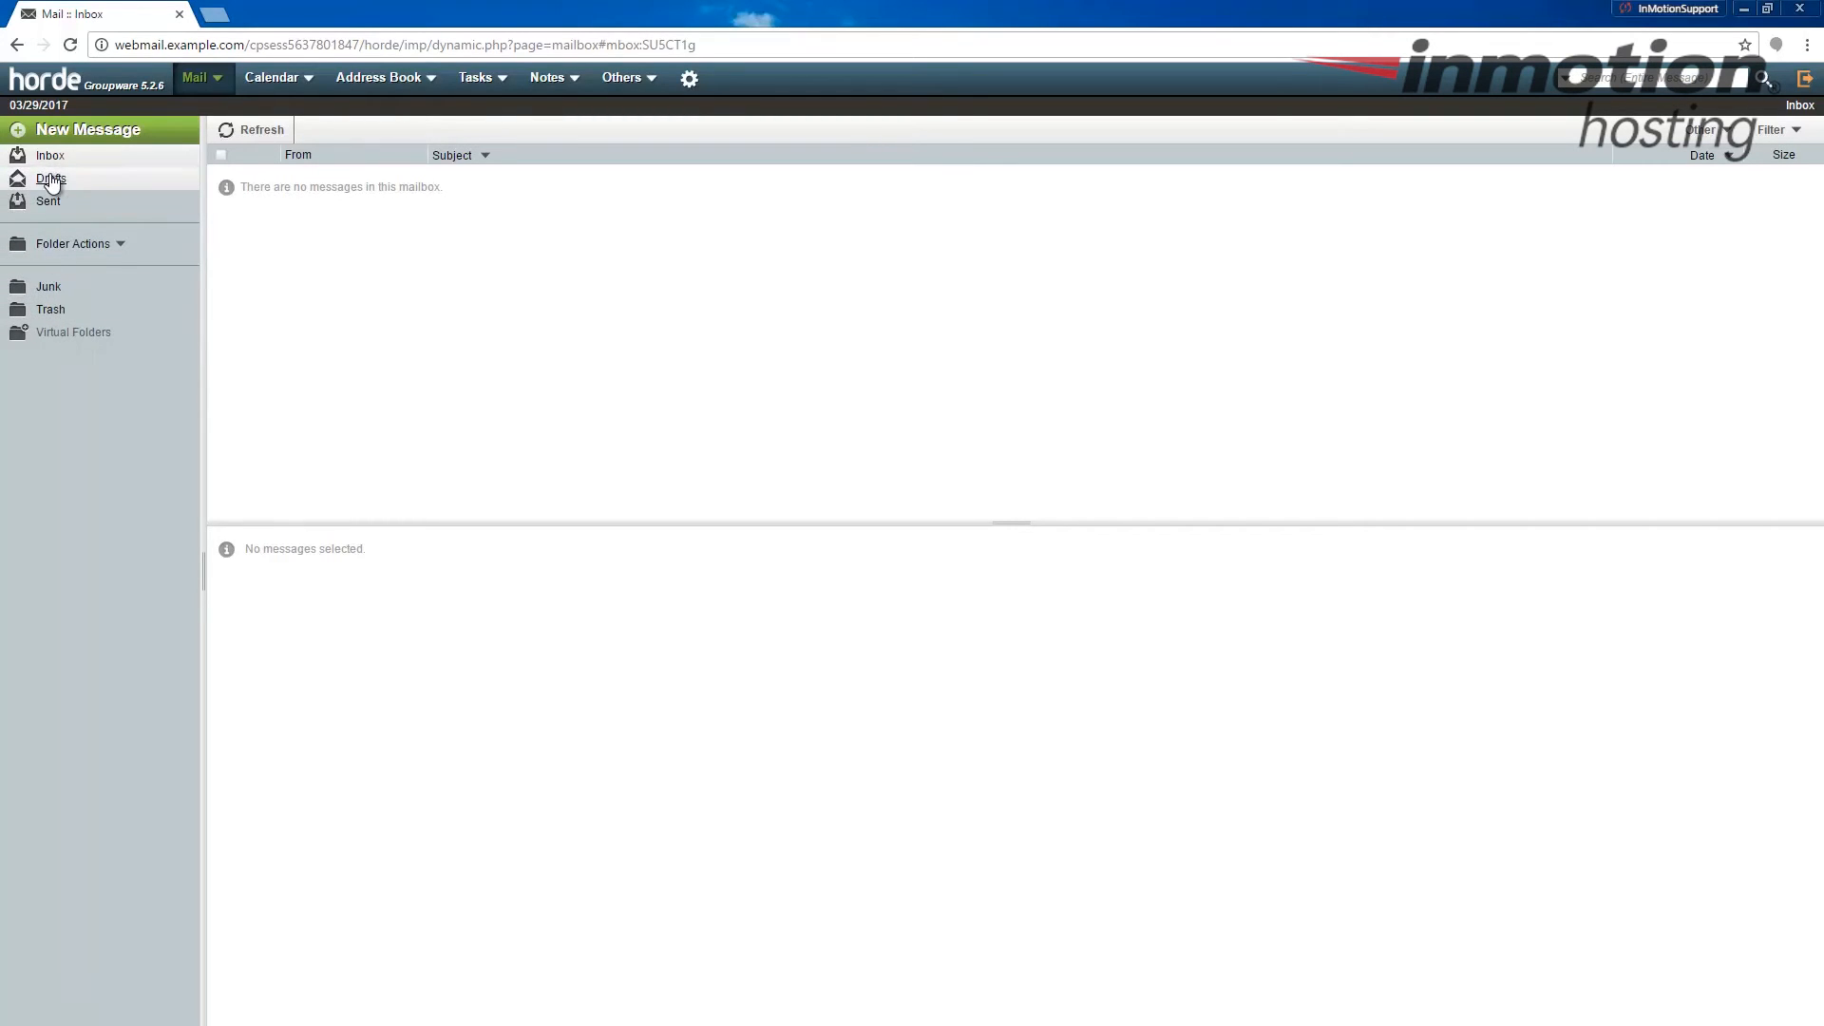
mouse_move(48, 200)
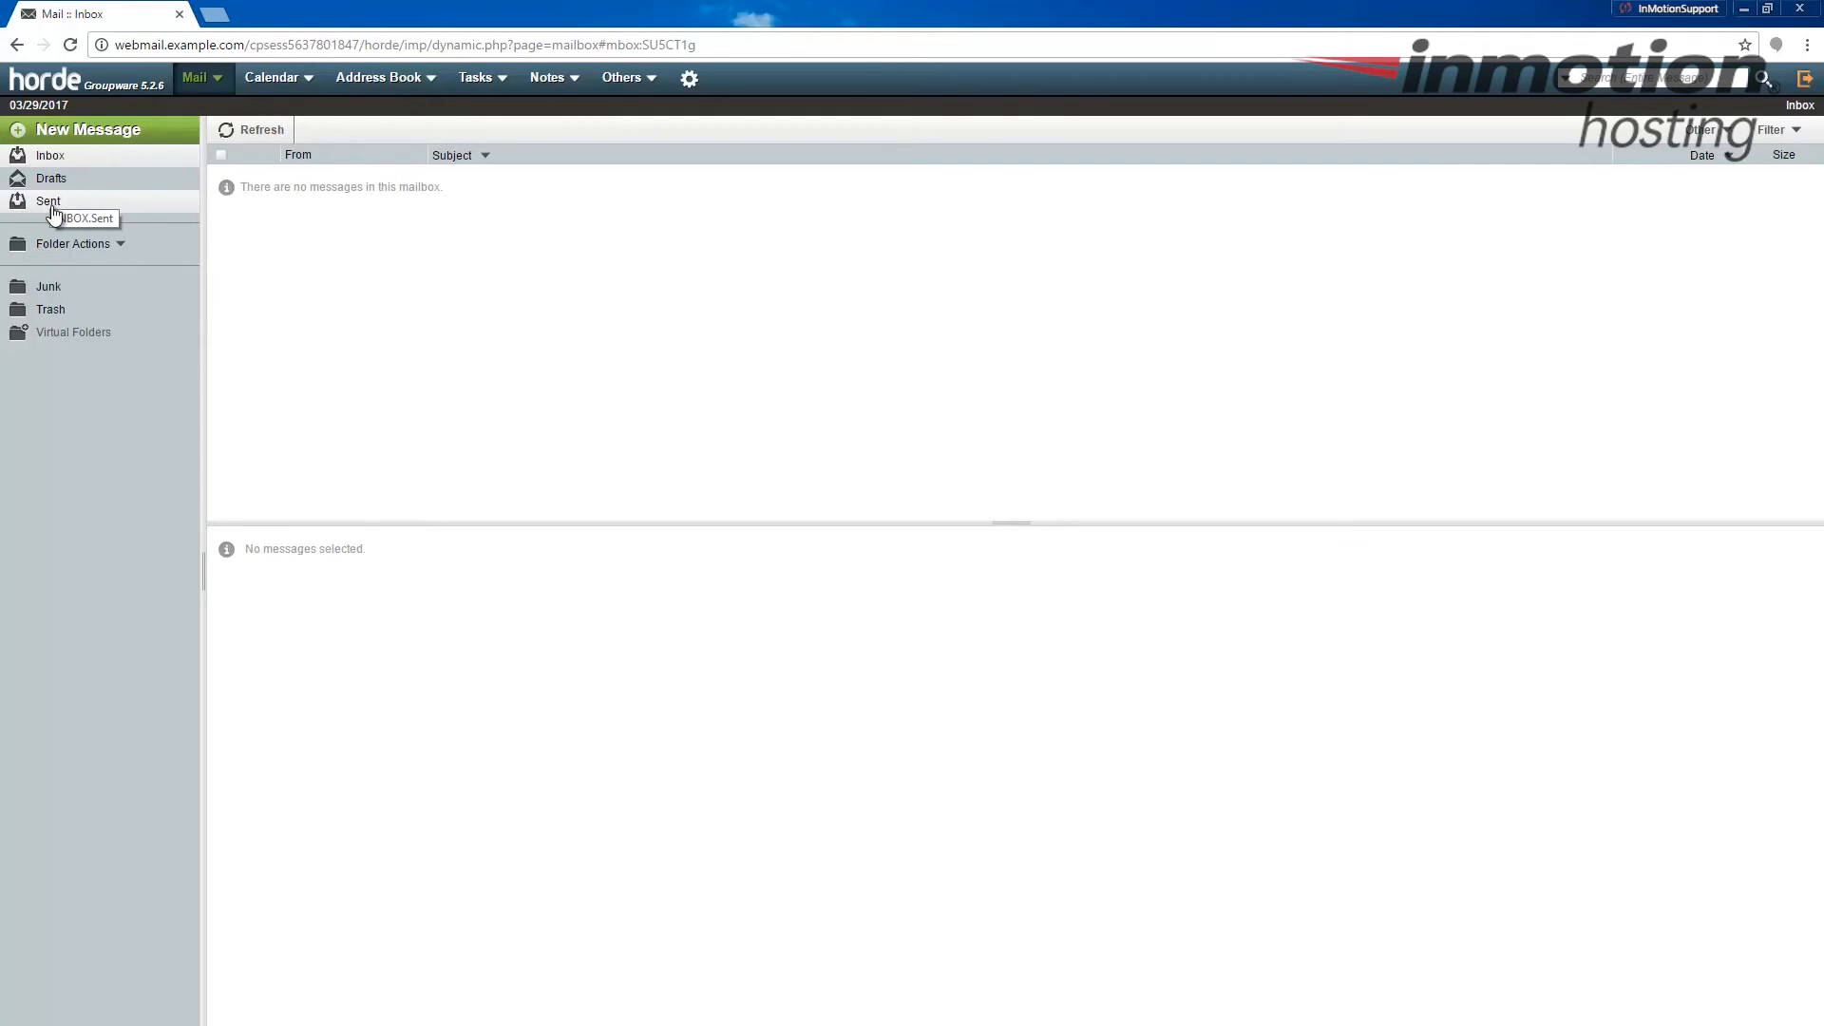
mouse_move(65, 204)
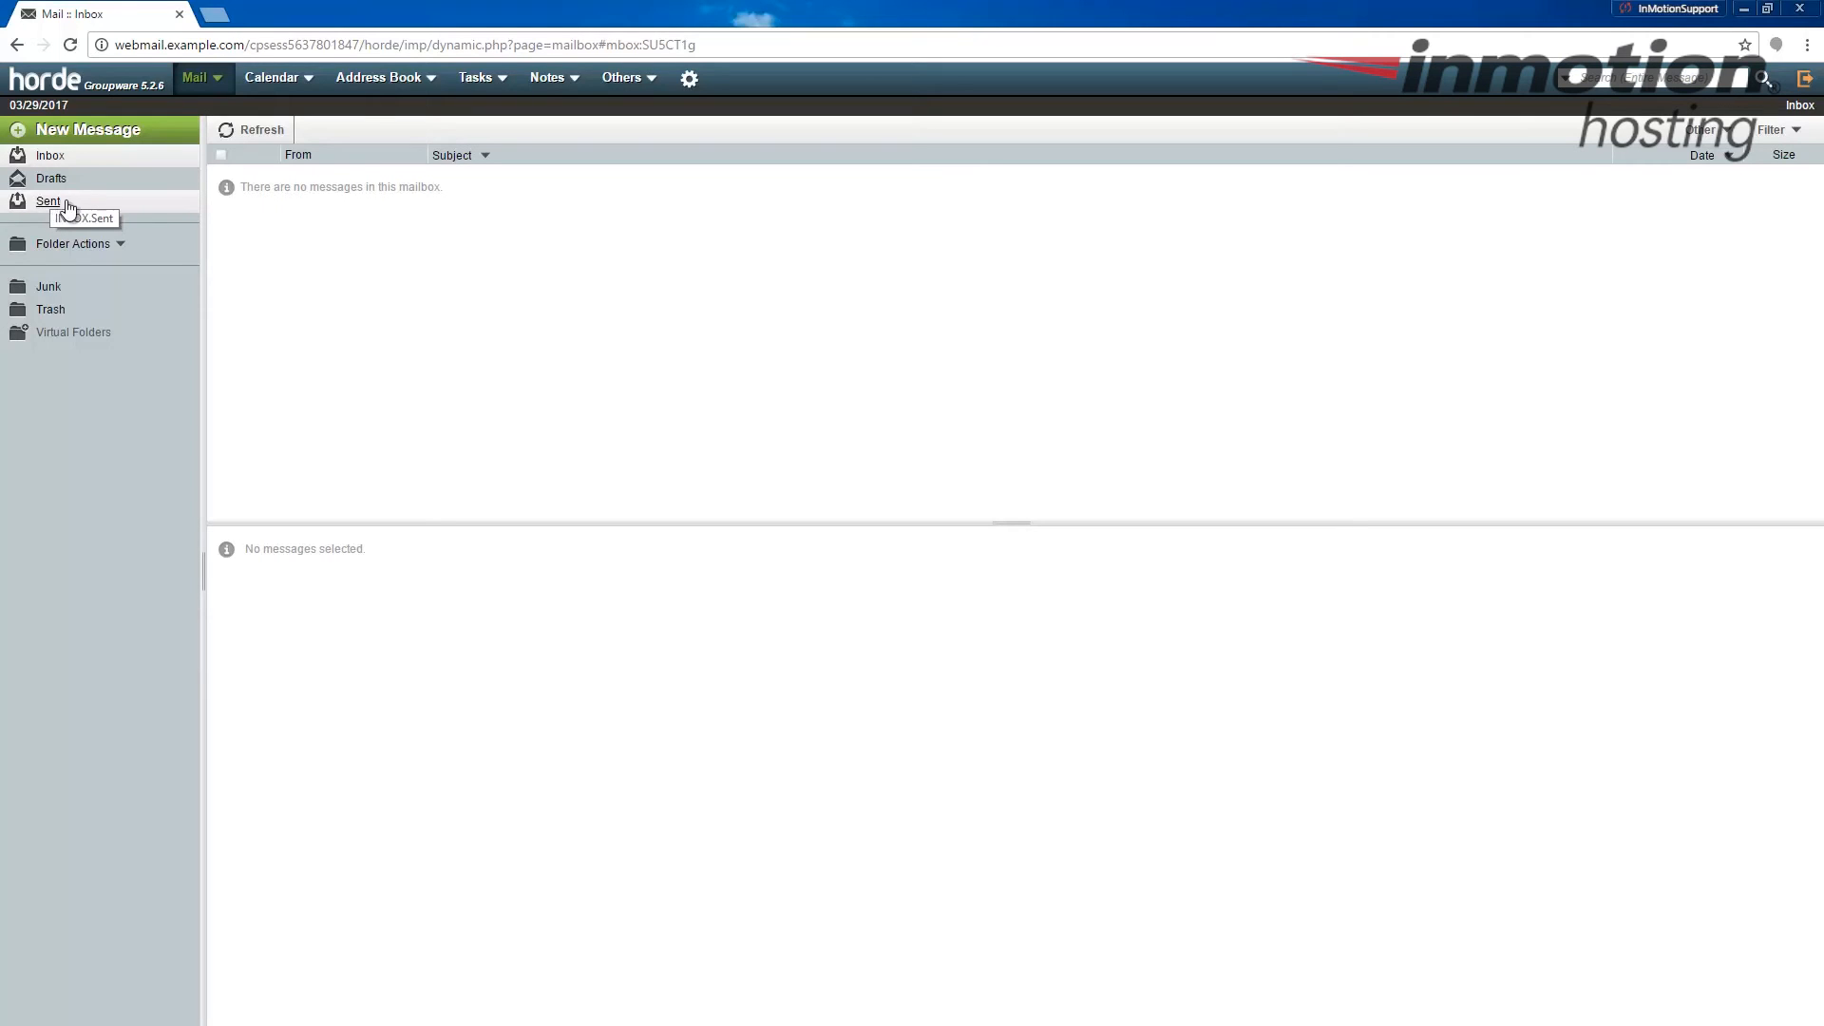
mouse_move(374, 244)
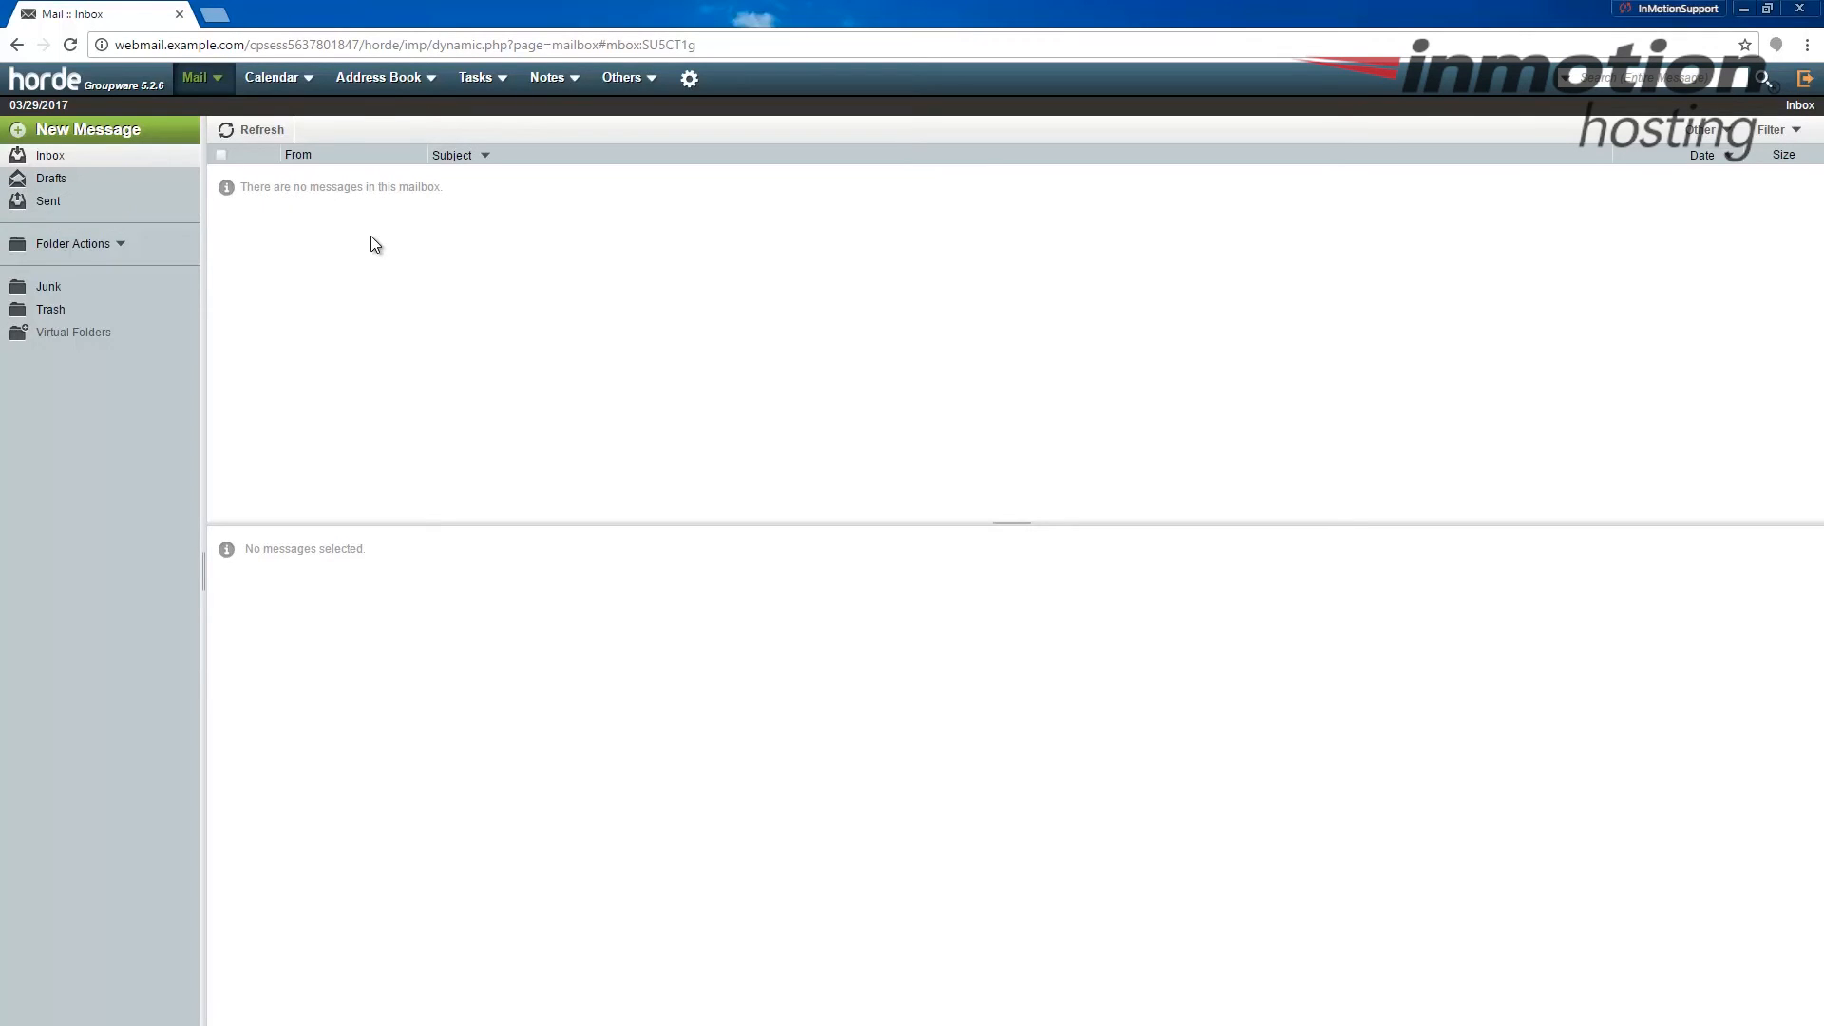
mouse_move(291, 296)
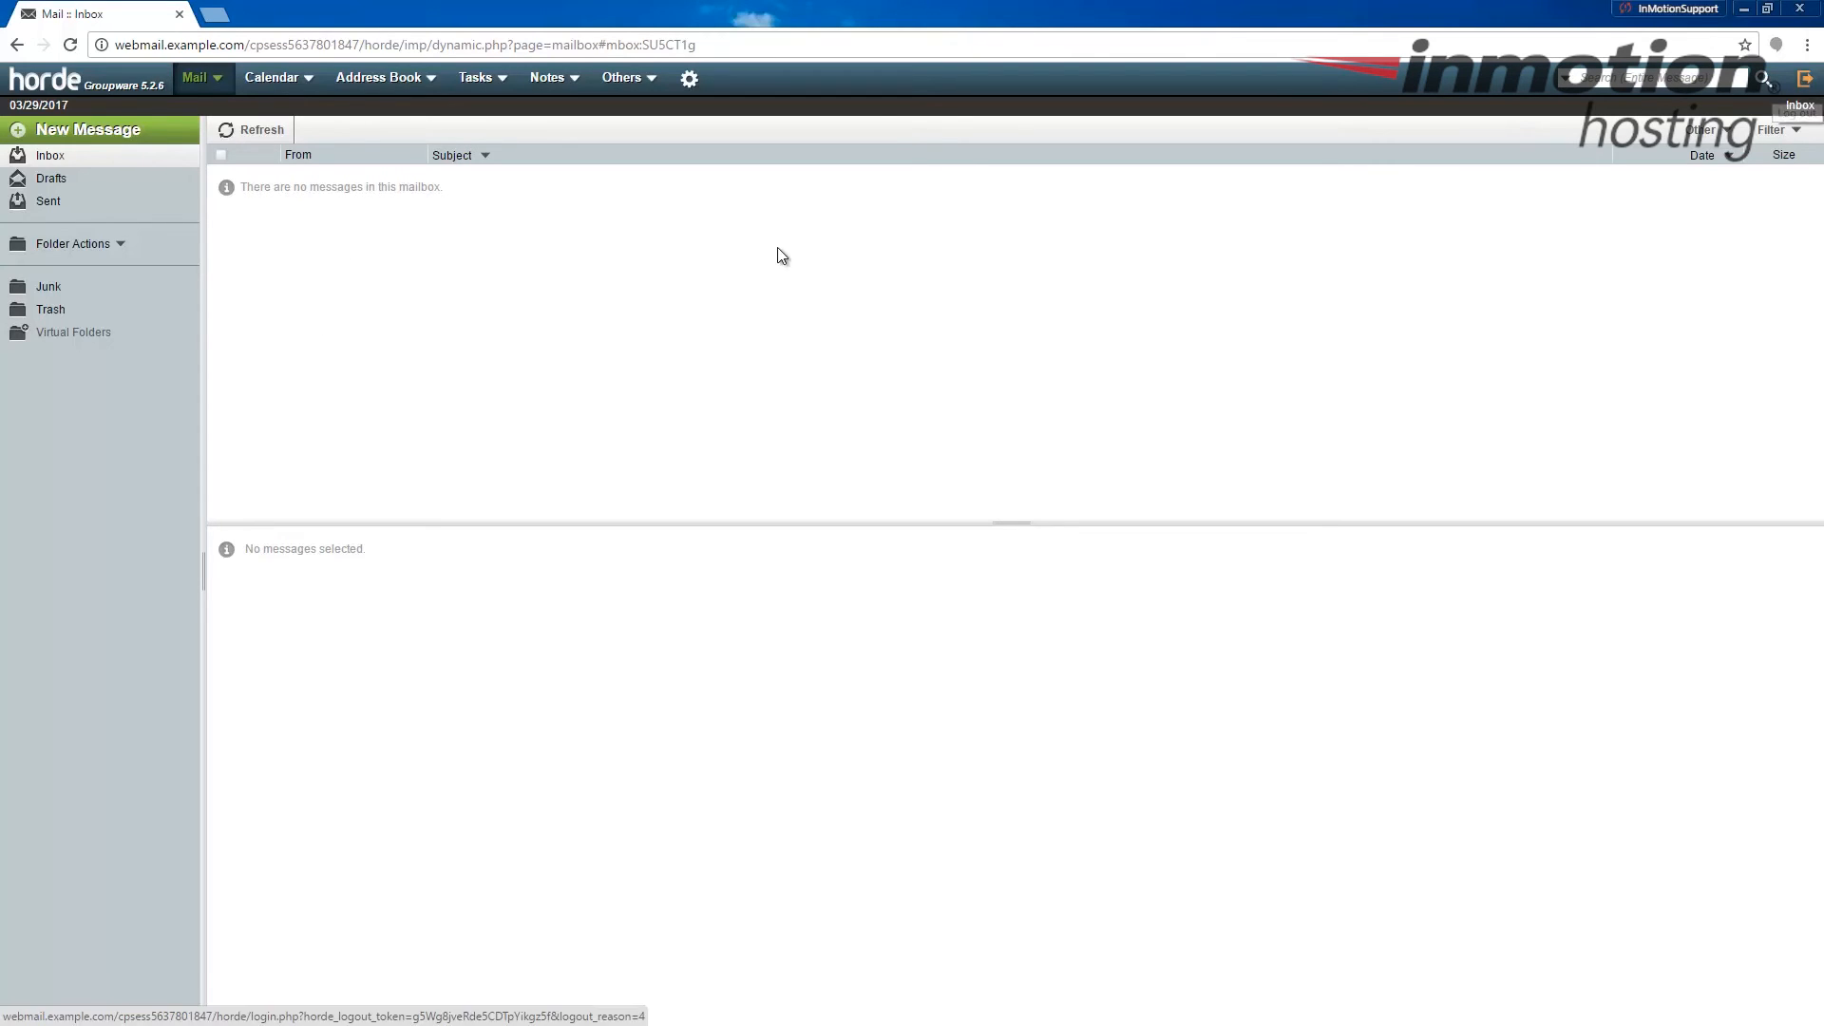
mouse_move(623, 272)
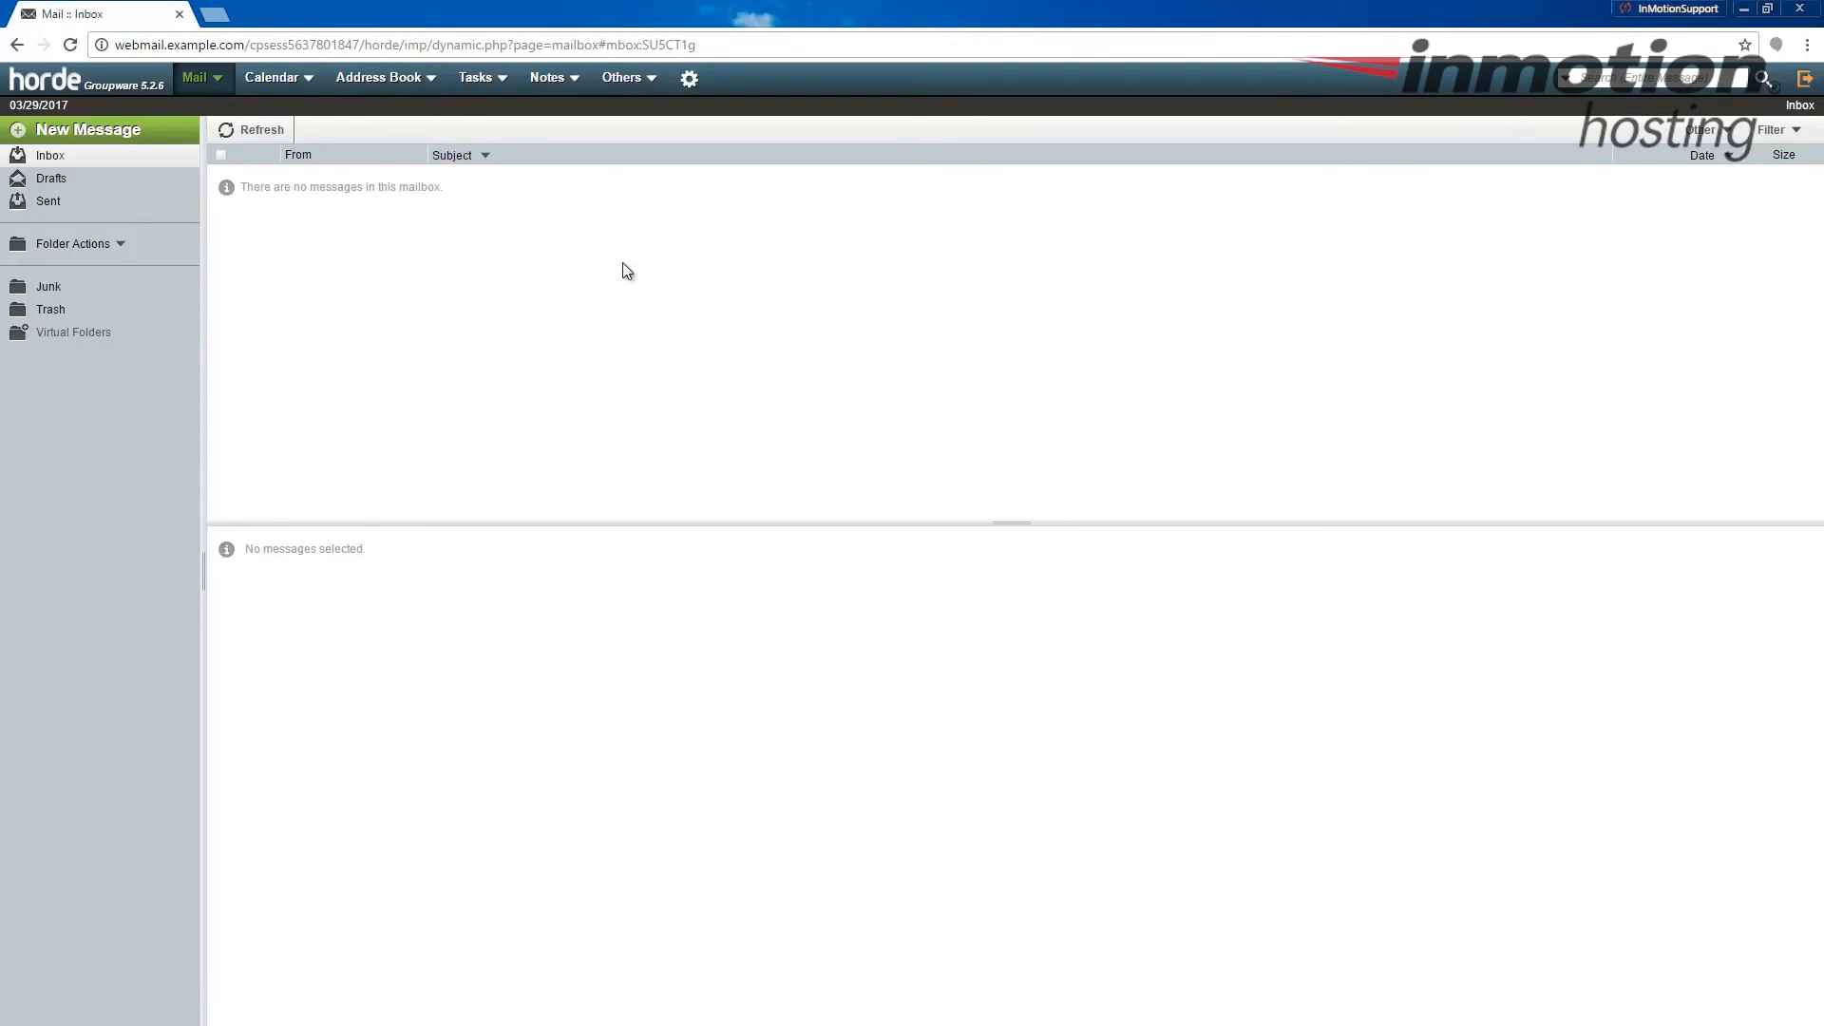
mouse_move(1803, 82)
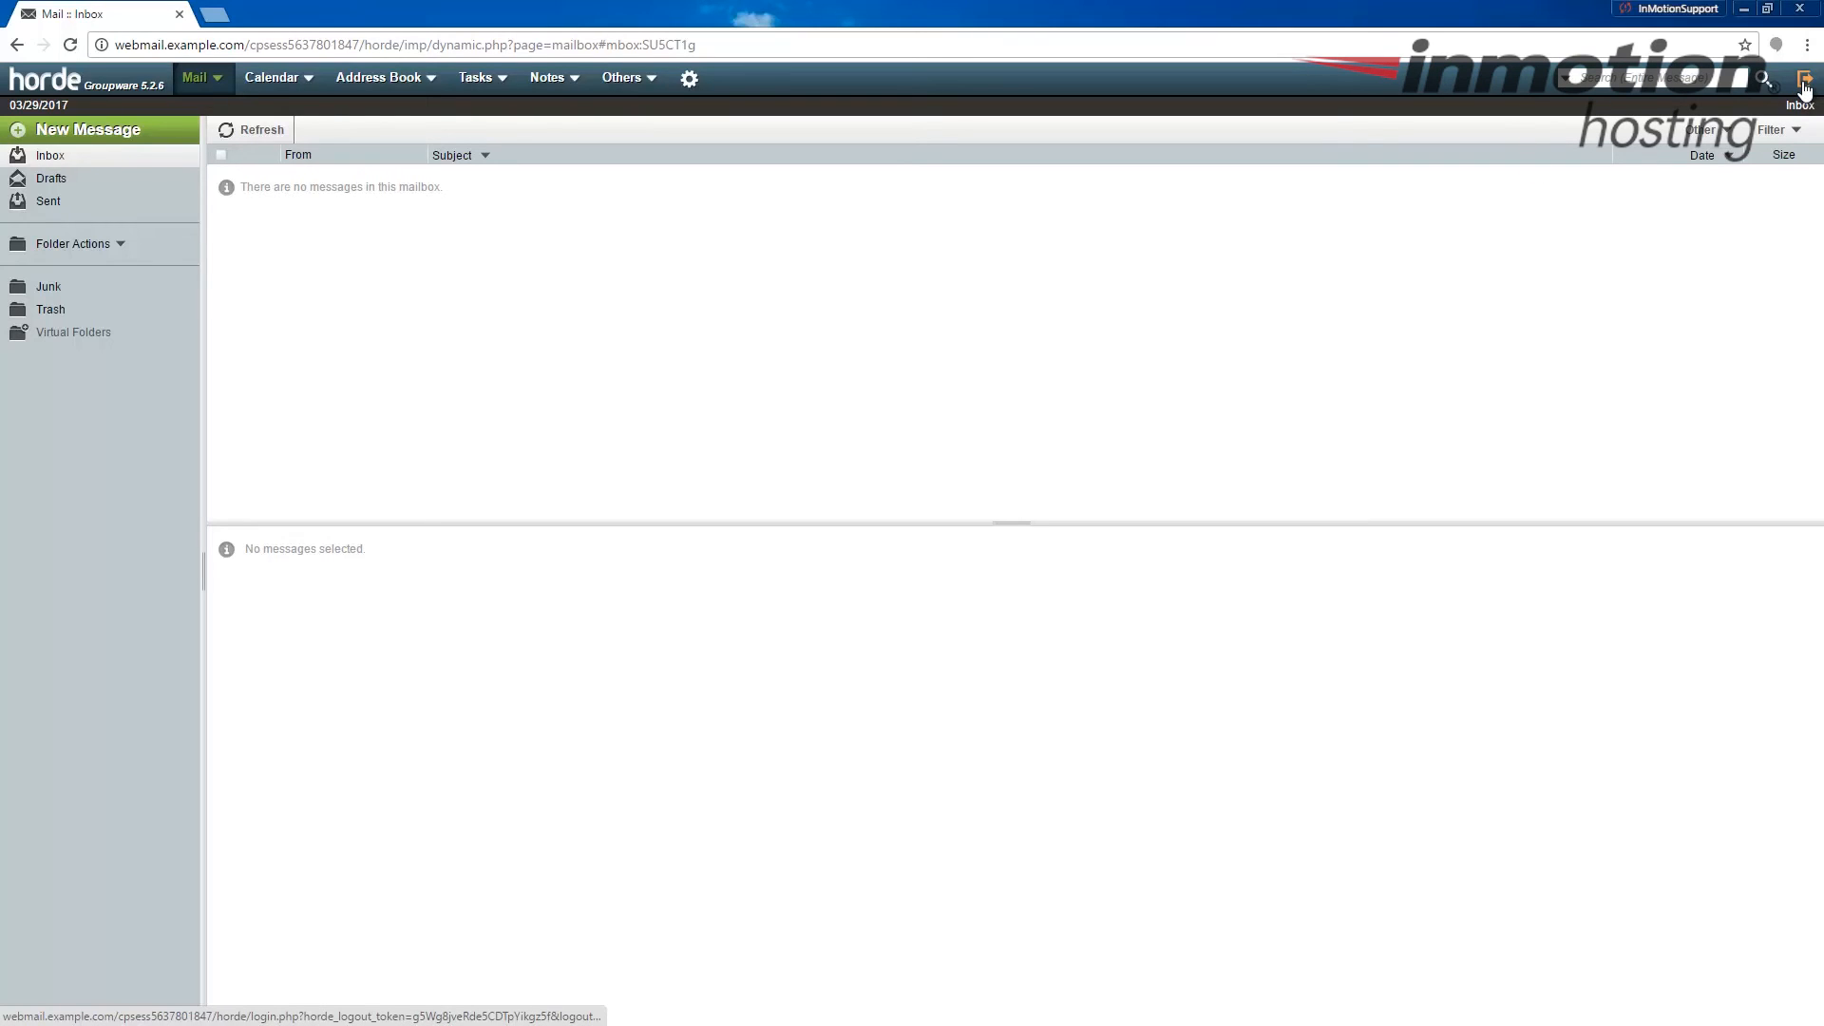
mouse_move(1807, 82)
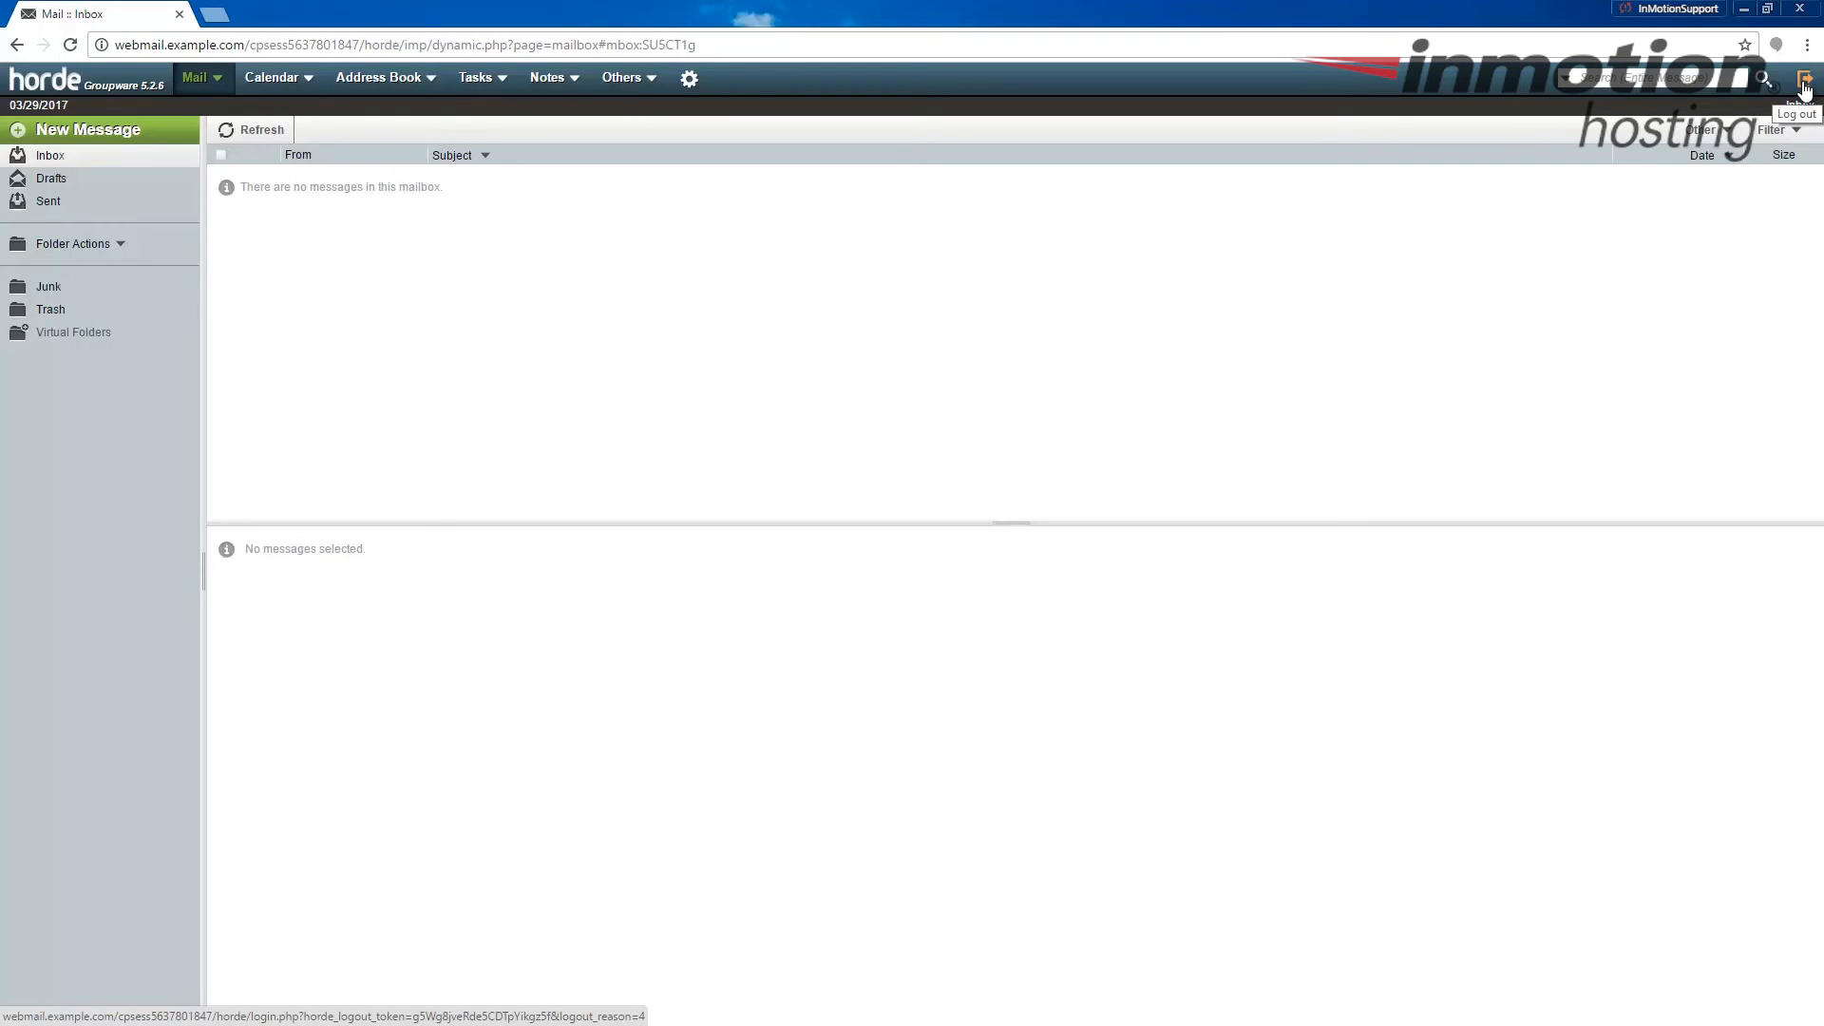
Step: Sign out of the Horde mail account from the top-right Log out icon
click(1807, 80)
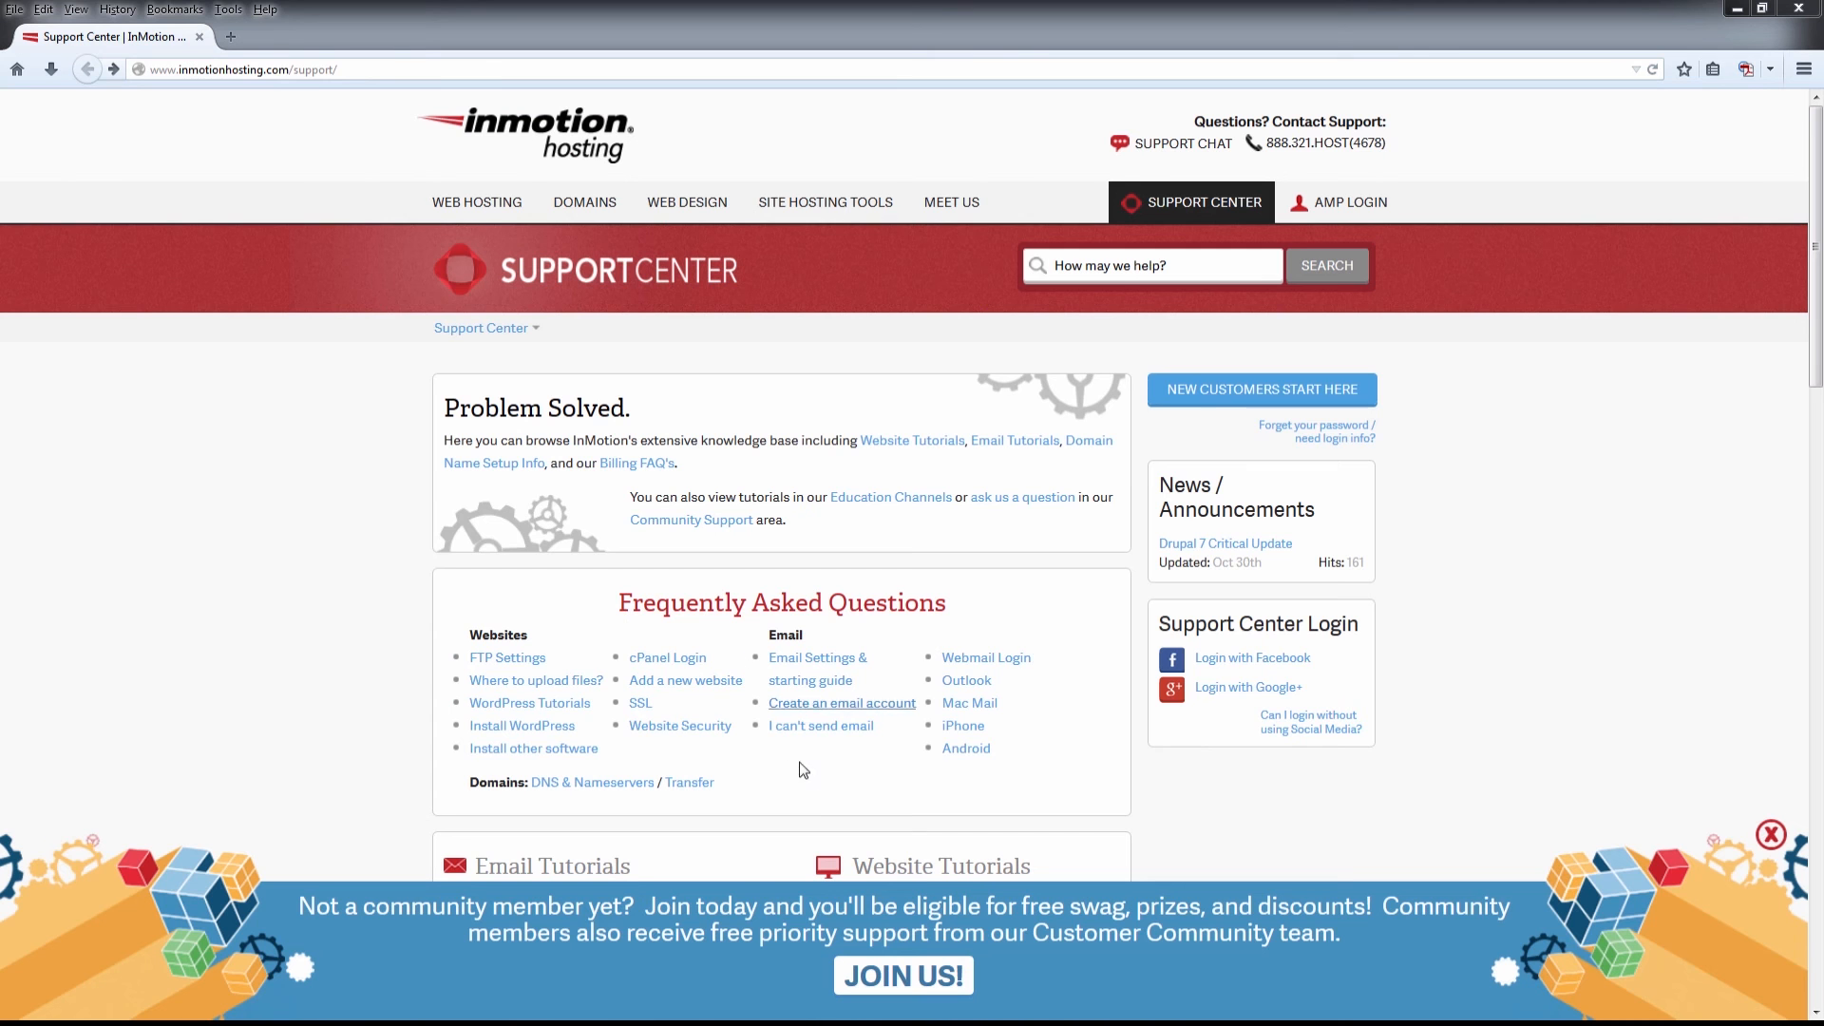
Step: Visit the Join the Community page via JOIN US!, then go back to the Support Center homepage
click(1251, 657)
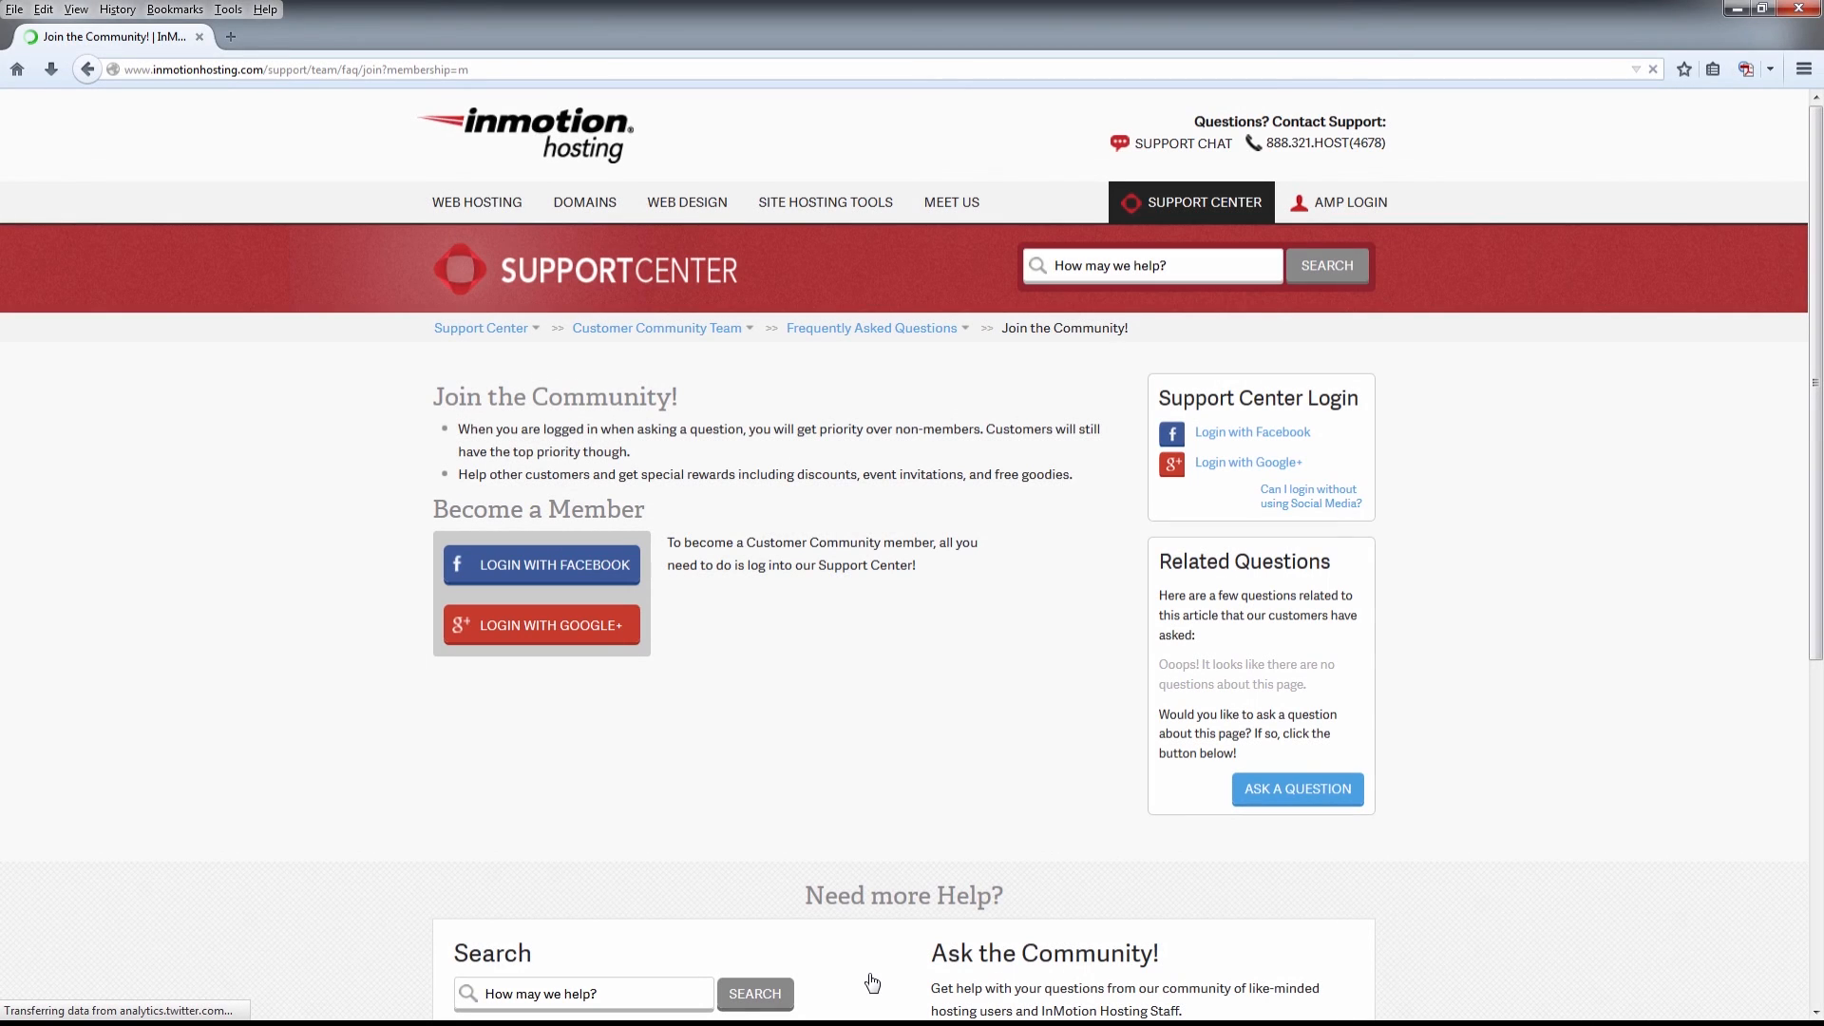
click(481, 327)
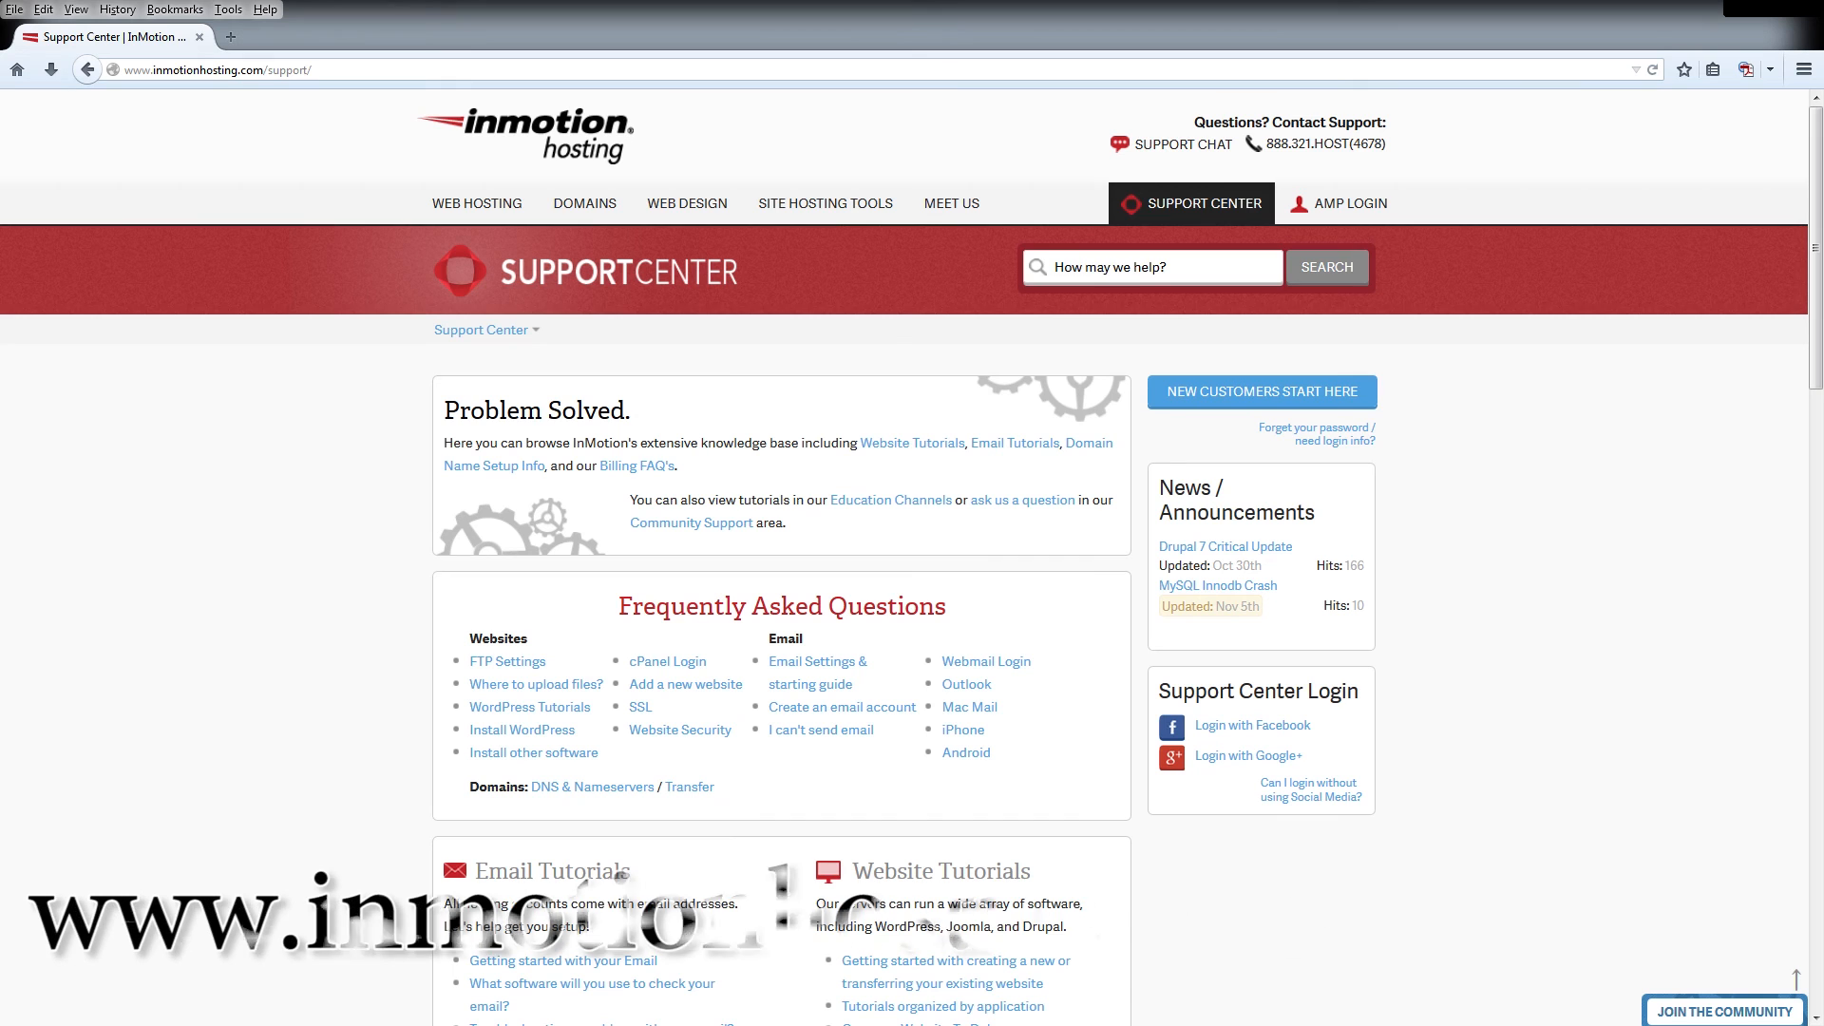